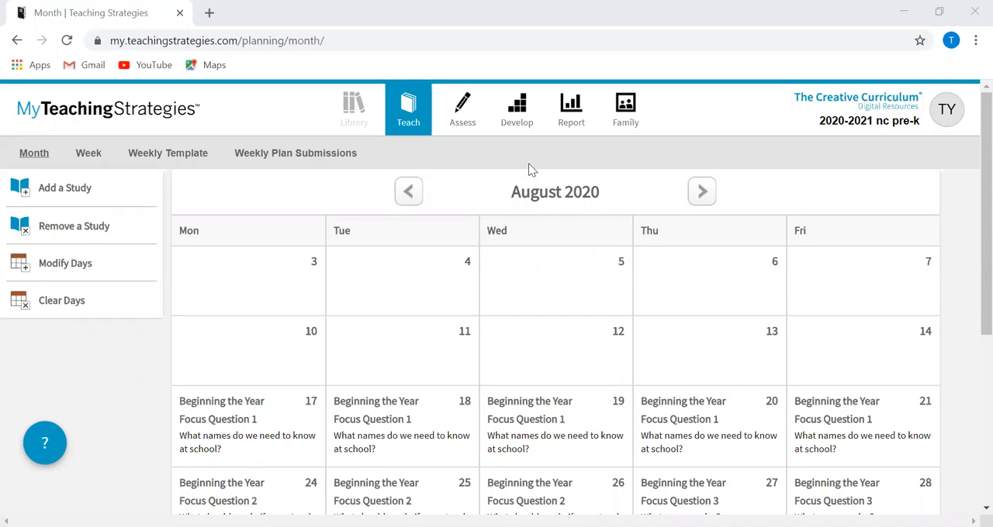
mouse_move(462, 108)
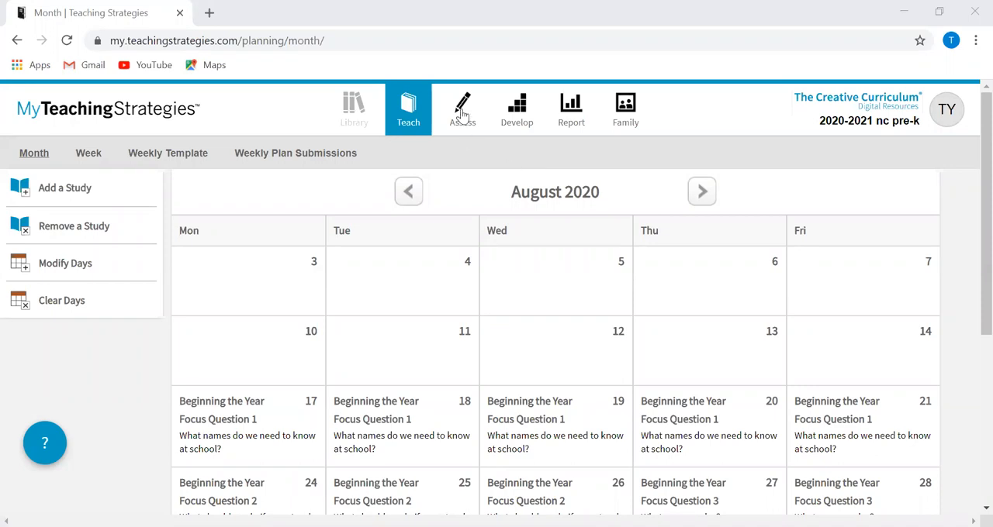
Switch from the monthly calendar to the Assess tab's blank Add Documentation form
left_click(463, 109)
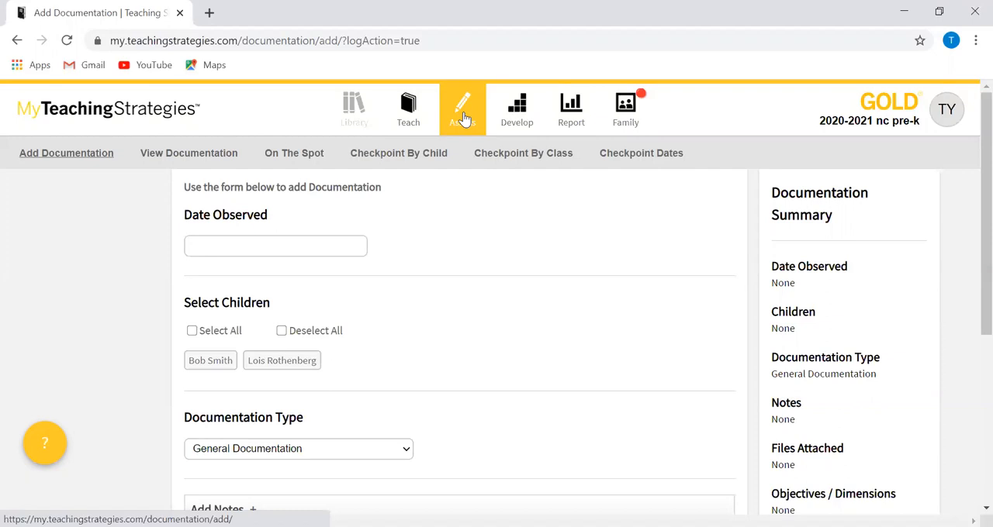
mouse_move(296, 129)
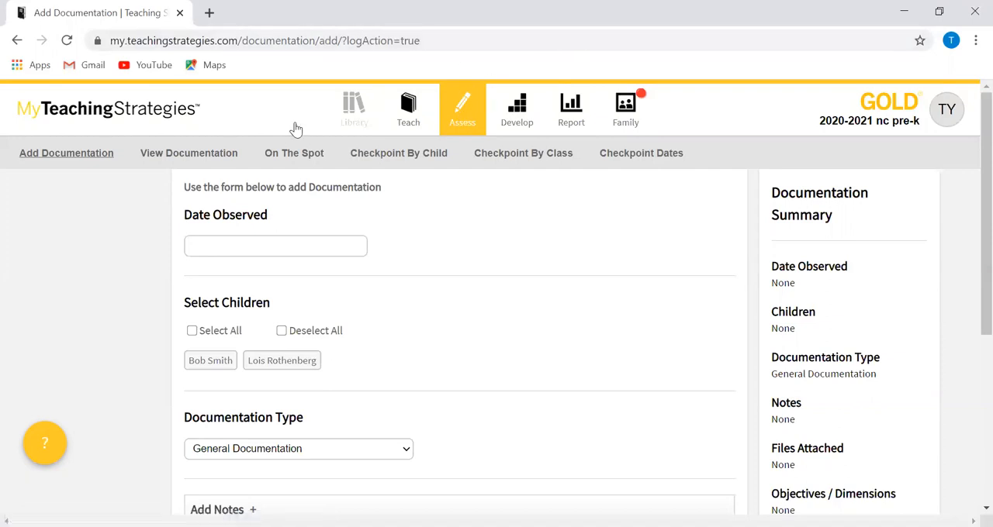
mouse_move(58, 261)
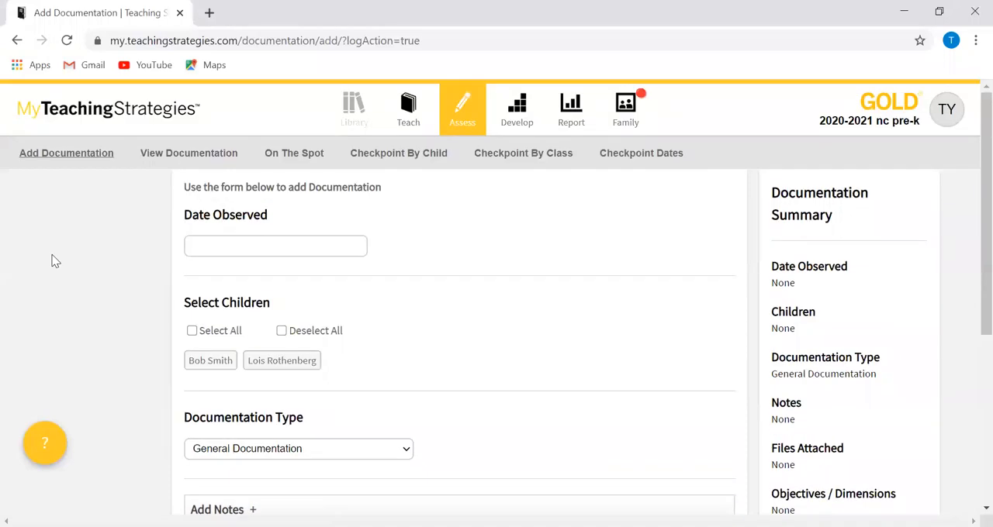
Set Date Observed to July 27, 2020 and leave only the second child selected
scroll("down", 3)
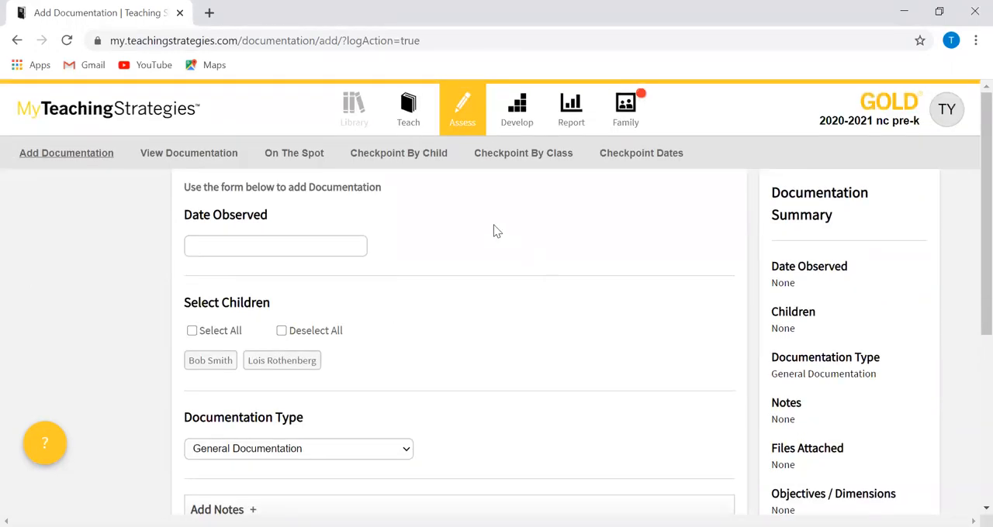
scroll("down", 3)
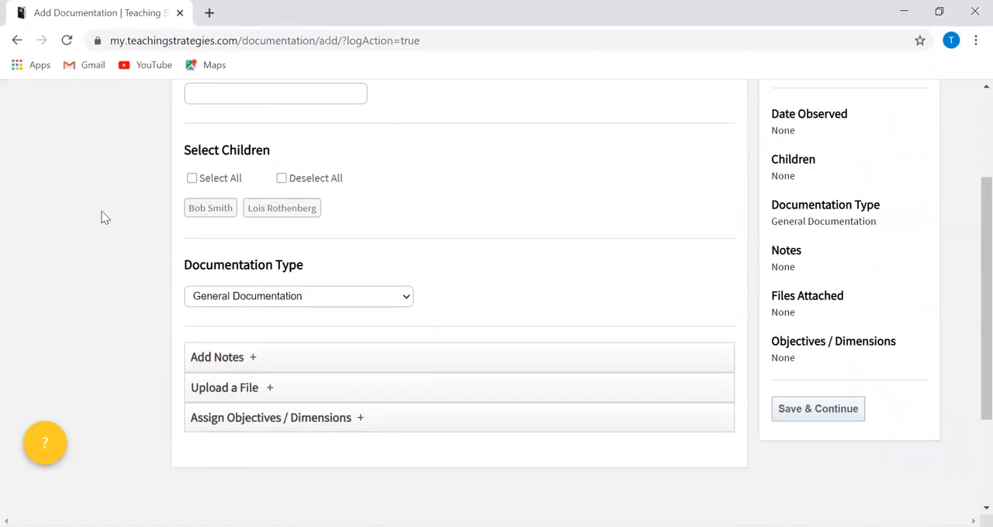
left_click(281, 208)
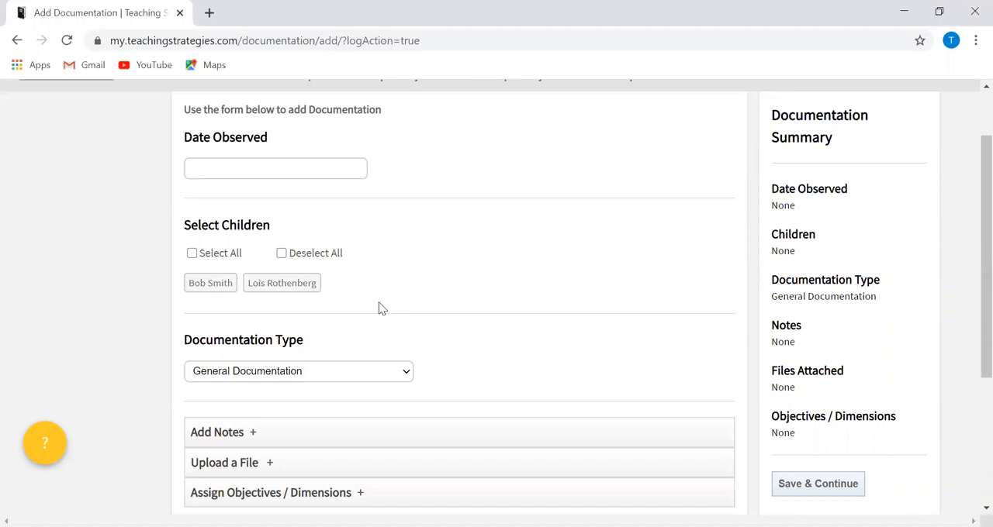
mouse_move(391, 314)
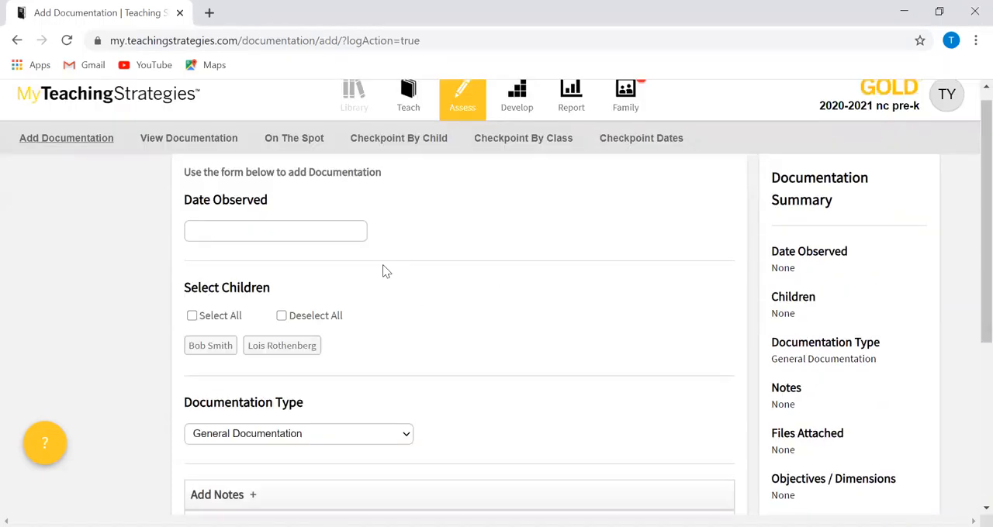
left_click(282, 282)
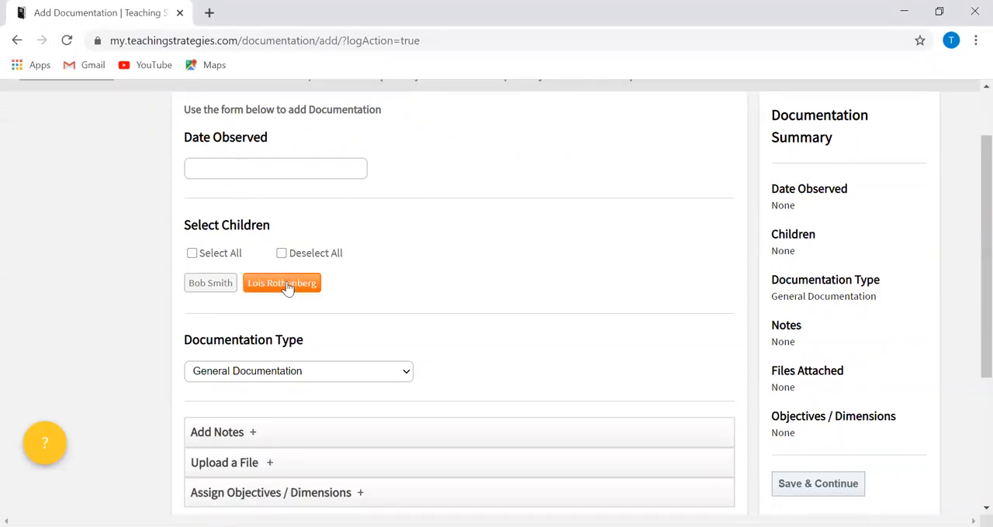
left_click(282, 282)
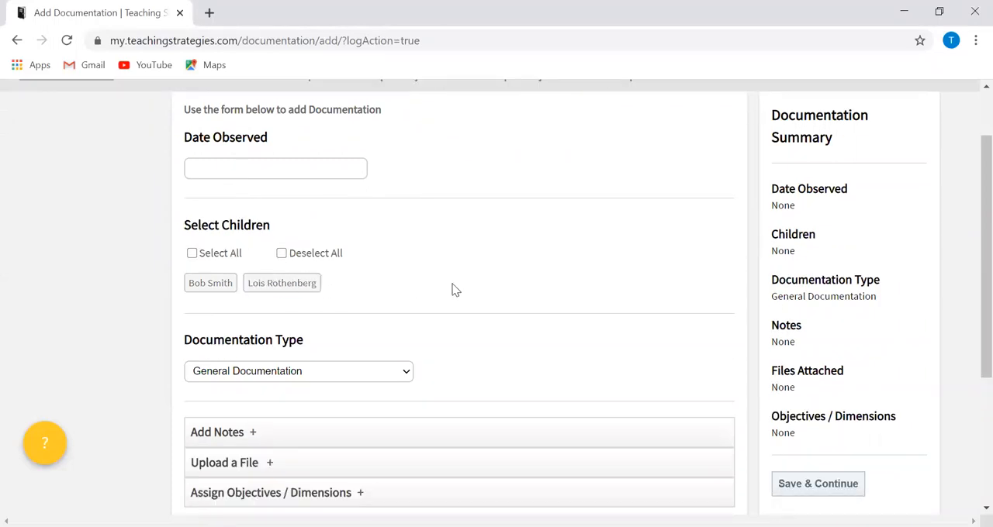
mouse_move(370, 199)
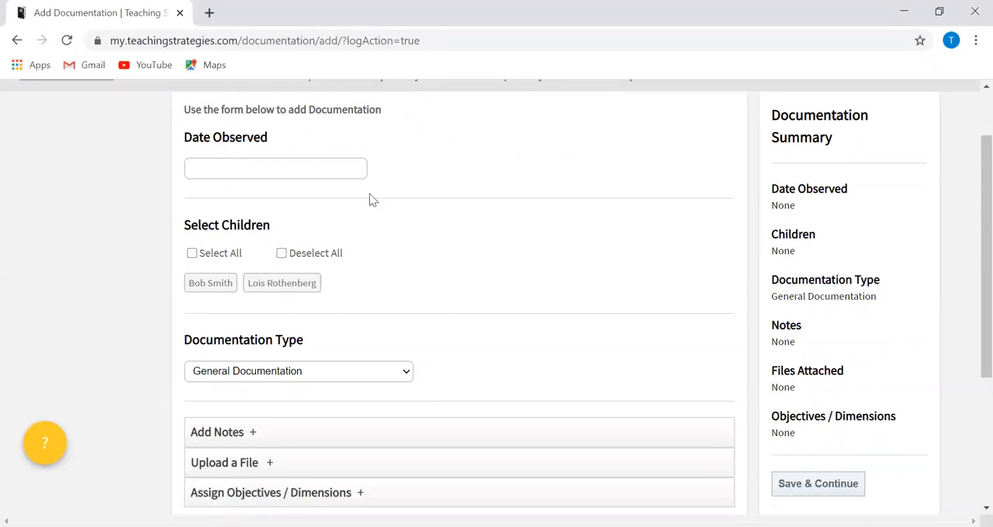
mouse_move(543, 295)
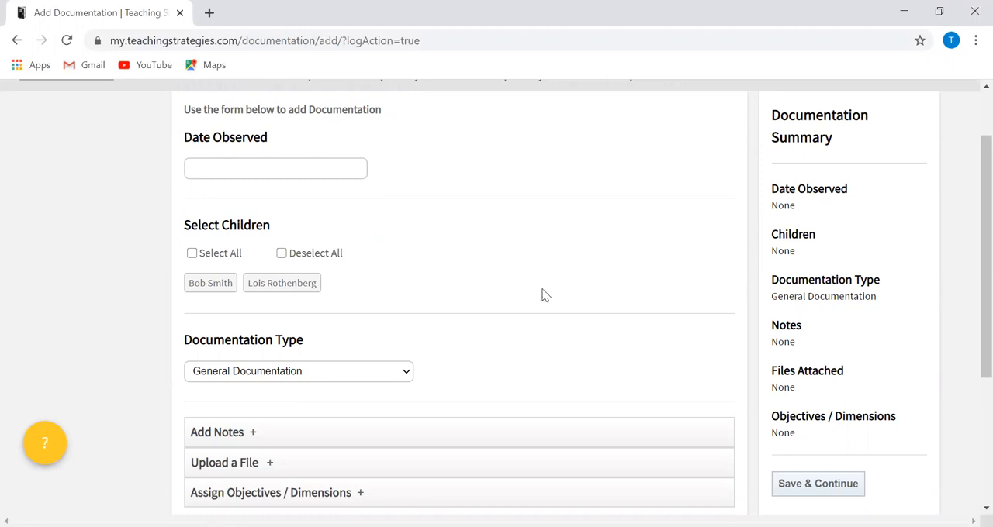
left_click(275, 169)
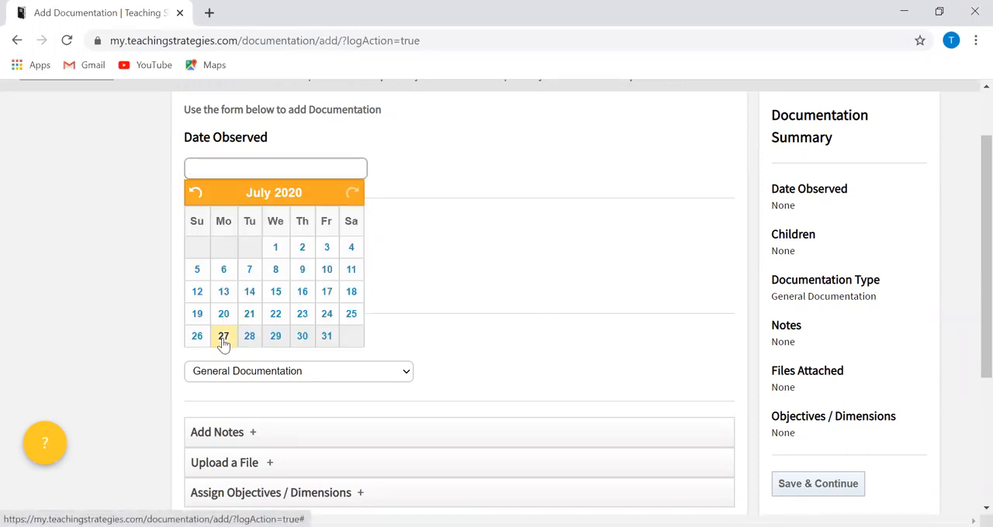
left_click(224, 336)
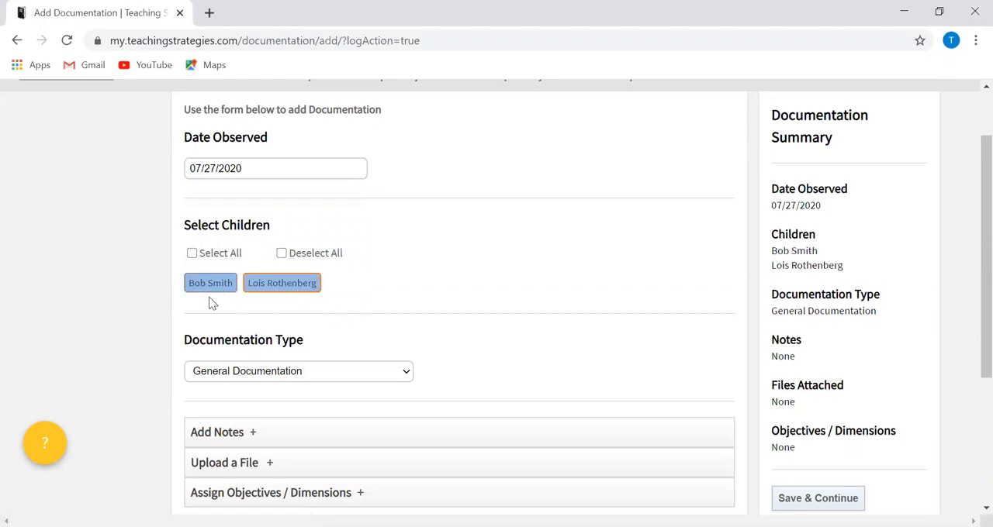
mouse_move(256, 310)
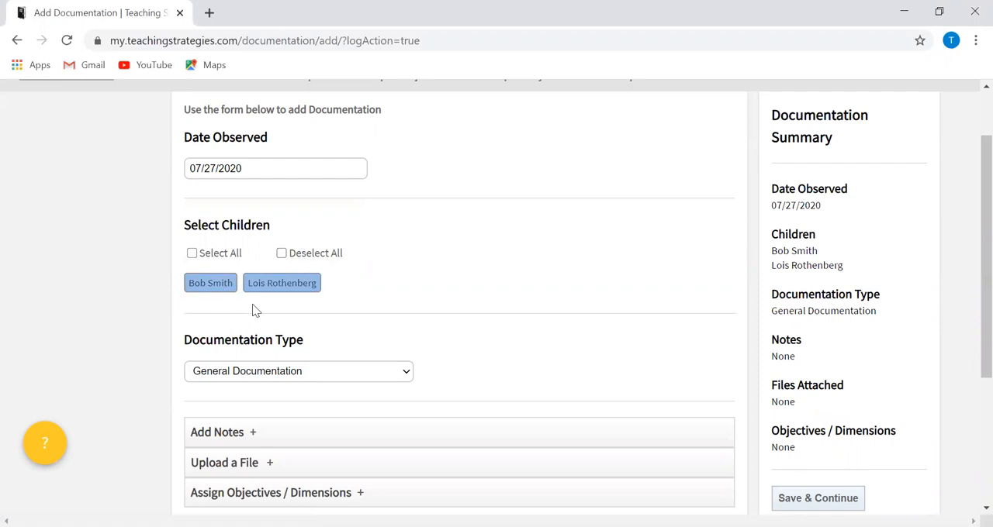
mouse_move(155, 273)
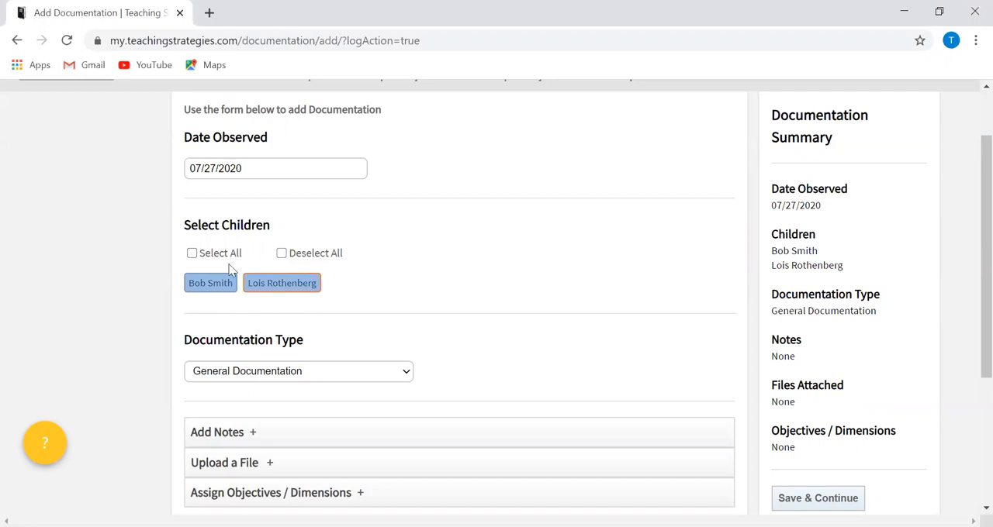
left_click(281, 282)
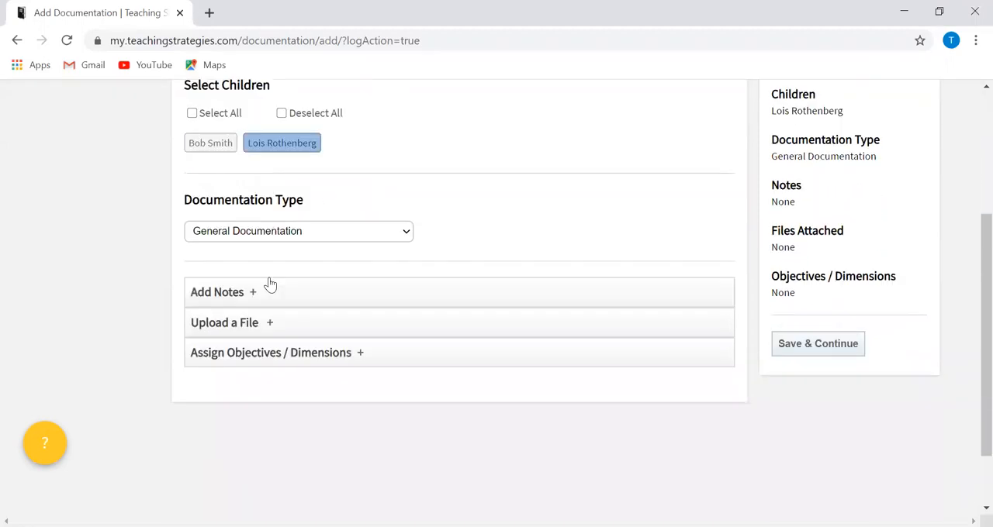
left_click(299, 231)
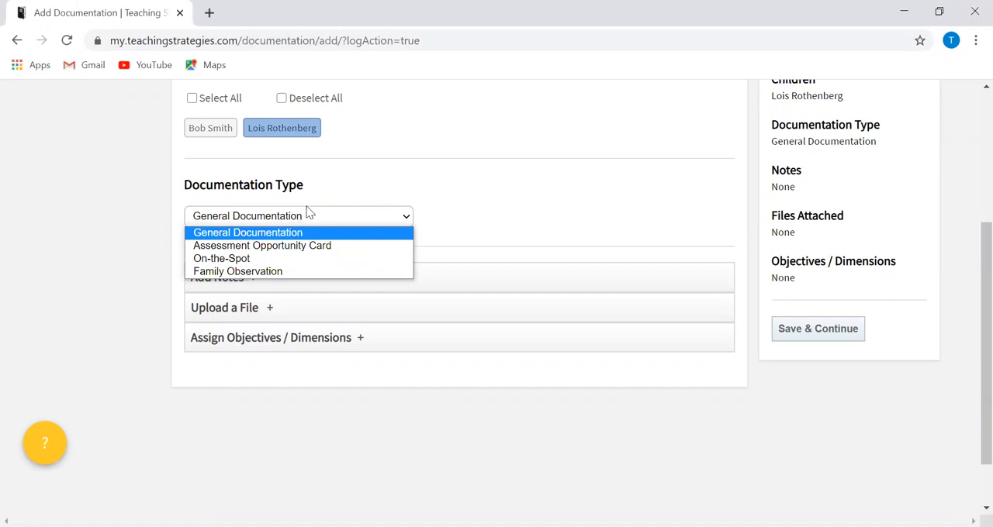
mouse_move(497, 232)
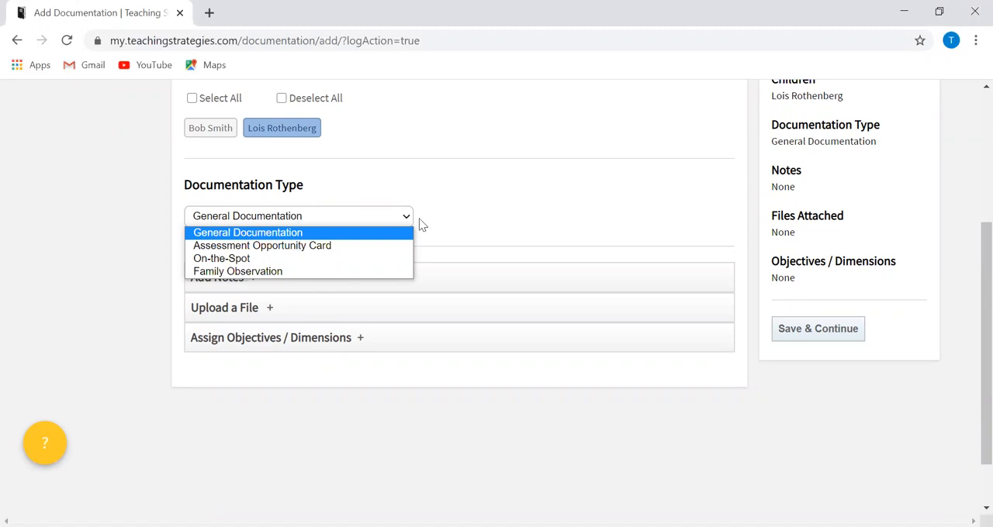
mouse_move(276, 234)
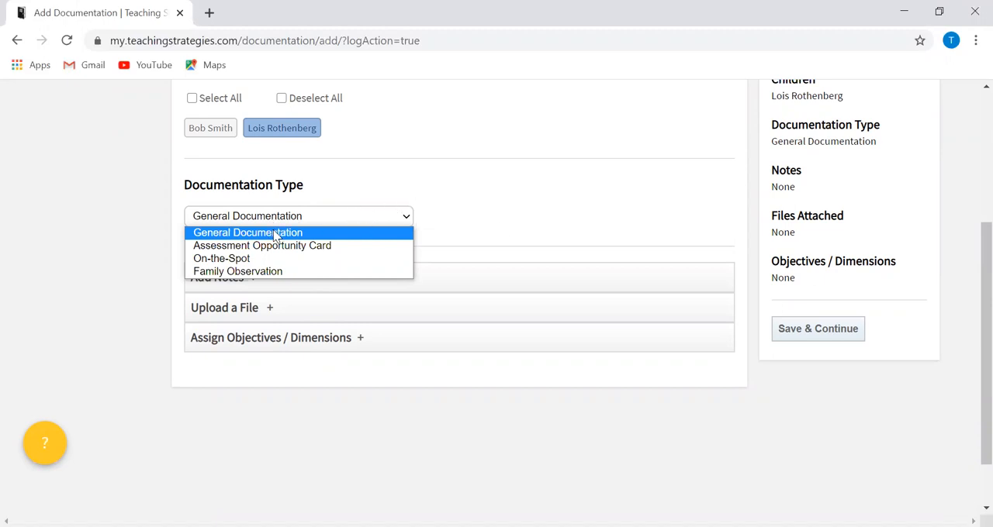
mouse_move(238, 270)
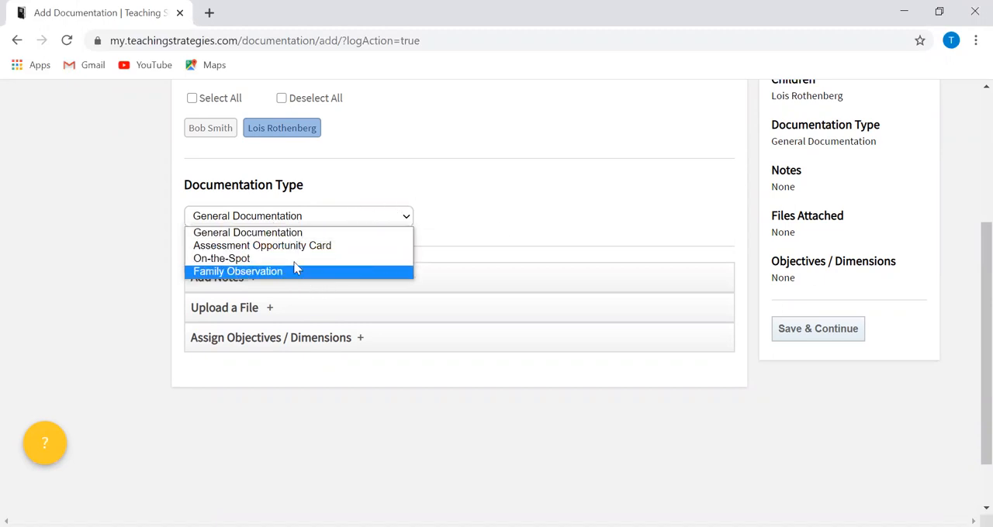
mouse_move(256, 279)
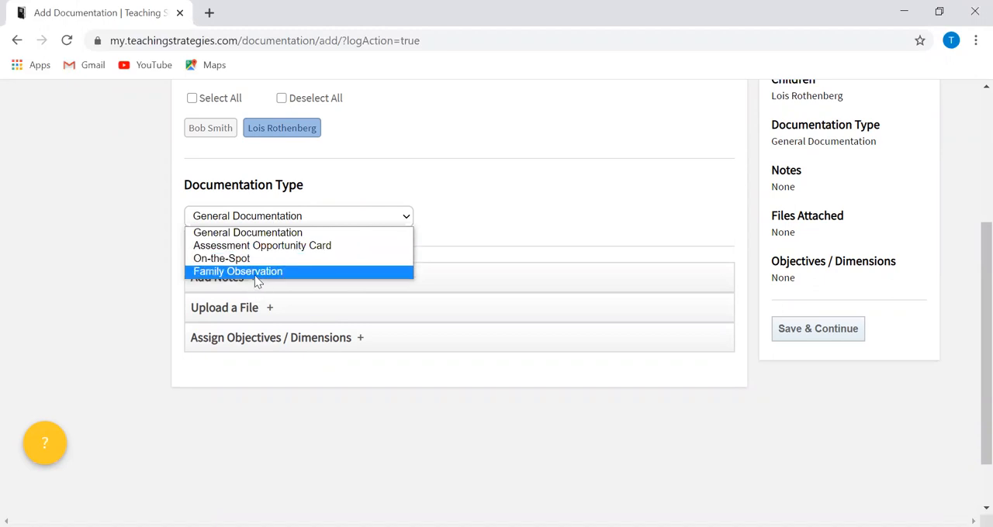
mouse_move(260, 280)
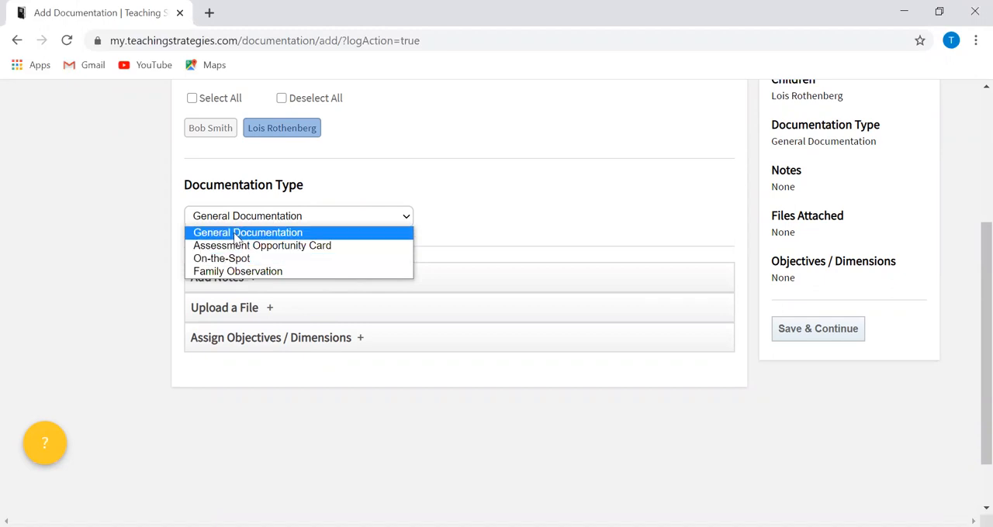
left_click(248, 233)
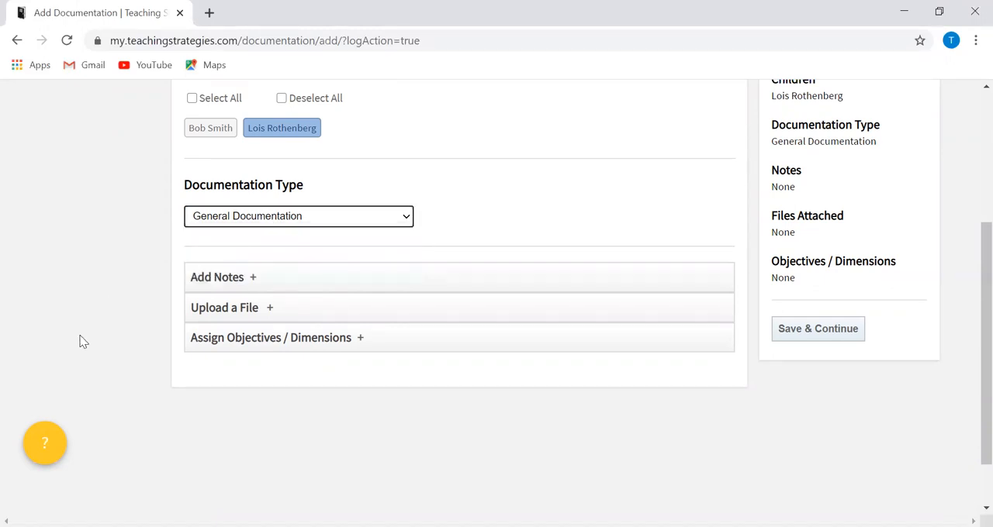
Write a note that Lois followed "The Kissing Hand" with her finger, turning pages in order
left_click(224, 277)
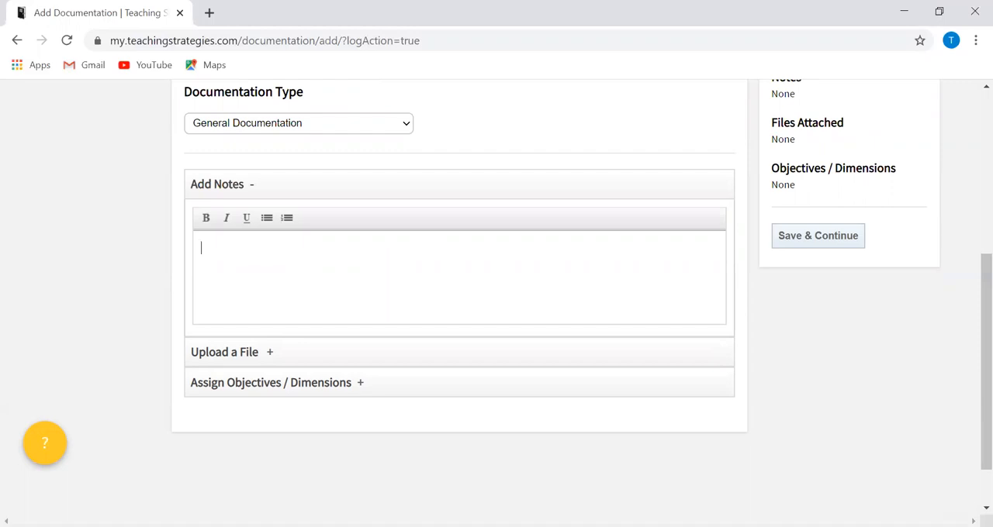
type("Lois was able")
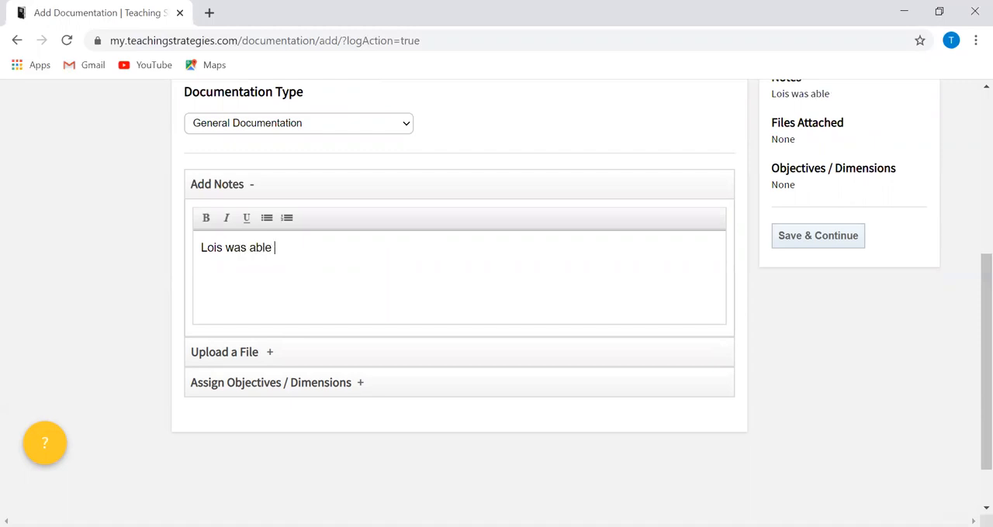
type("to follow along when I rea")
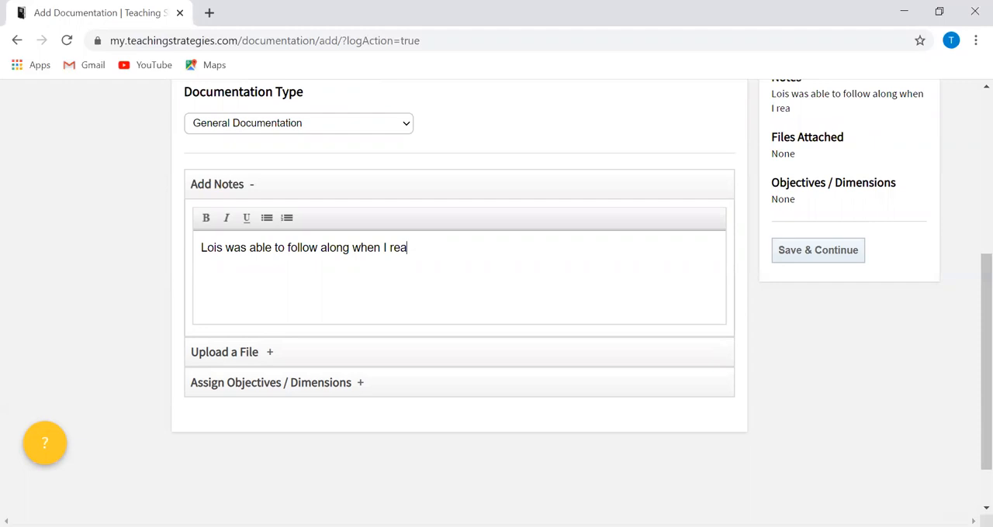
type("d")
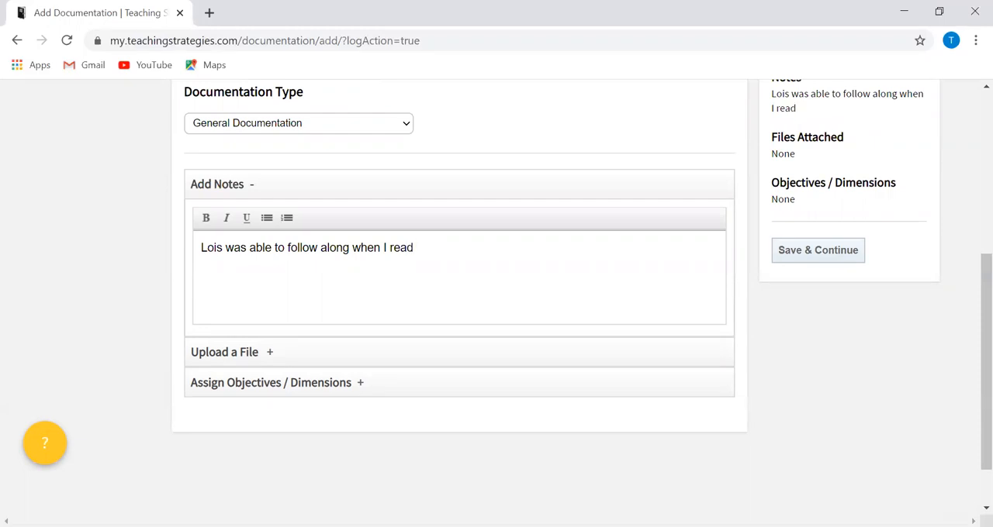
type("\"The K")
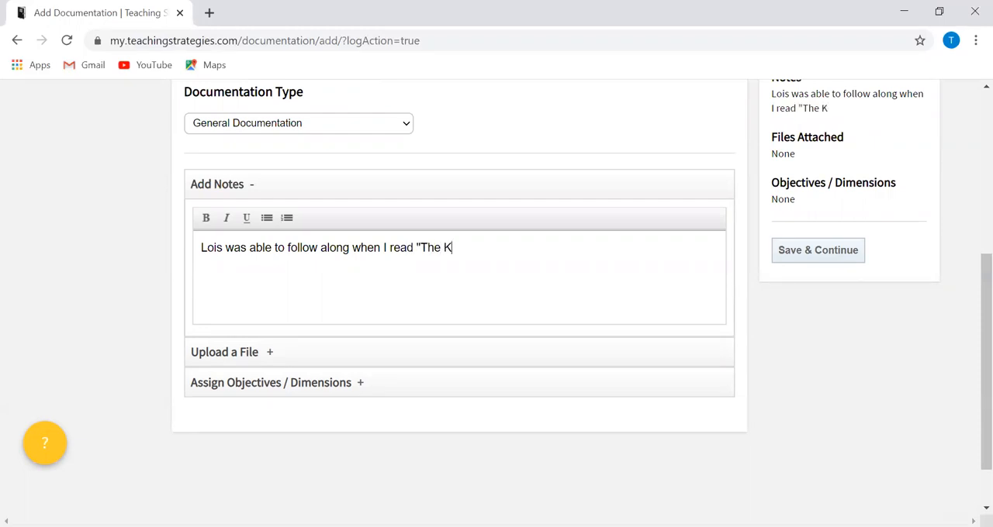
type("issing Han")
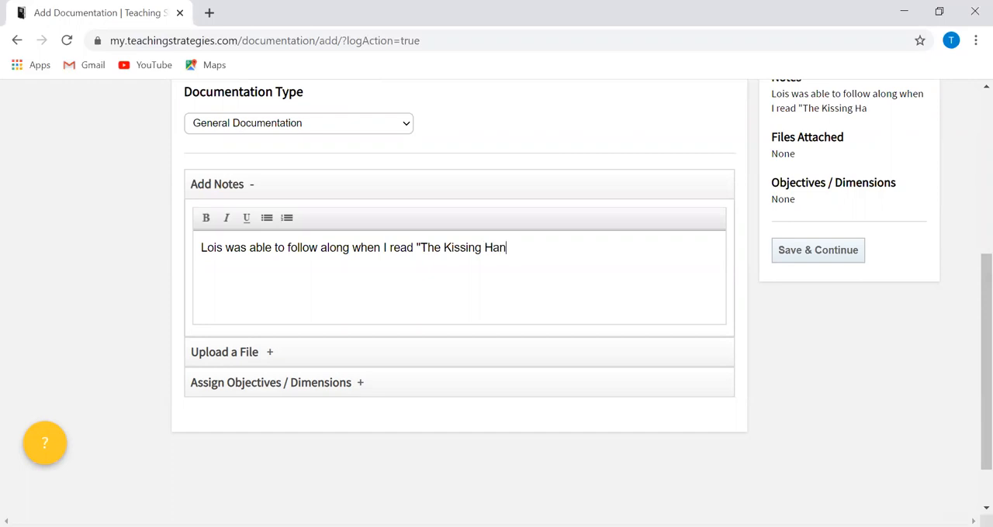
type("d\" with her")
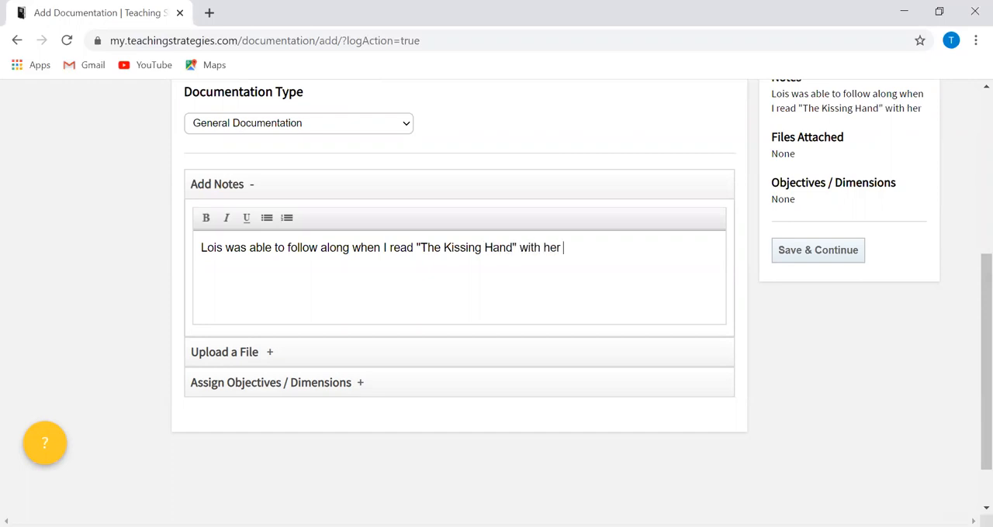
type("finger. She turned the pa")
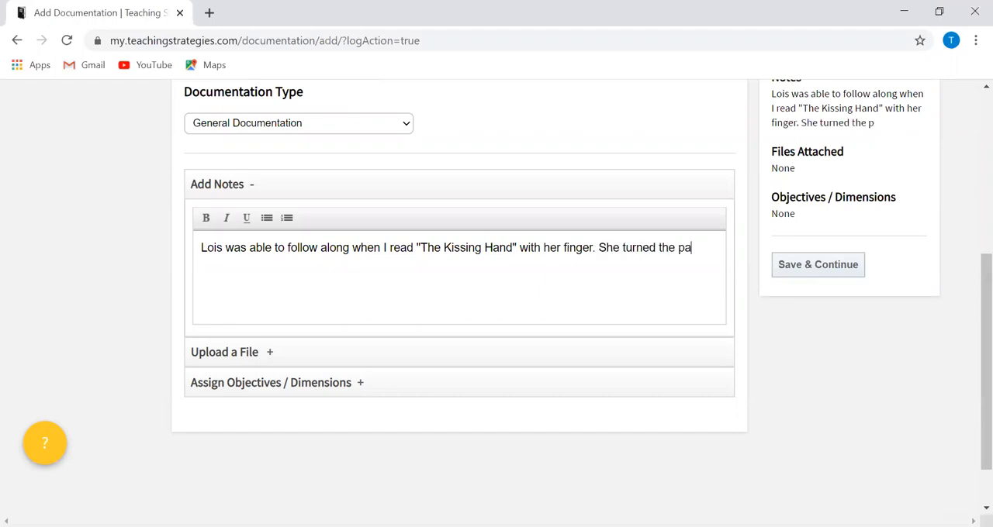
type("ges in the correct order while")
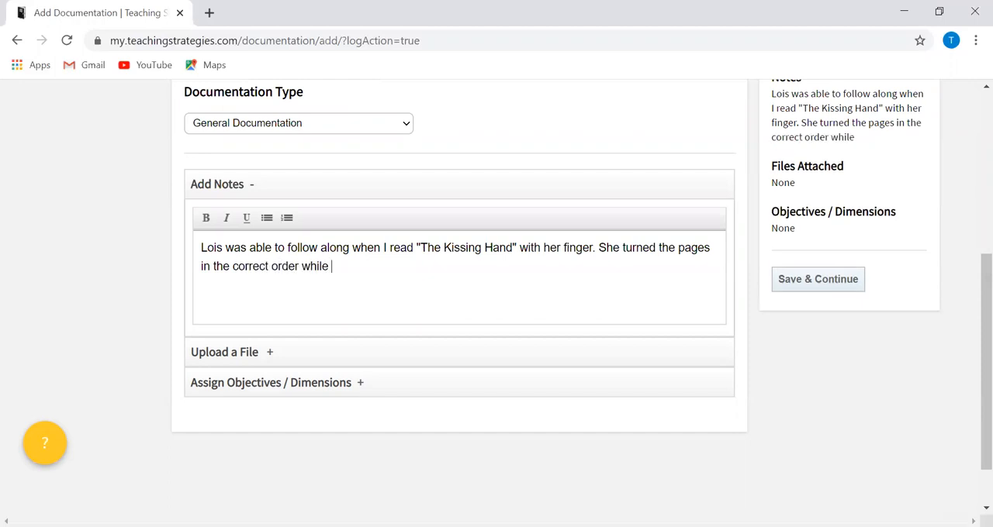
type("we read.")
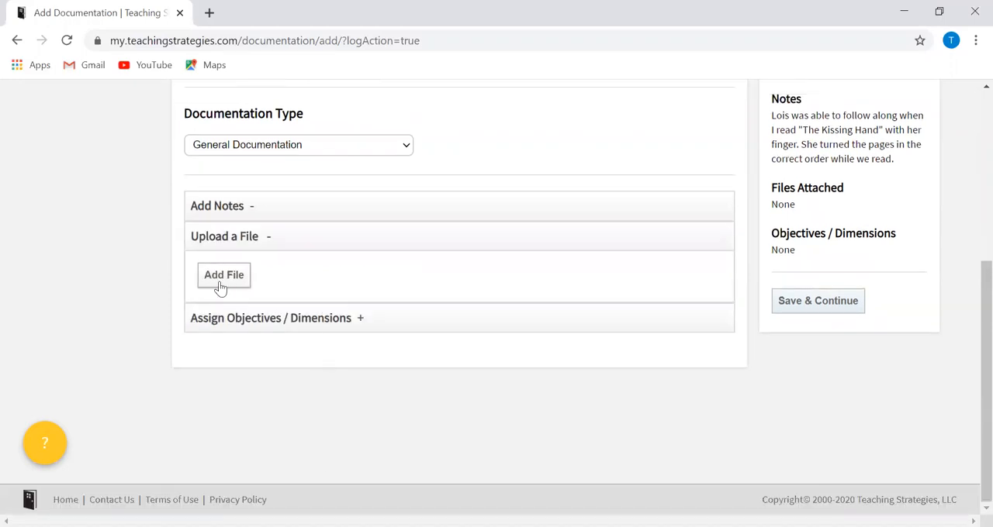
mouse_move(4, 302)
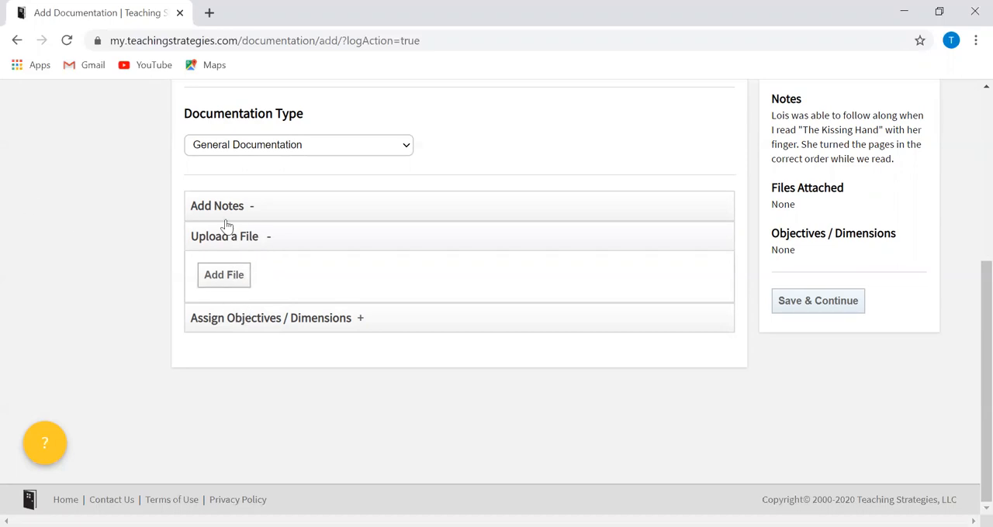
mouse_move(219, 206)
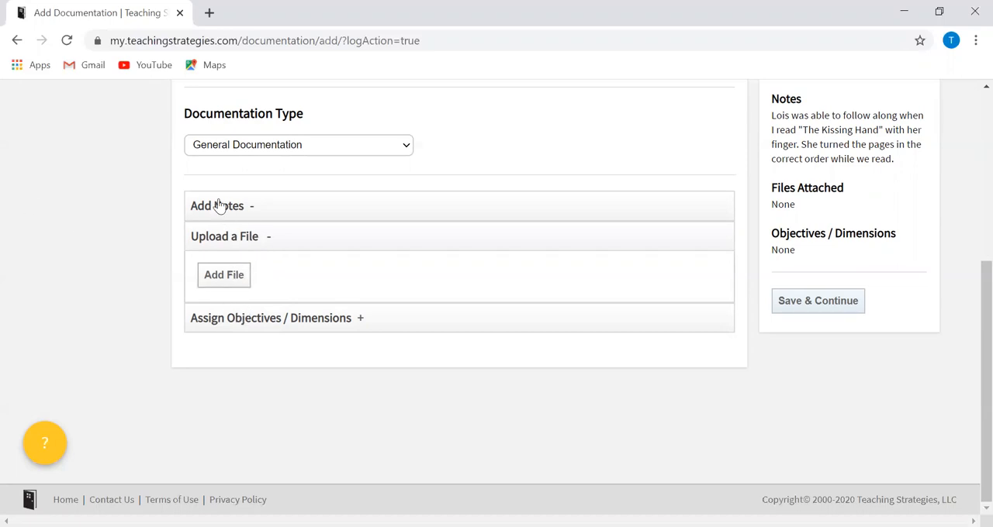
mouse_move(345, 430)
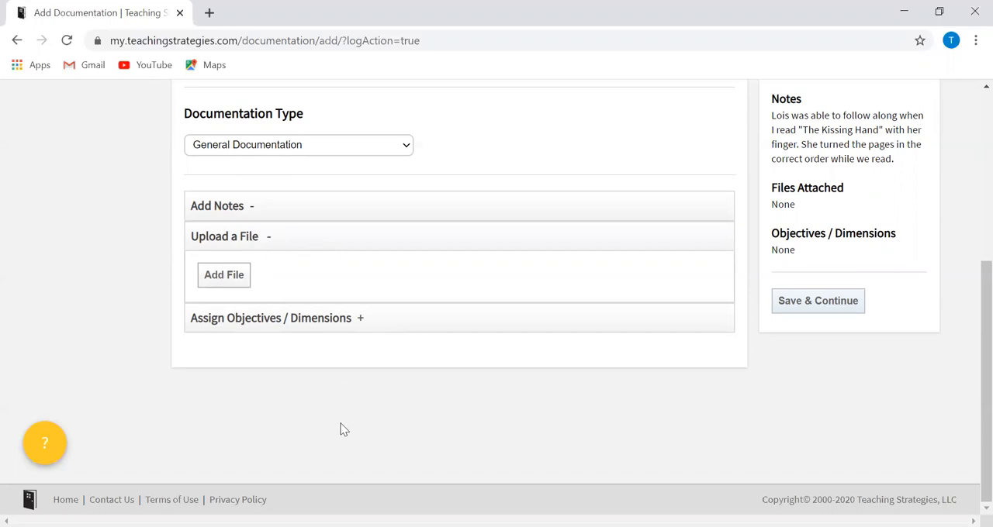
mouse_move(972, 336)
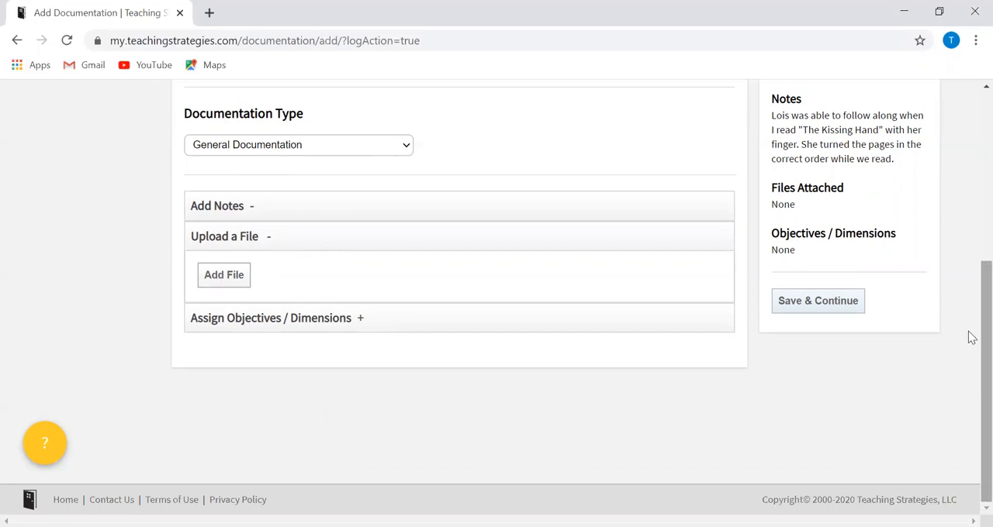
Scroll up to review the selected child, General Documentation type and completed note
scroll("up", 3)
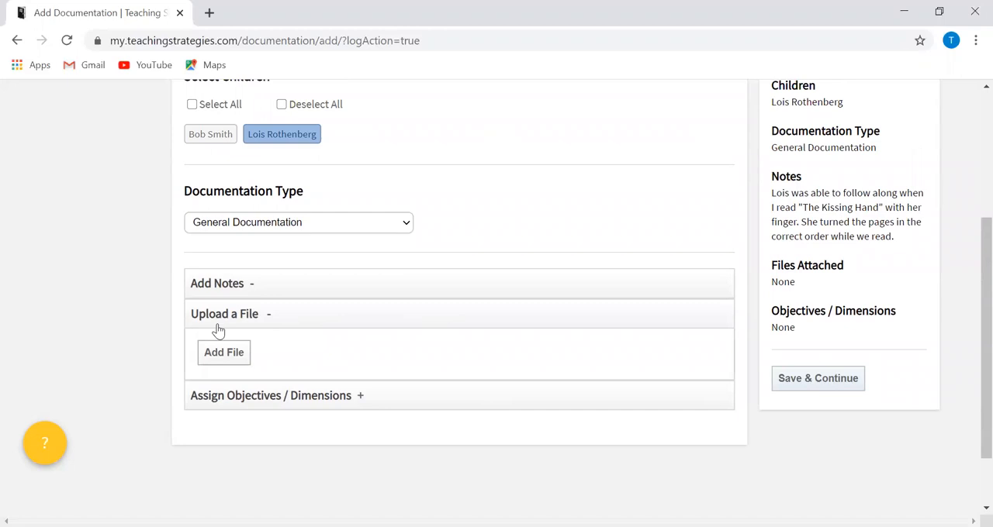
mouse_move(12, 239)
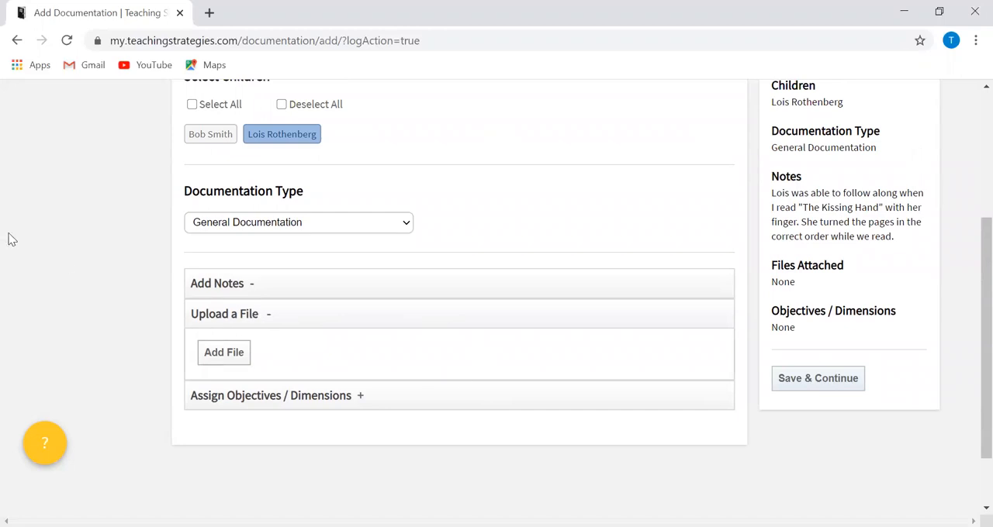
mouse_move(356, 464)
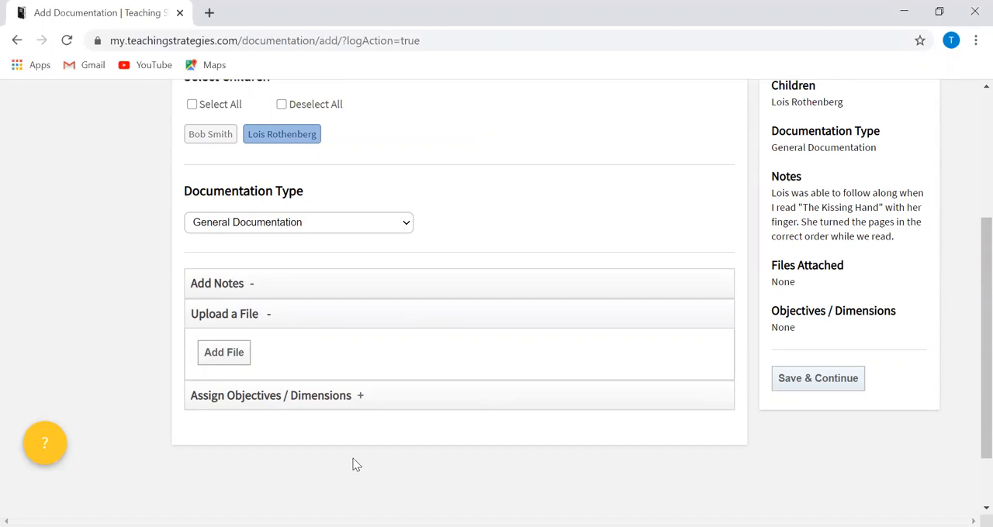
Under Assign Objectives, check Literacy objectives 18a and 18b
left_click(275, 396)
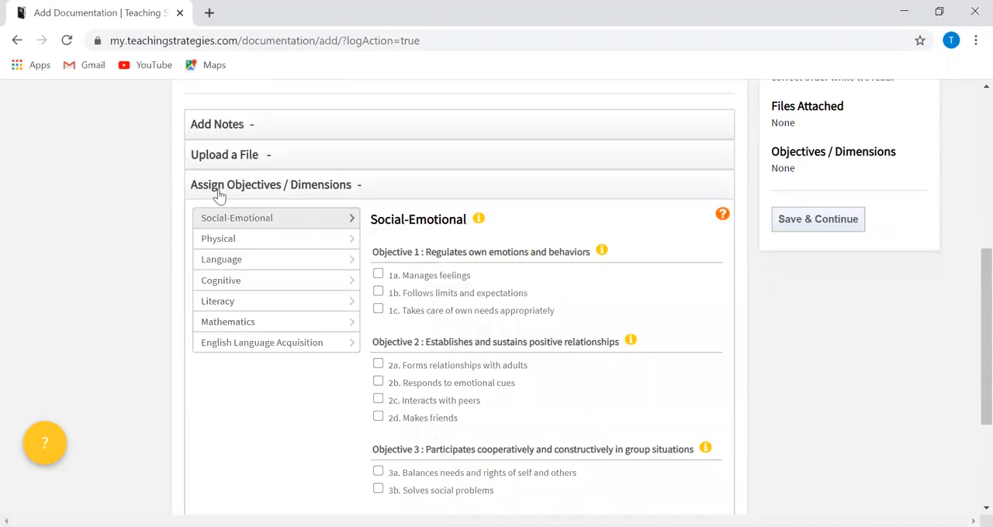
scroll("down", 3)
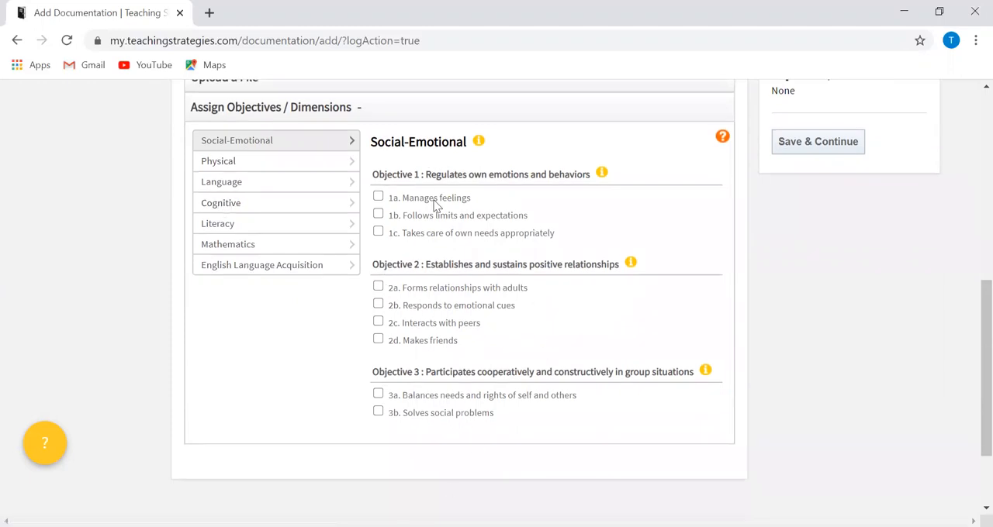
mouse_move(863, 285)
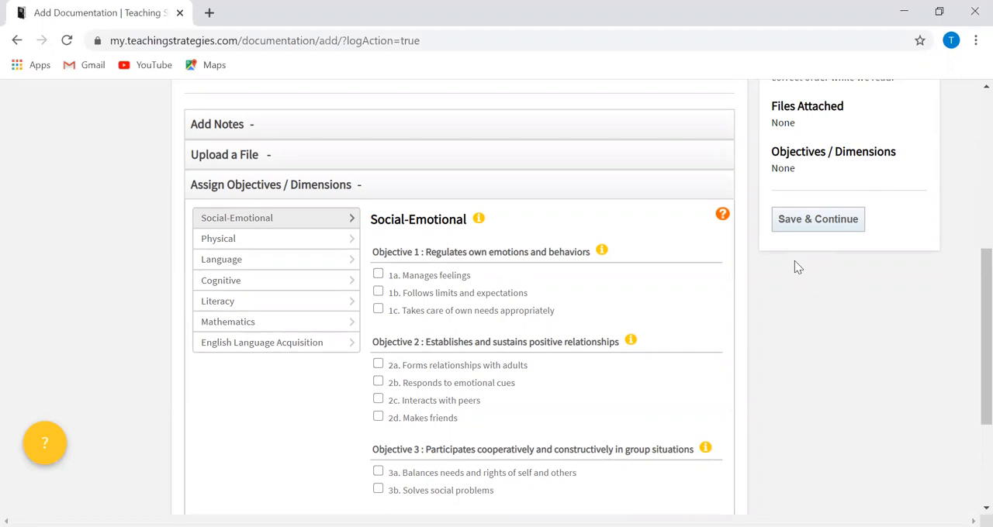
mouse_move(239, 301)
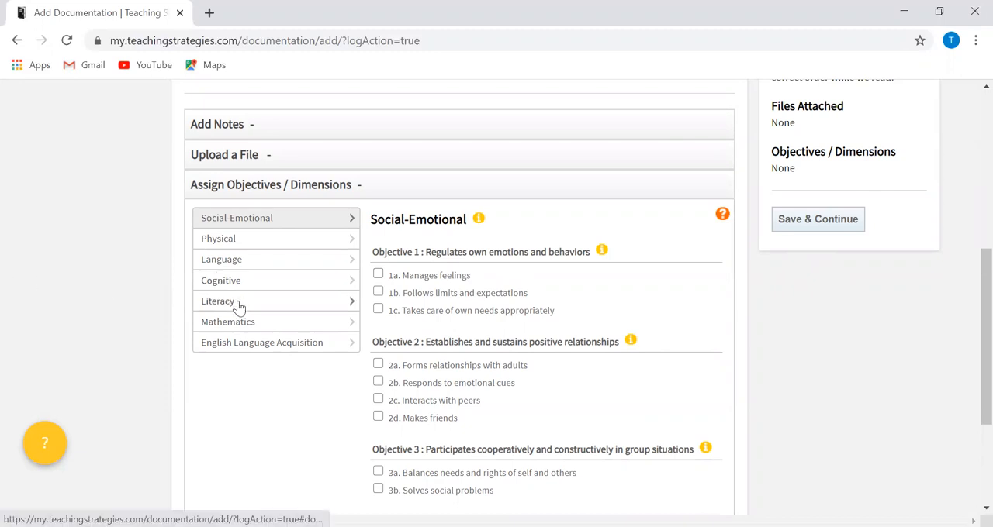
left_click(218, 301)
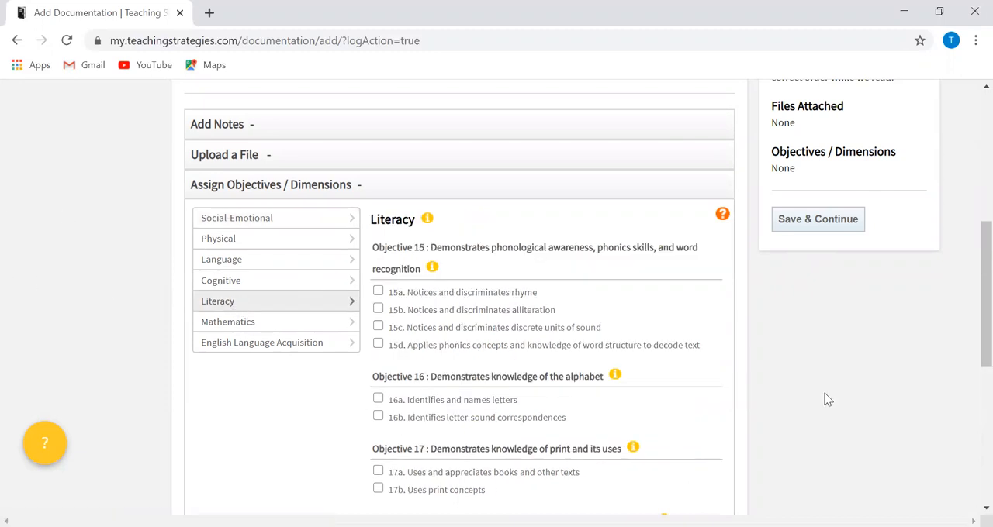
scroll("down", 3)
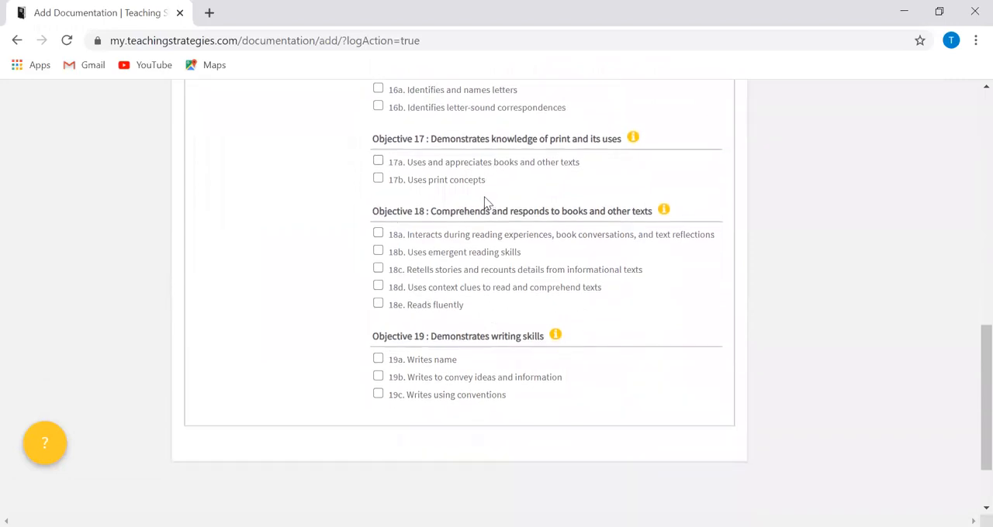
mouse_move(486, 251)
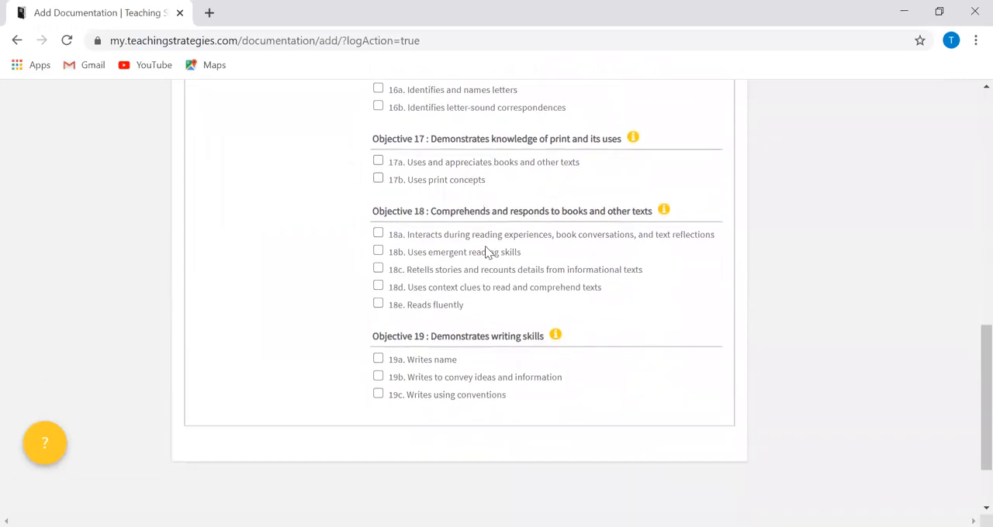
left_click(378, 233)
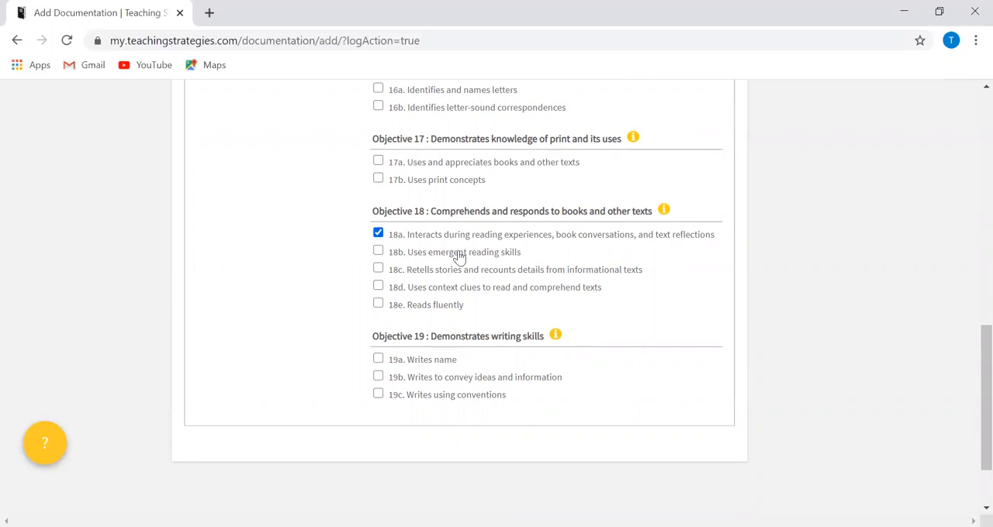
left_click(378, 251)
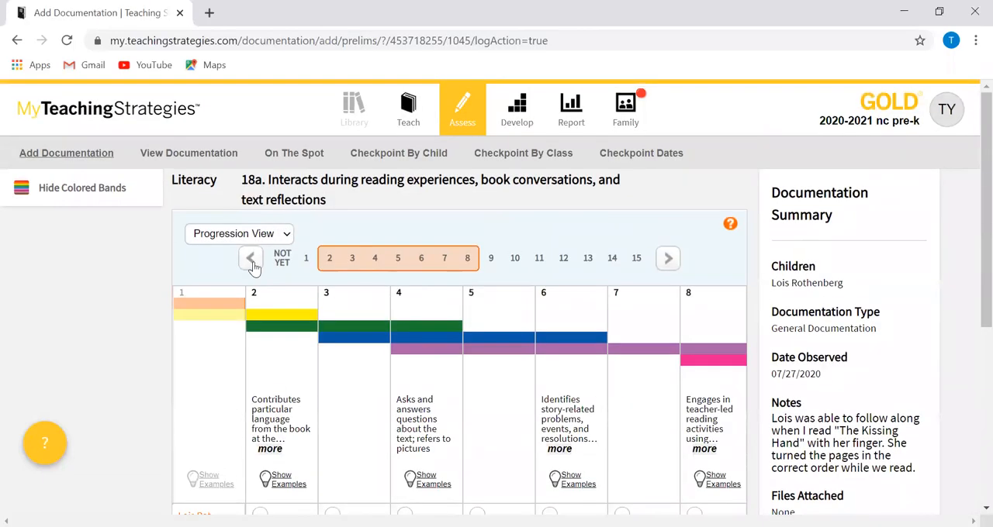
In Progression View, choose level 2 for Lois on 18a and on 18b
scroll("down", 3)
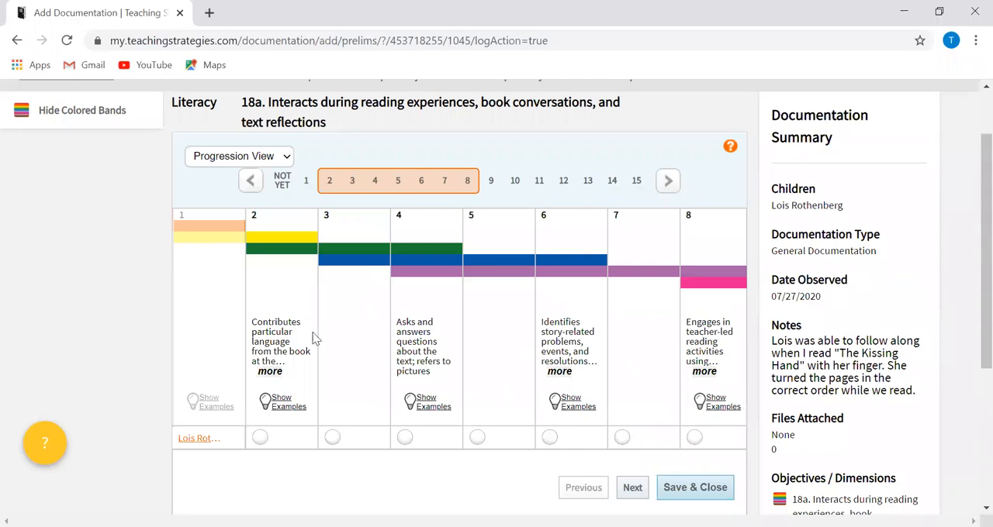
mouse_move(473, 300)
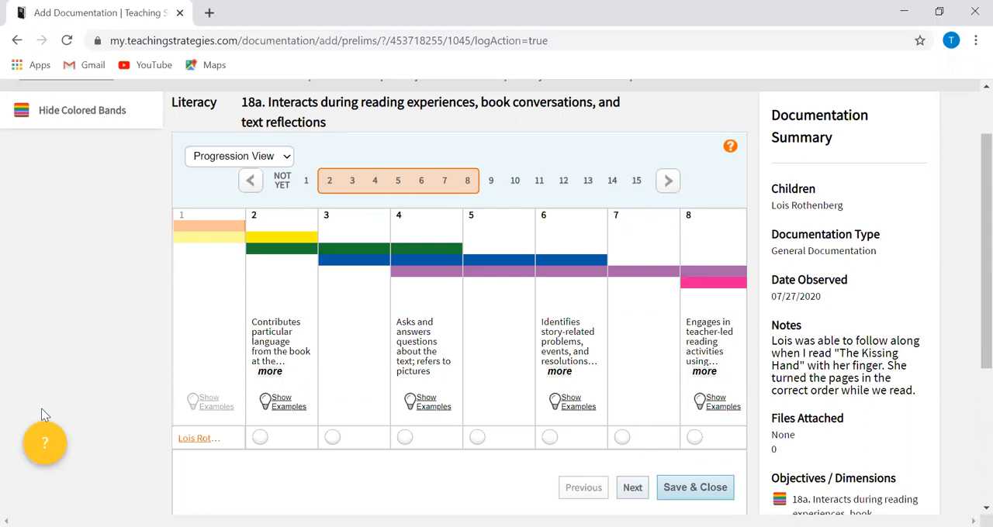
mouse_move(269, 372)
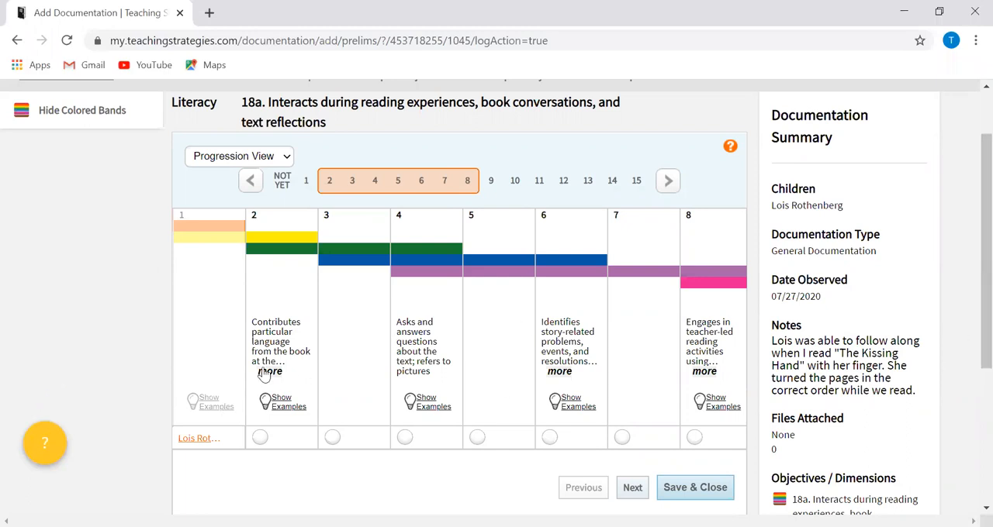
mouse_move(973, 323)
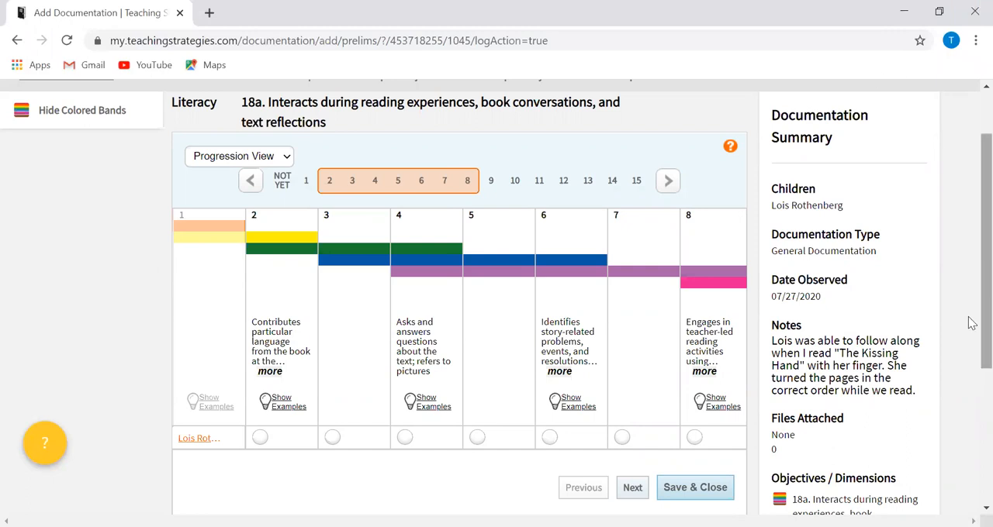
mouse_move(254, 407)
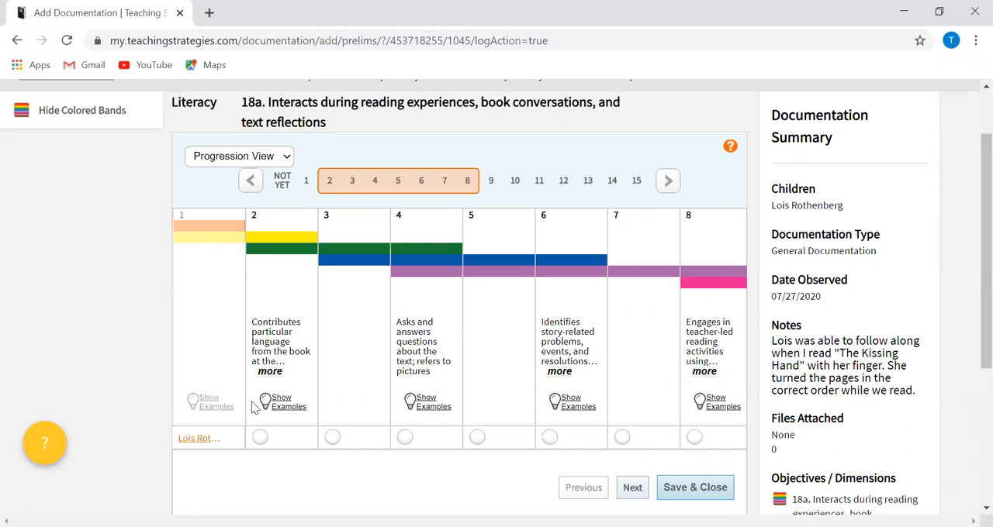
left_click(260, 438)
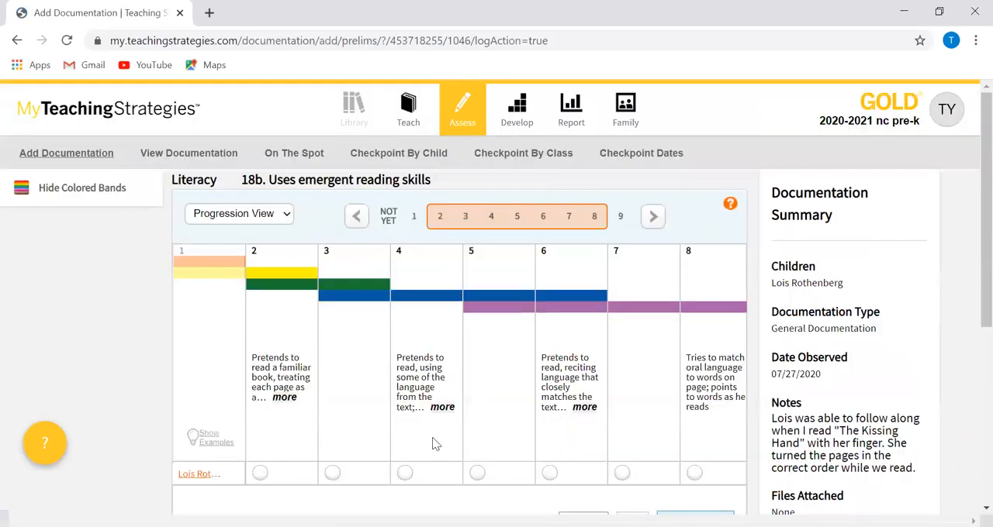
left_click(260, 473)
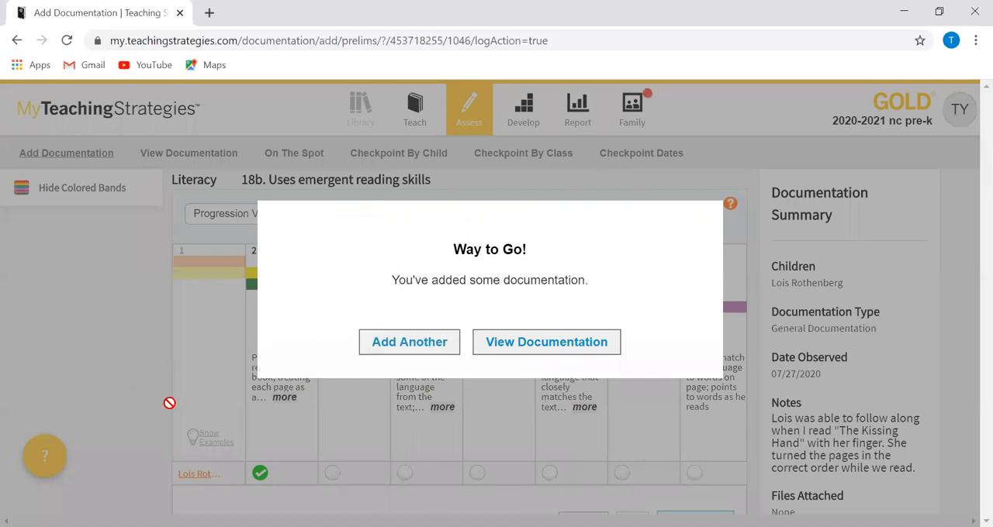
mouse_move(543, 256)
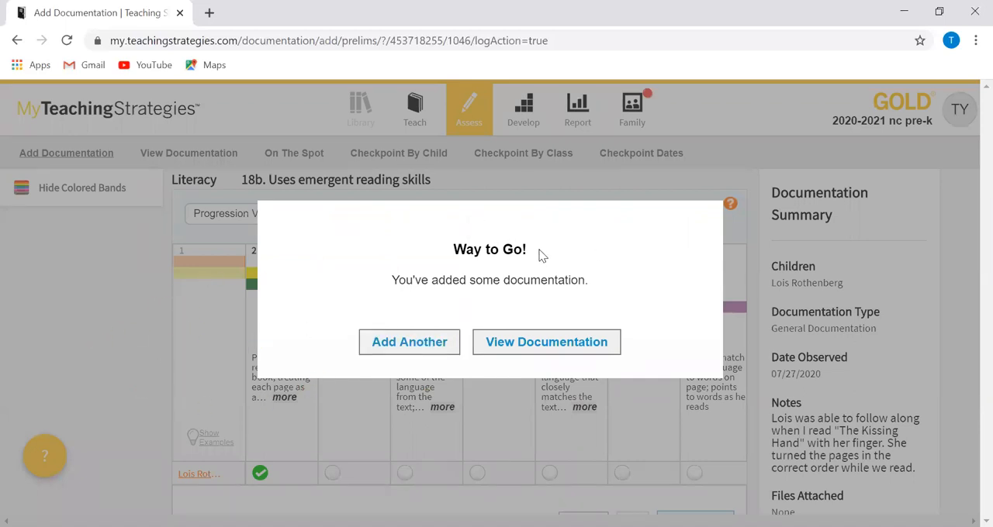
mouse_move(546, 342)
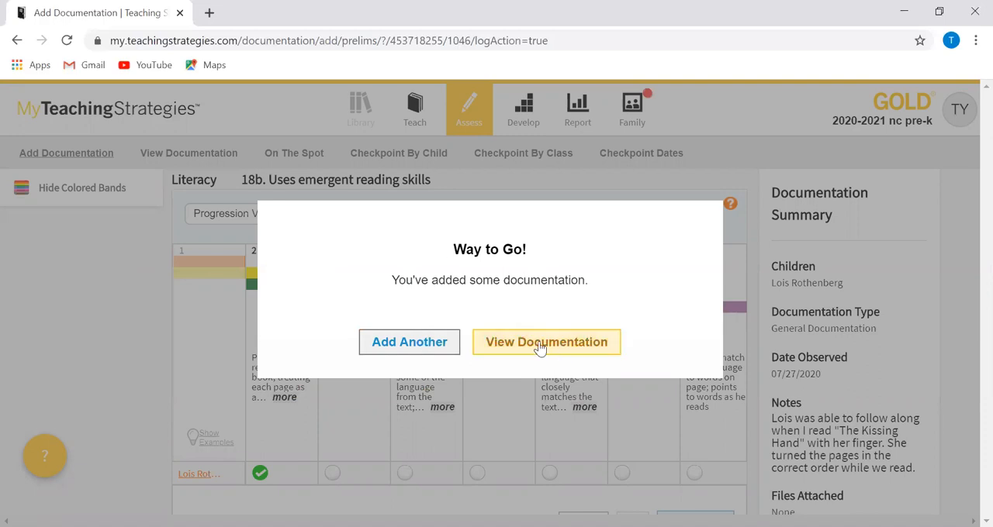
Review Lois's saved record with level 2 on 18a and 18b, then return to the list
left_click(546, 342)
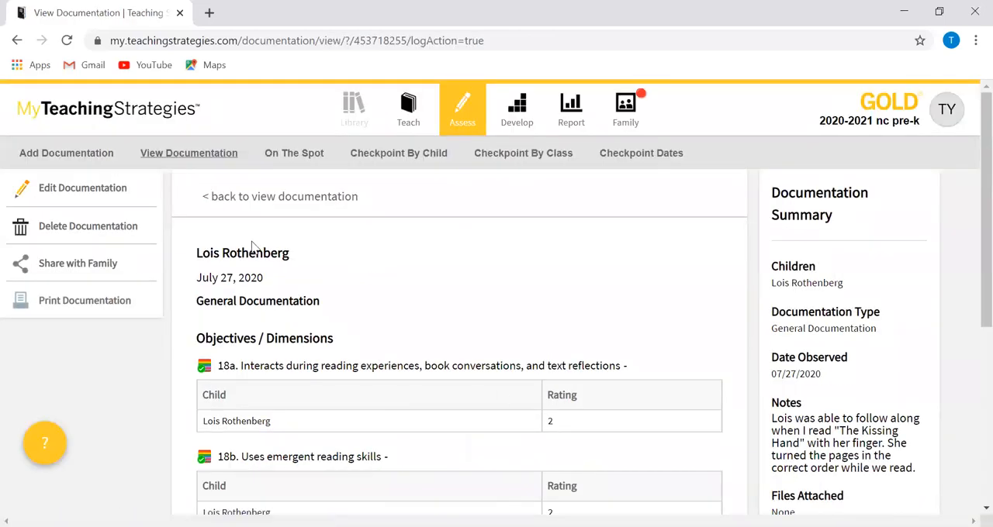
scroll("down", 3)
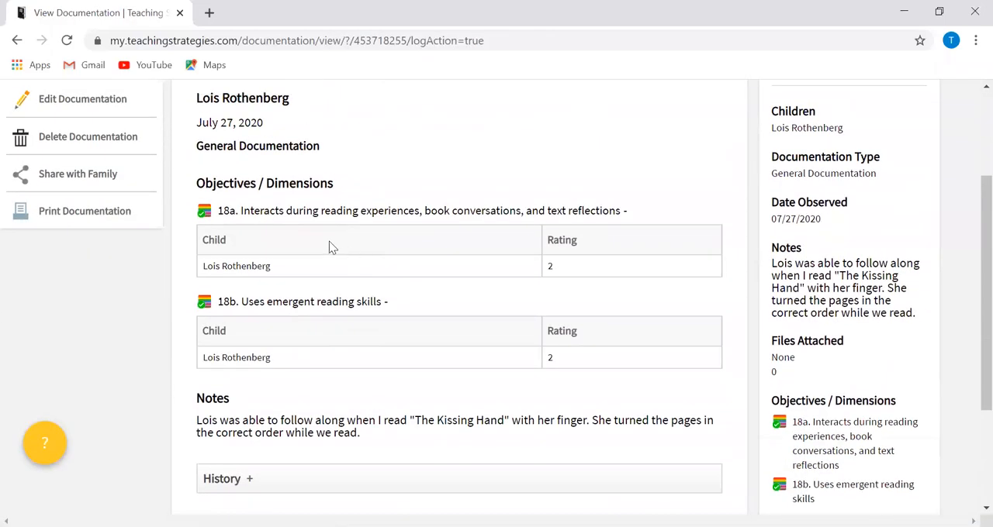
mouse_move(432, 471)
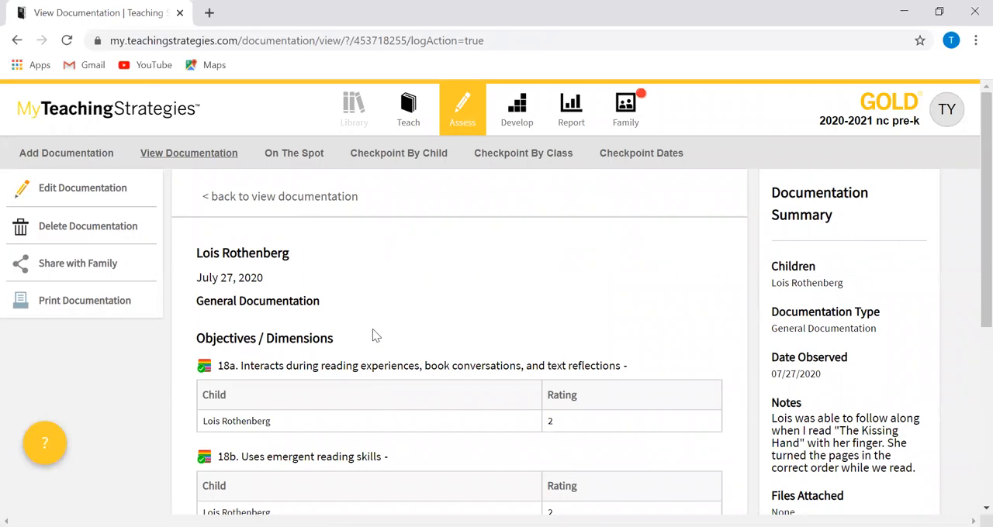
scroll("down", 3)
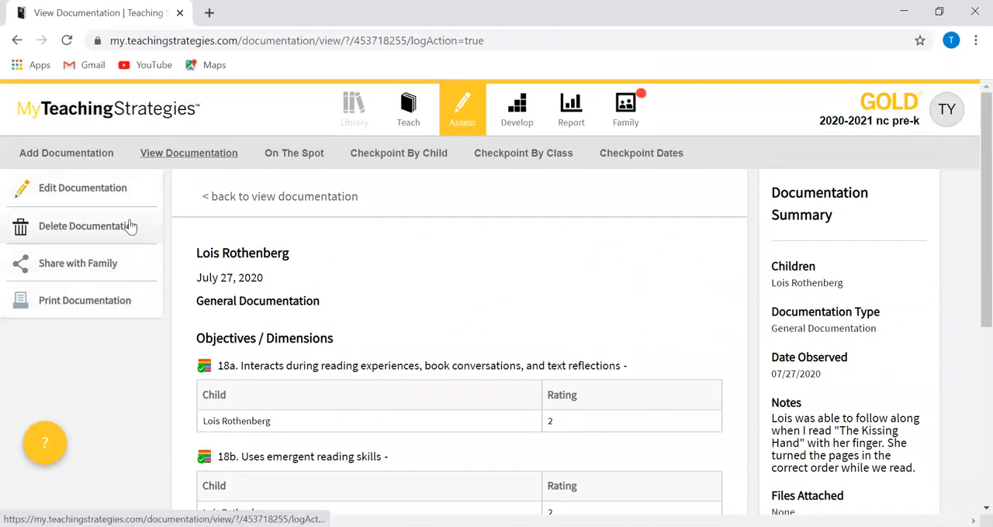
mouse_move(117, 218)
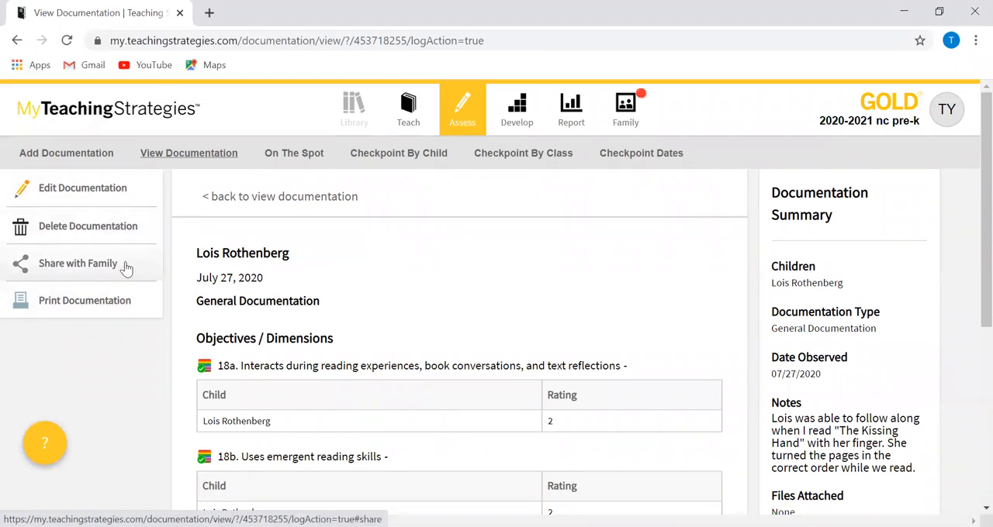
scroll("down", 3)
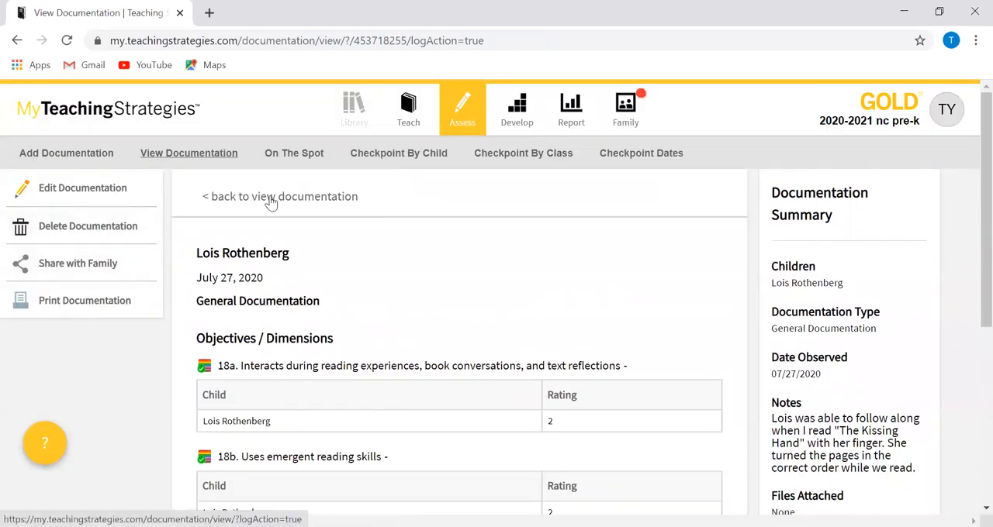
left_click(279, 196)
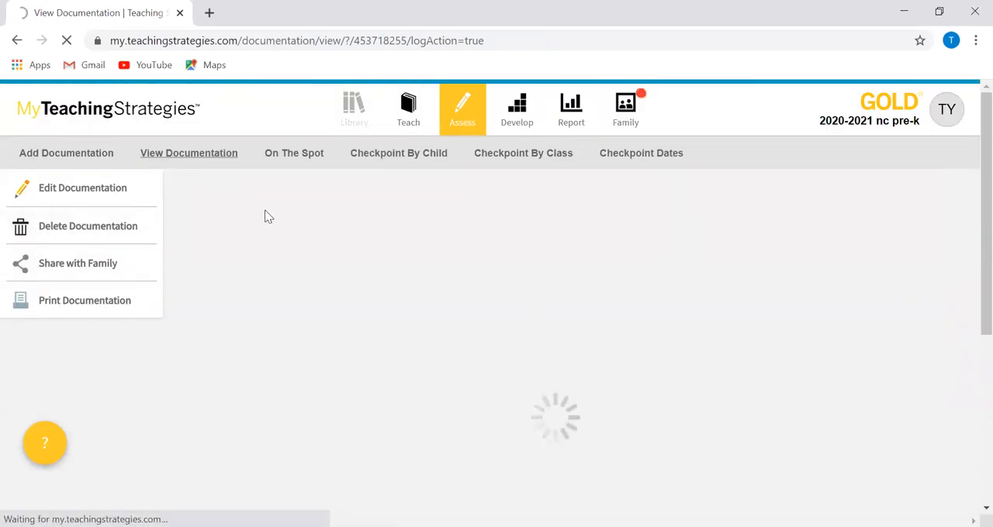
Start a new blank documentation entry and view the Documentation Type options
left_click(66, 153)
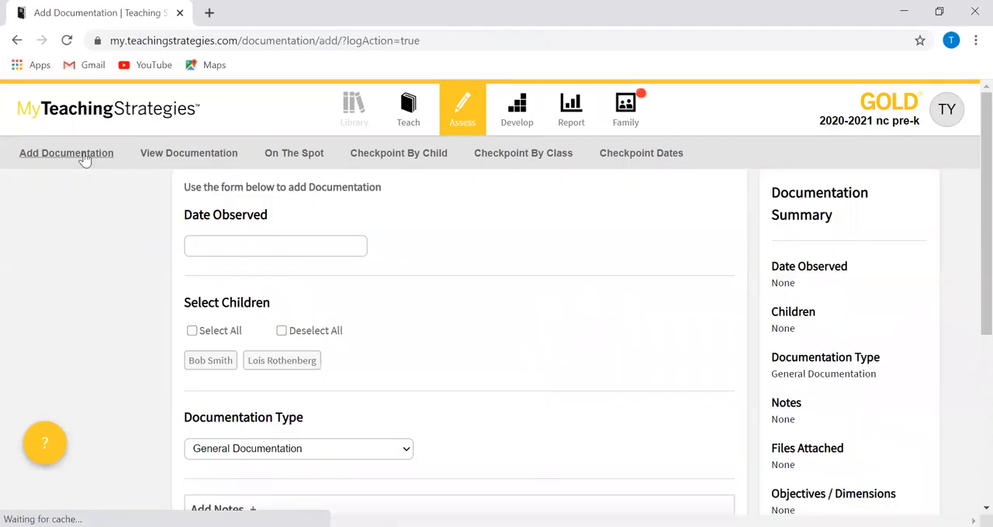
scroll("down", 3)
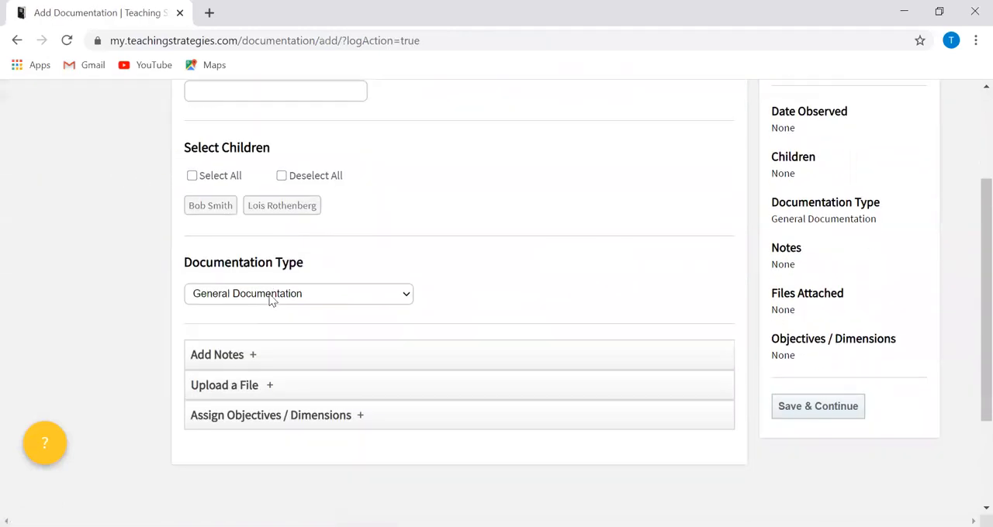
left_click(299, 293)
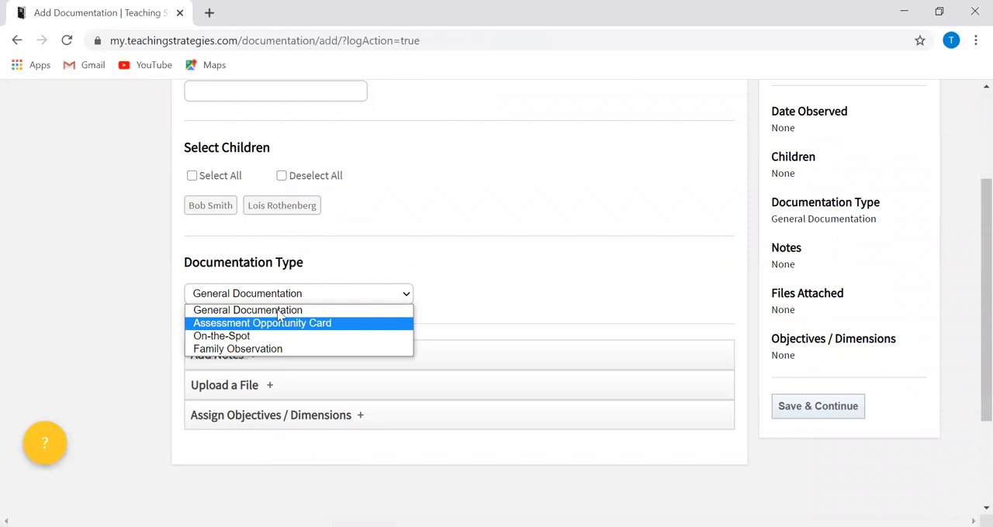
mouse_move(325, 327)
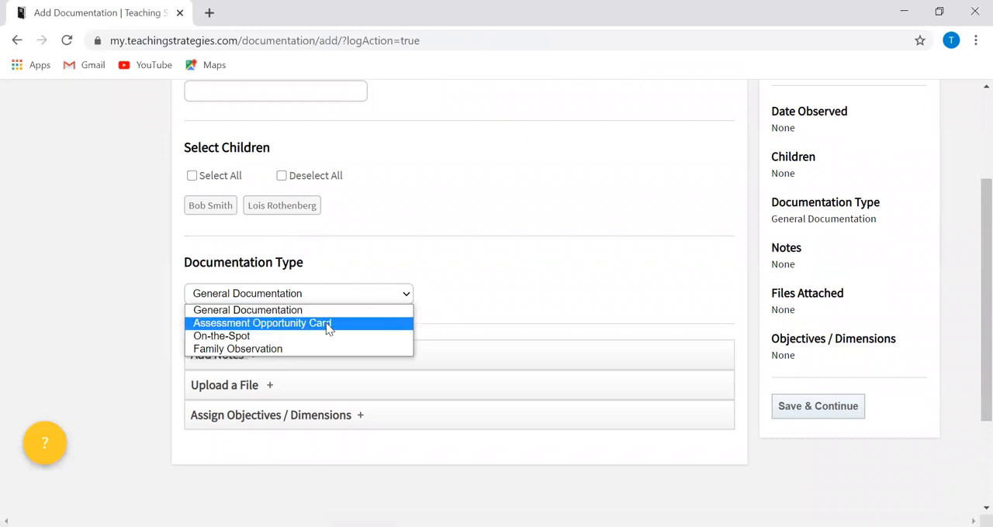
mouse_move(221, 336)
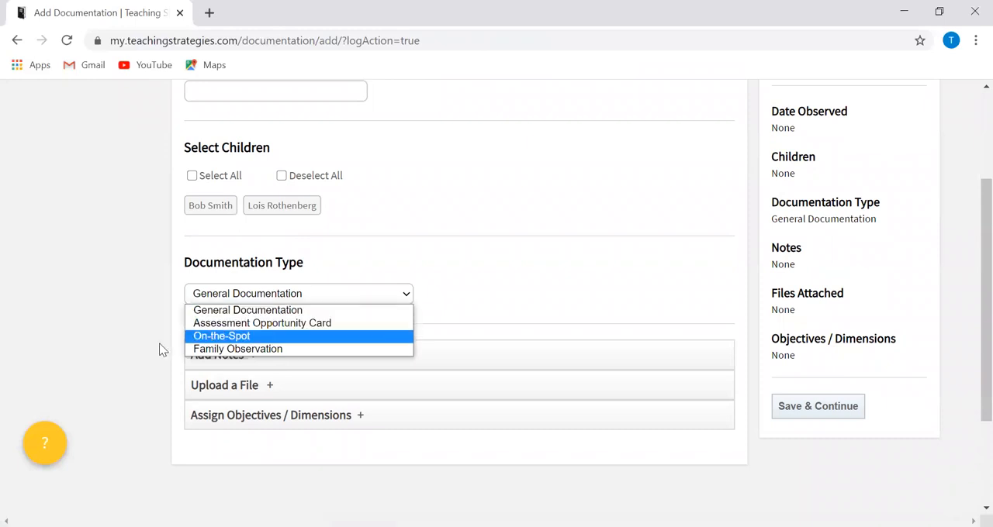
mouse_move(142, 336)
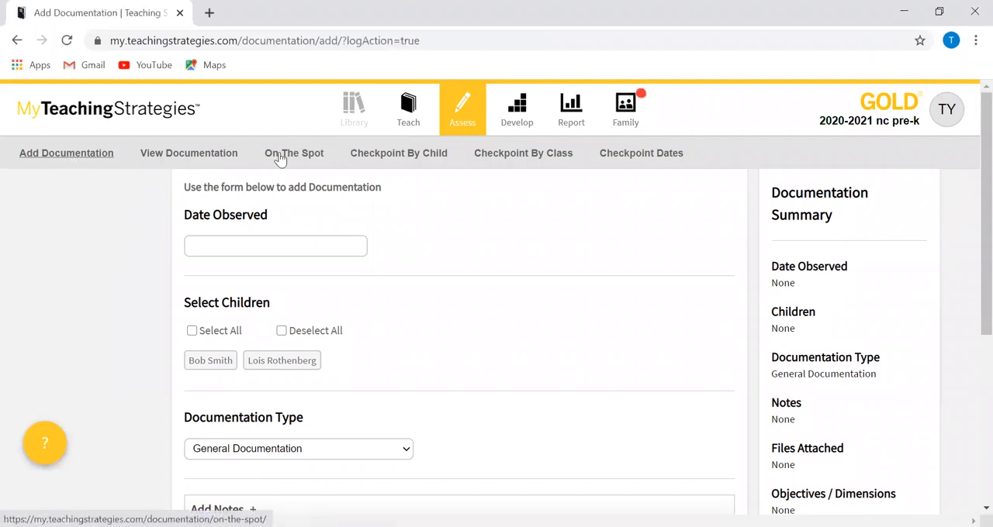
Open the On-the-Spot setup and review its criteria with both children and all objectives checked
left_click(294, 152)
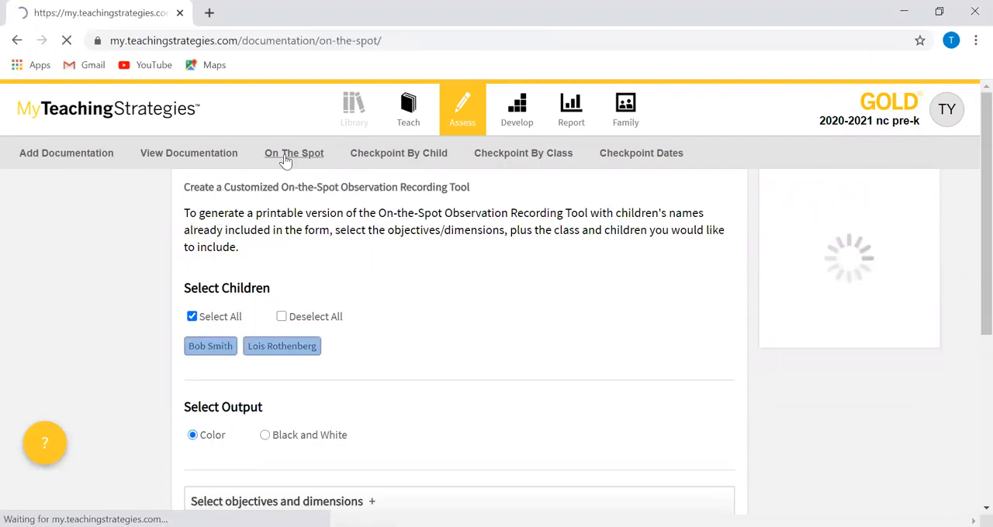
right_click(349, 248)
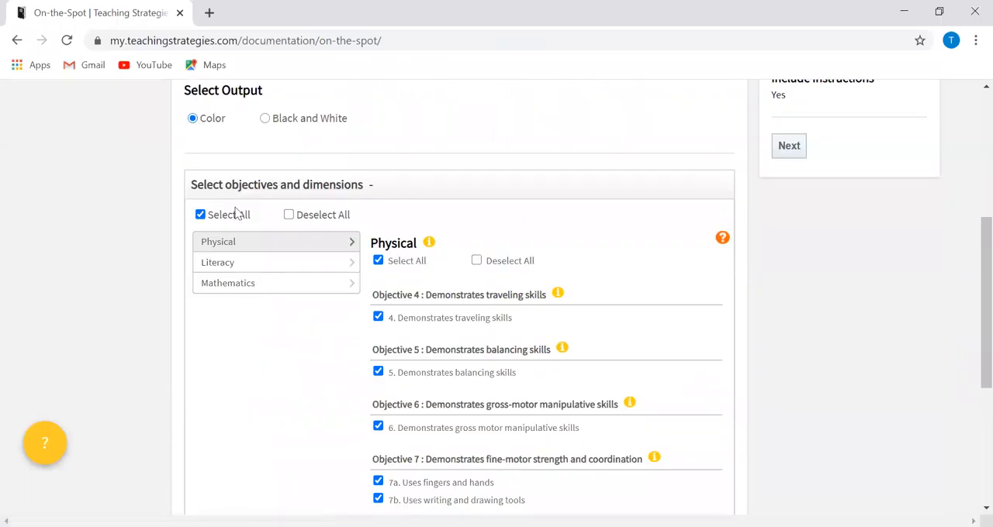
scroll("down", 3)
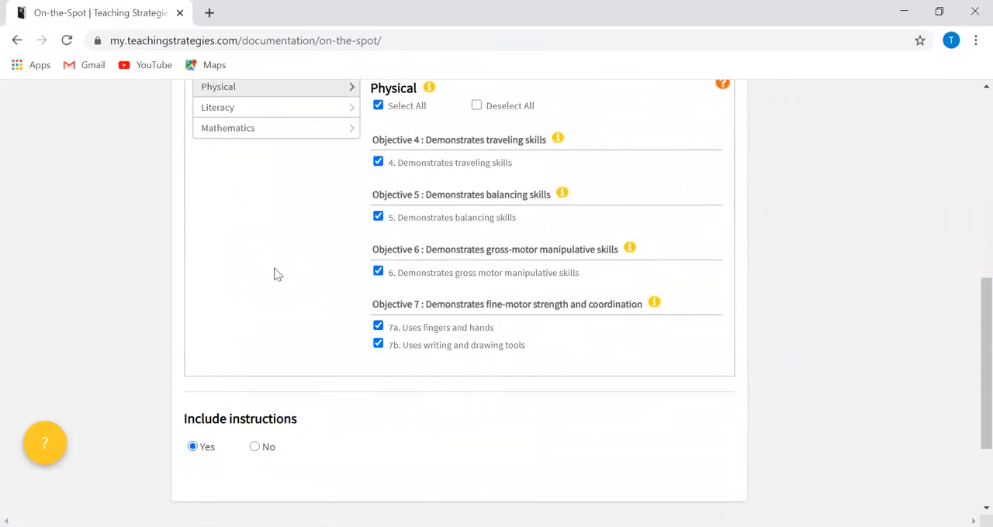
mouse_move(267, 263)
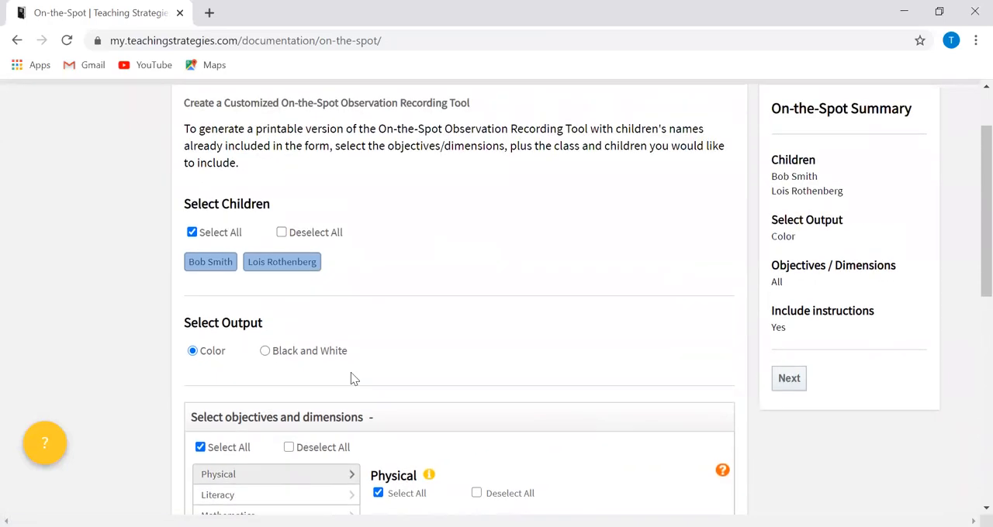
mouse_move(789, 388)
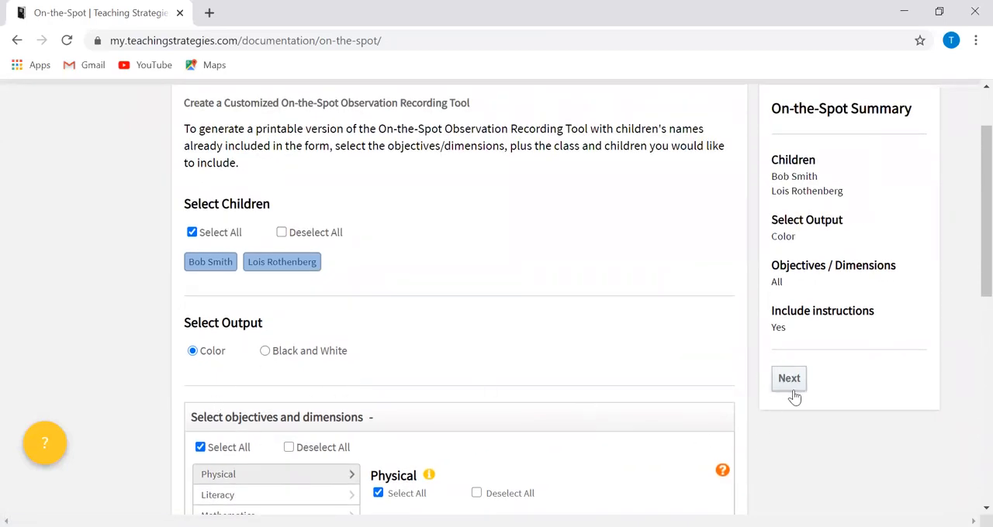
Generate the On-the-Spot tool, scroll its physical objective grids, and bring up print options
left_click(788, 379)
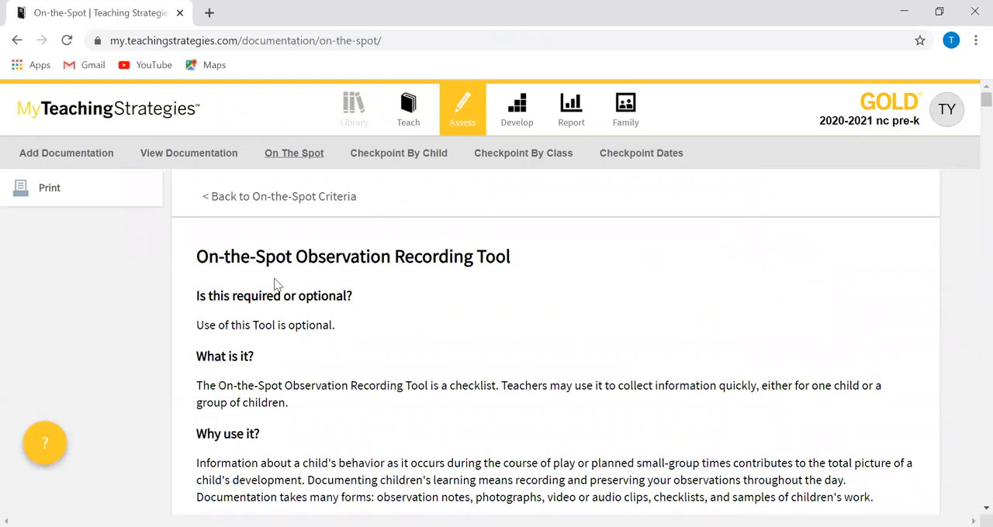
scroll("down", 3)
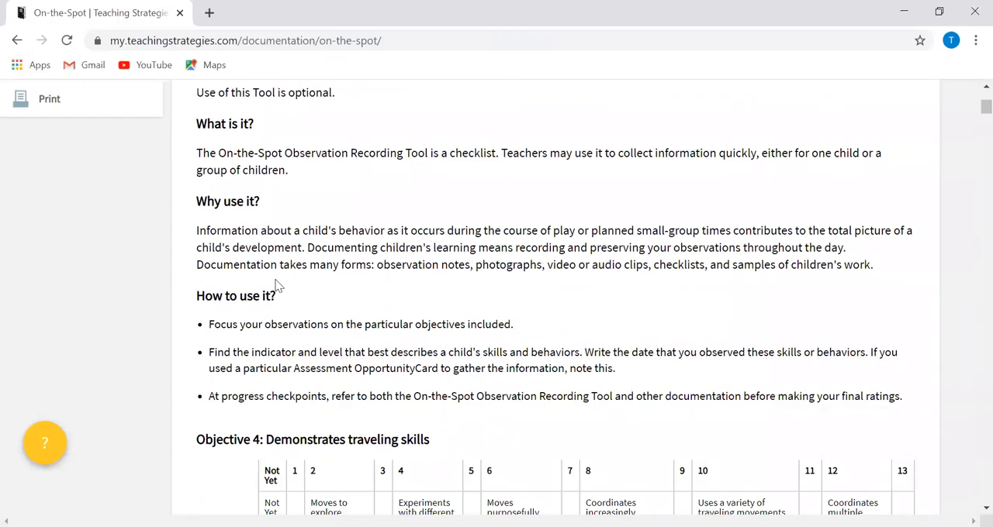
scroll("down", 3)
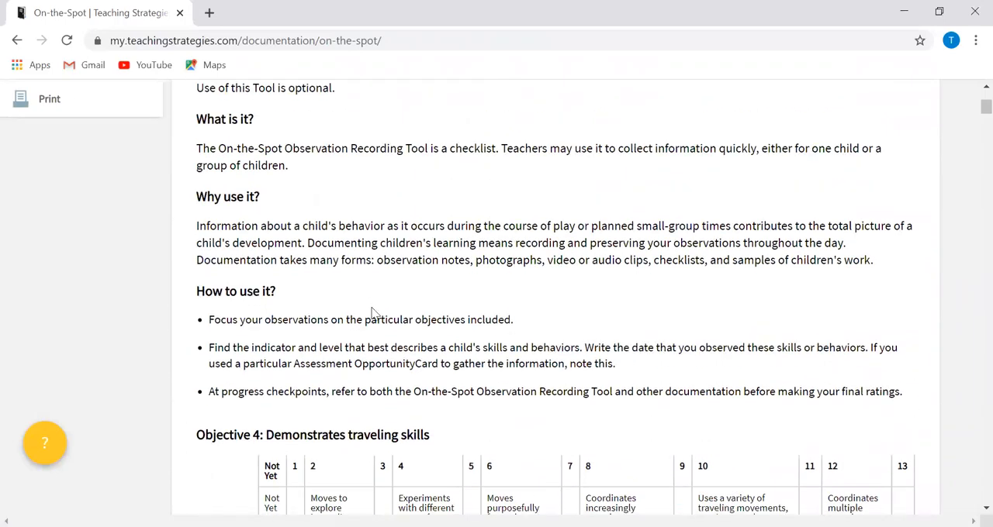
scroll("down", 3)
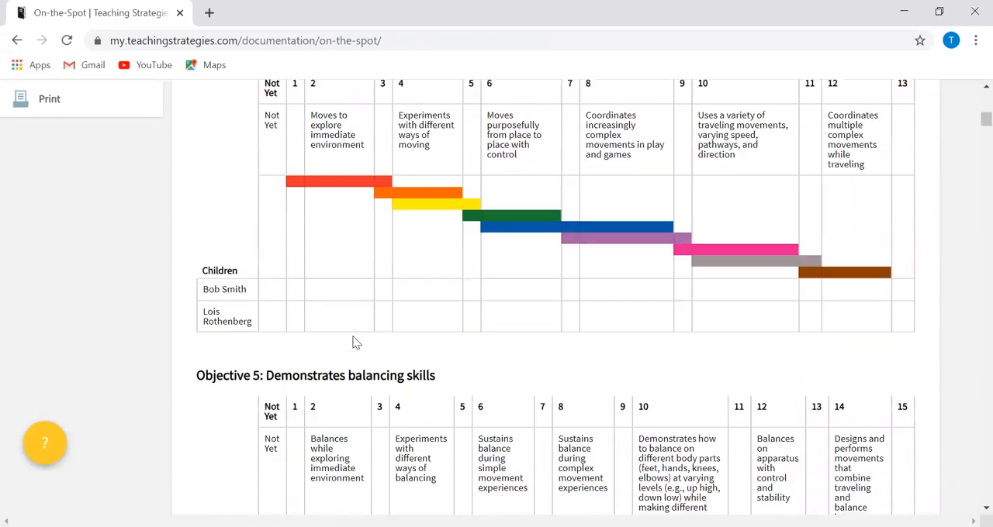
scroll("down", 3)
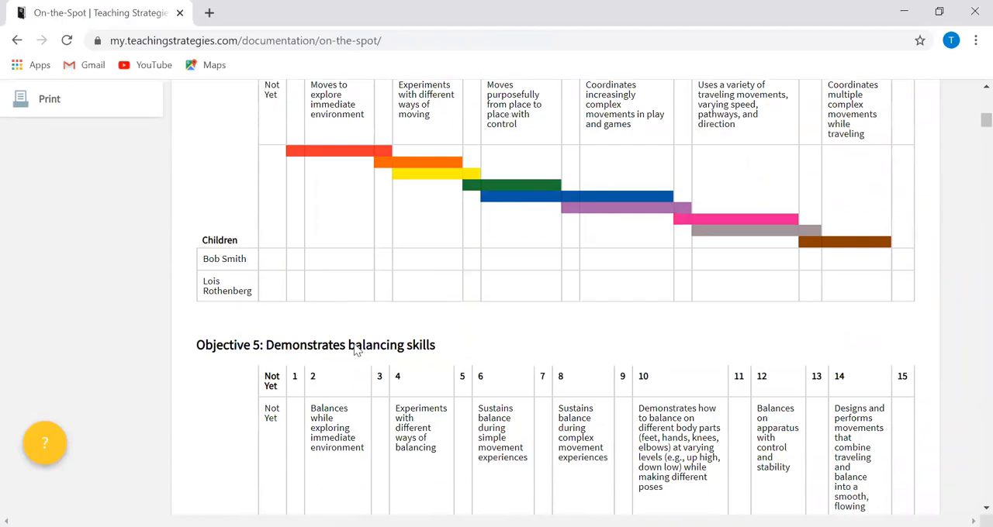
scroll("down", 3)
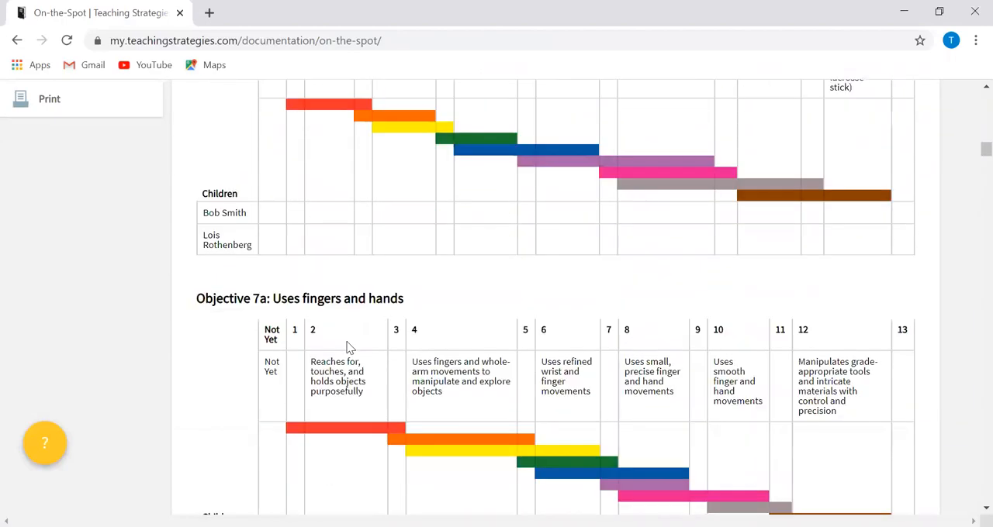
scroll("down", 3)
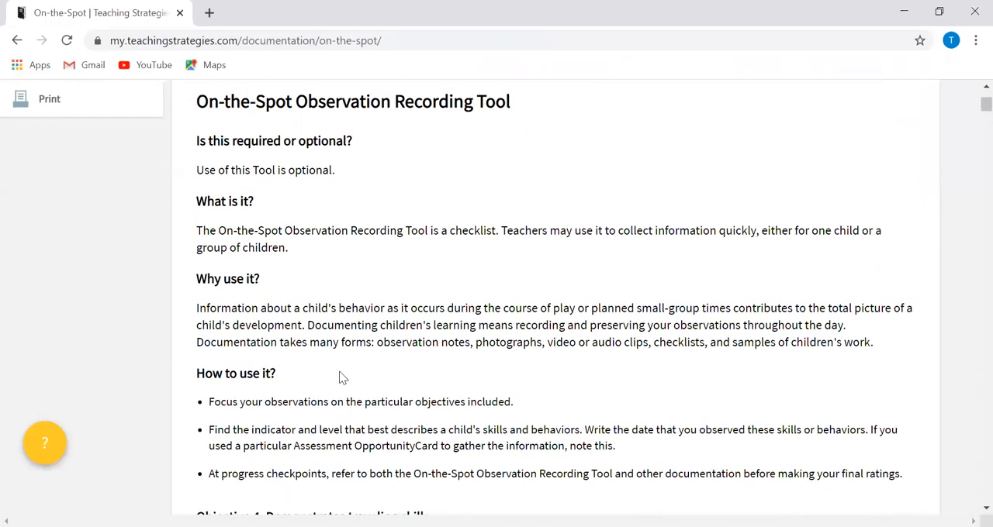
left_click(49, 98)
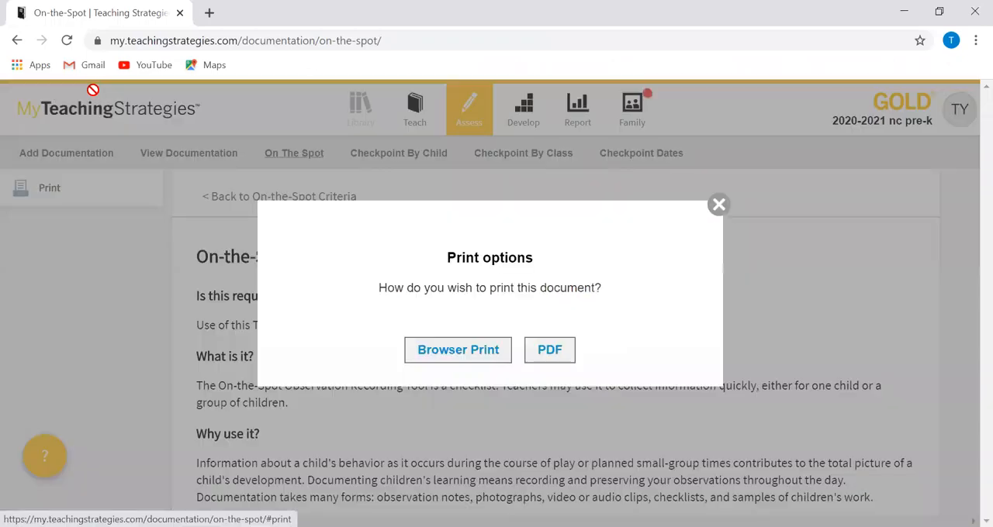
Open the 34-page recording tool PDF and scroll through the traveling-skills checklist pages
left_click(549, 349)
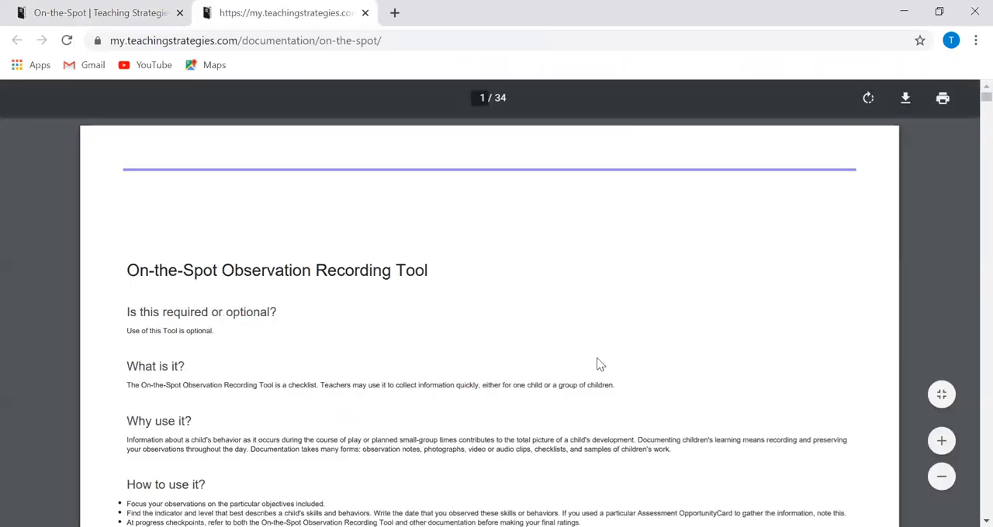
scroll("down", 3)
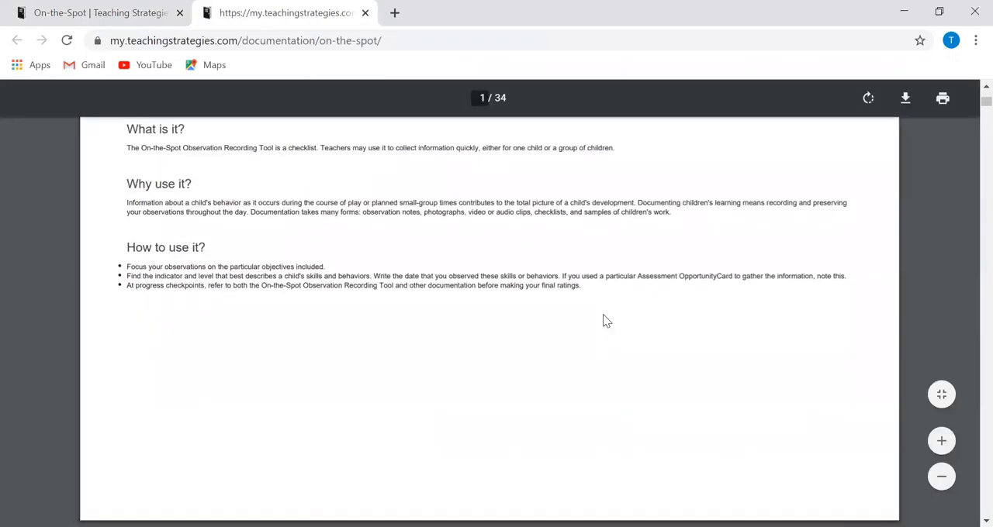
scroll("down", 3)
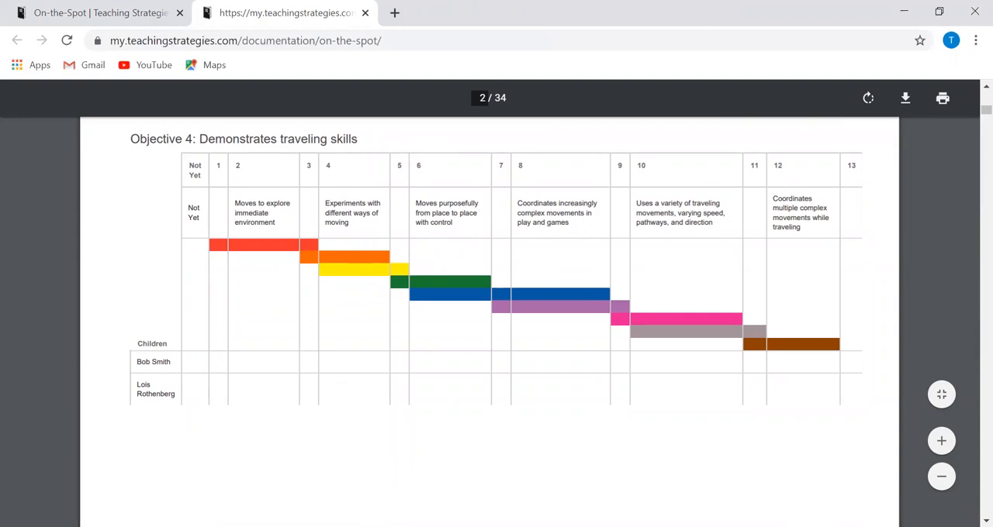
mouse_move(324, 419)
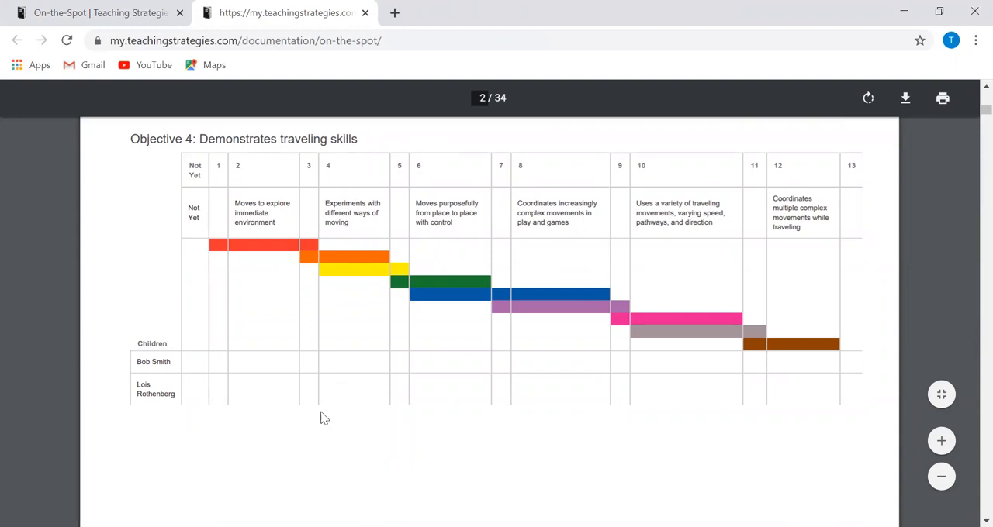
mouse_move(434, 481)
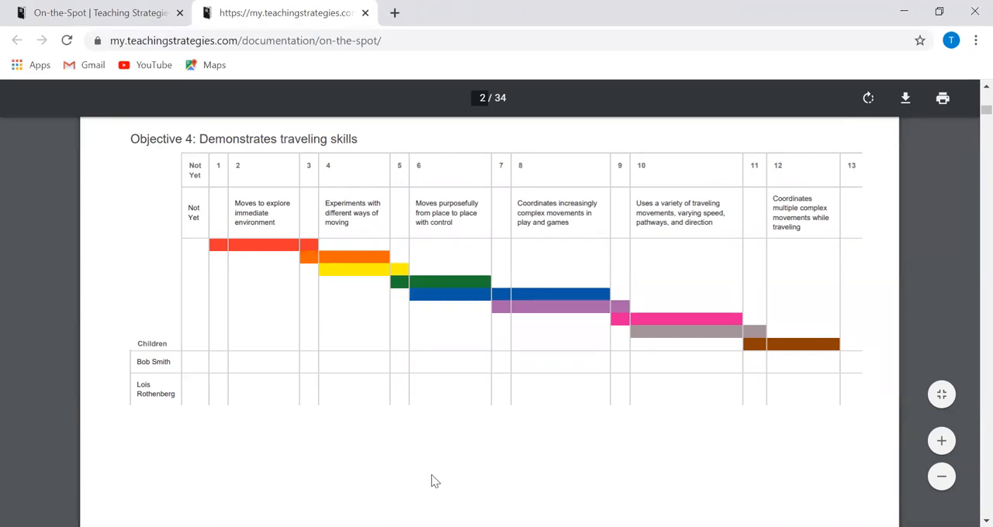
mouse_move(302, 470)
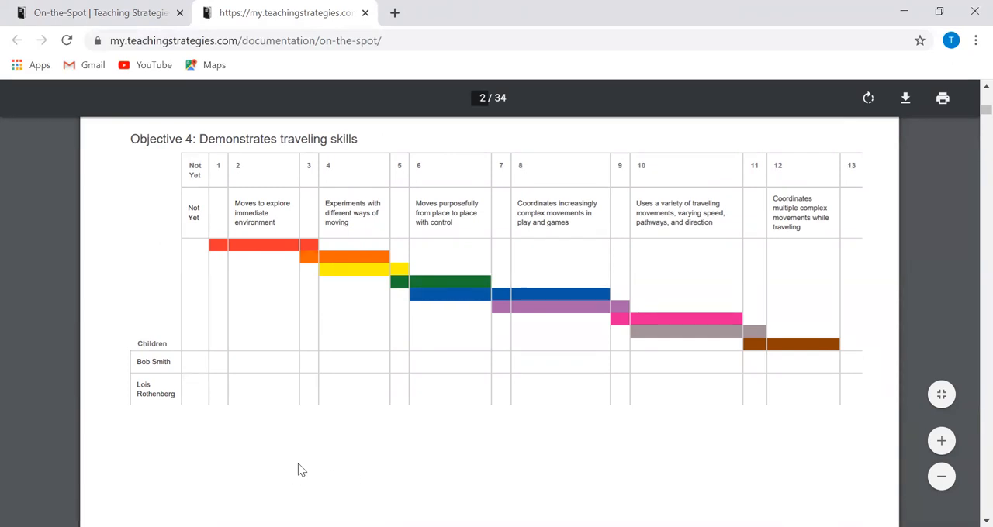
mouse_move(243, 471)
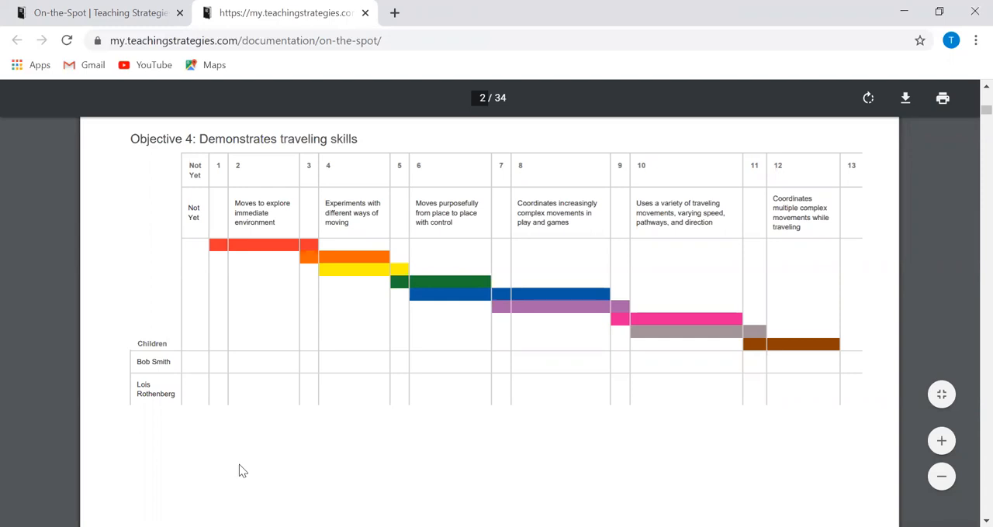
mouse_move(326, 385)
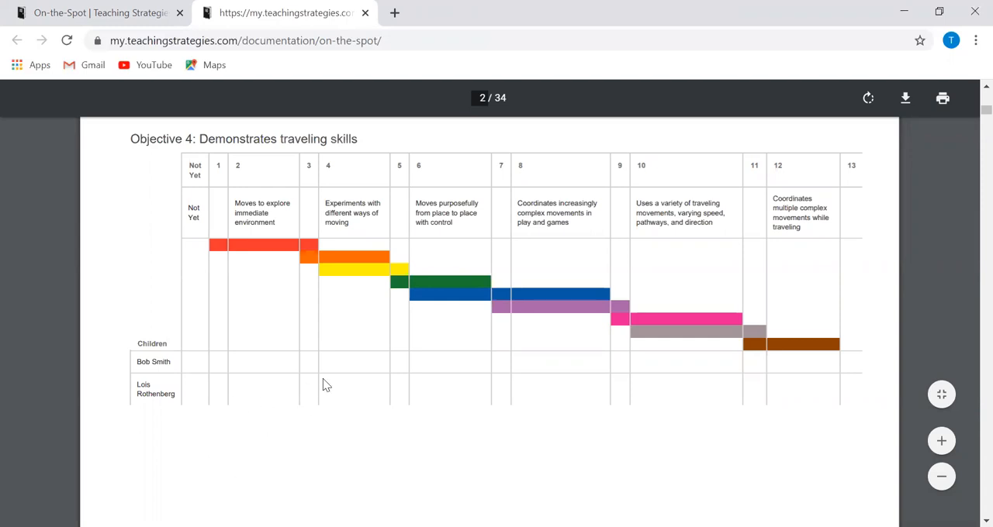
mouse_move(355, 400)
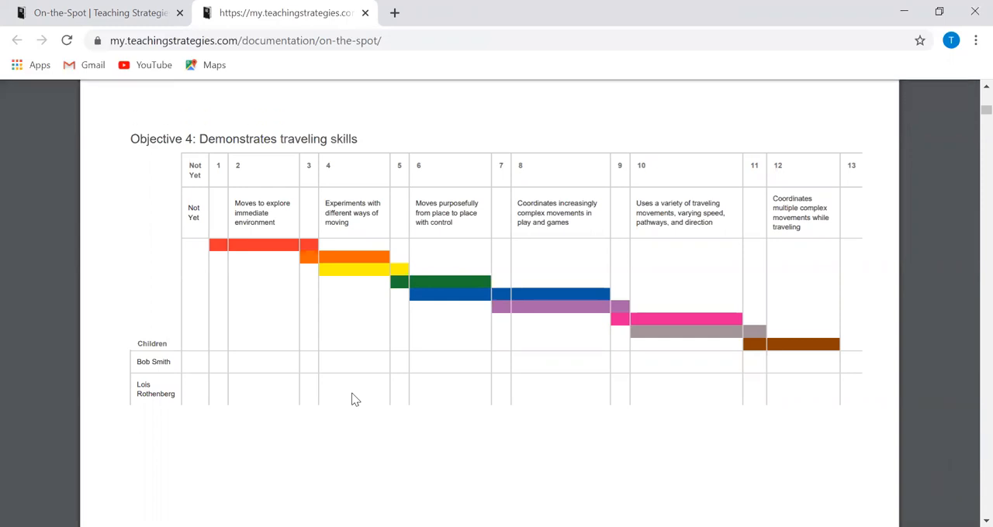
mouse_move(347, 362)
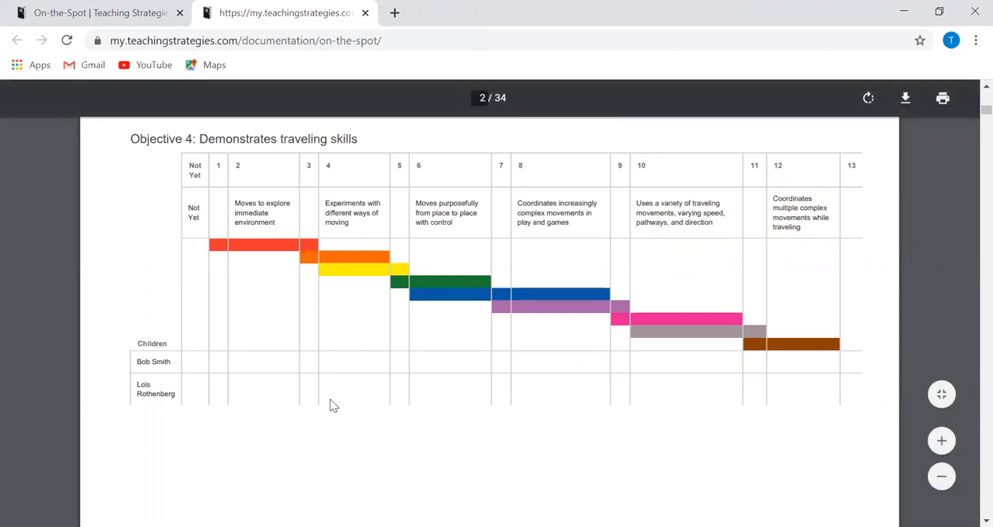
mouse_move(342, 397)
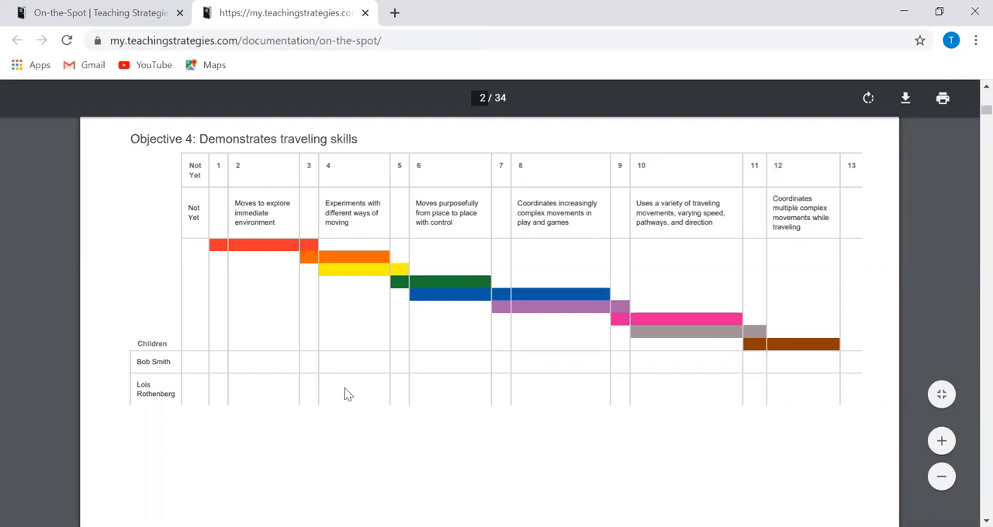
mouse_move(369, 394)
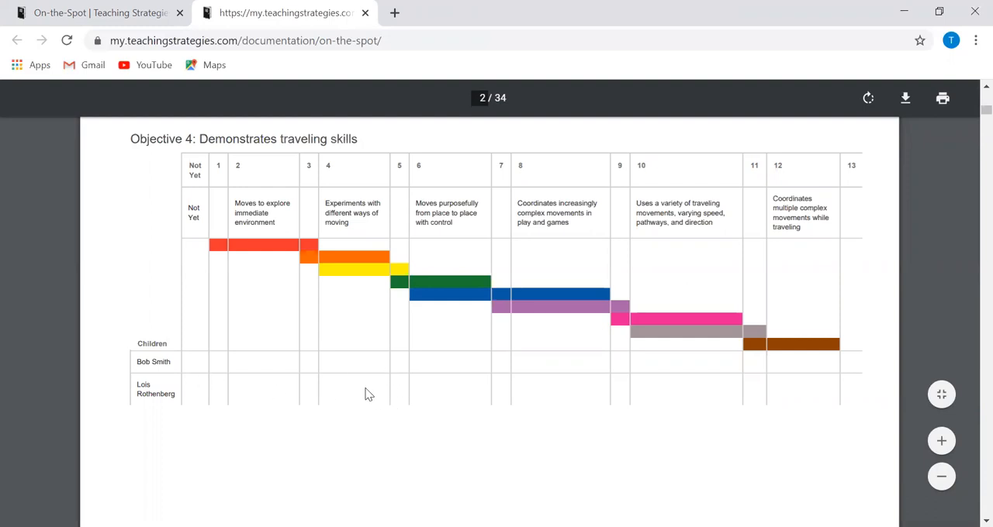
mouse_move(287, 240)
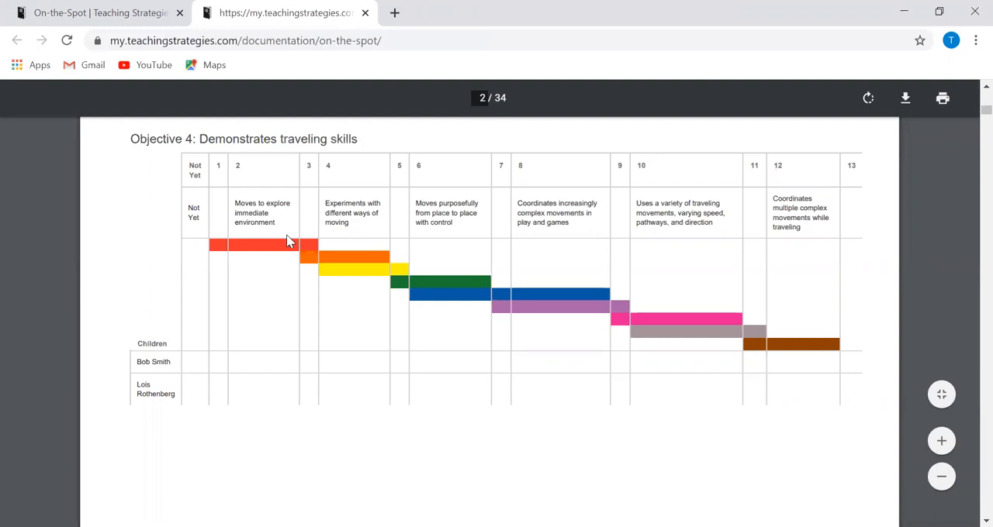
mouse_move(629, 383)
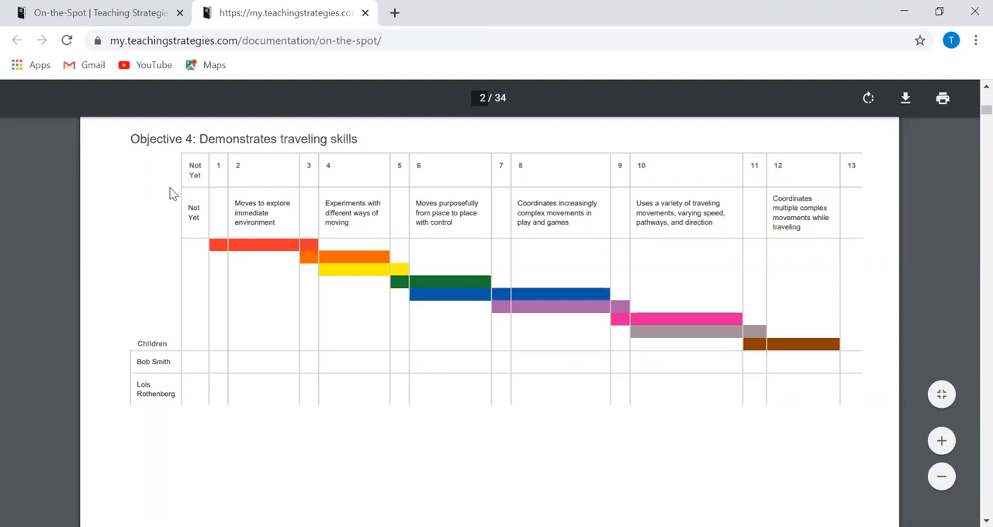
scroll("down", 3)
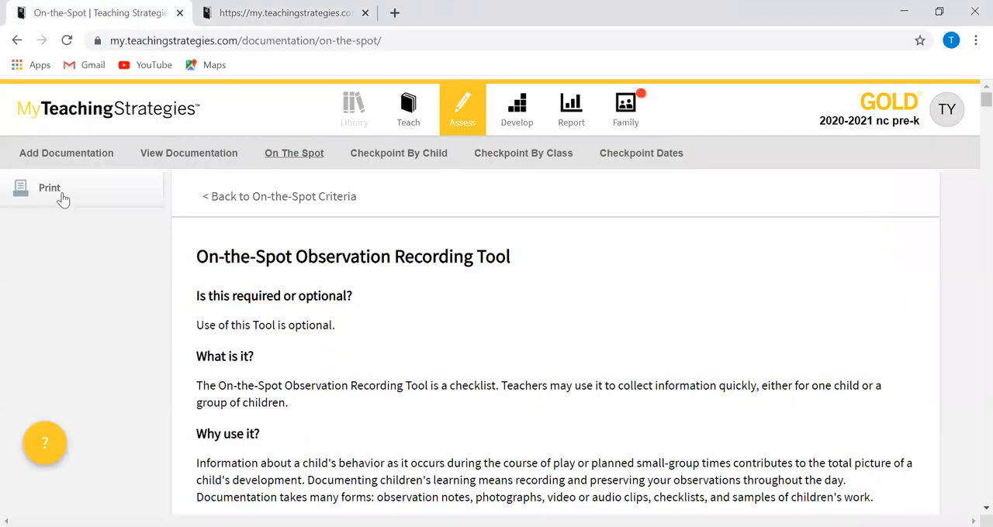
left_click(66, 152)
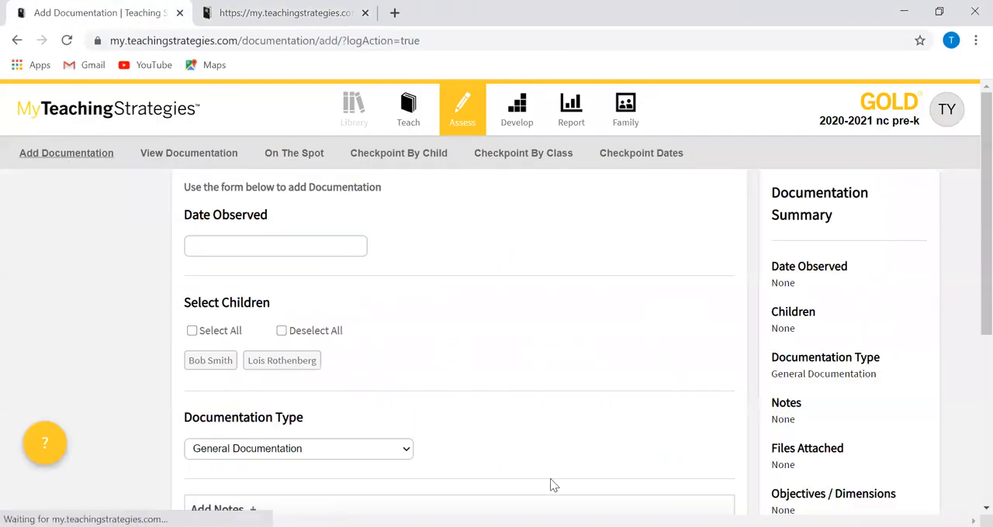
left_click(275, 245)
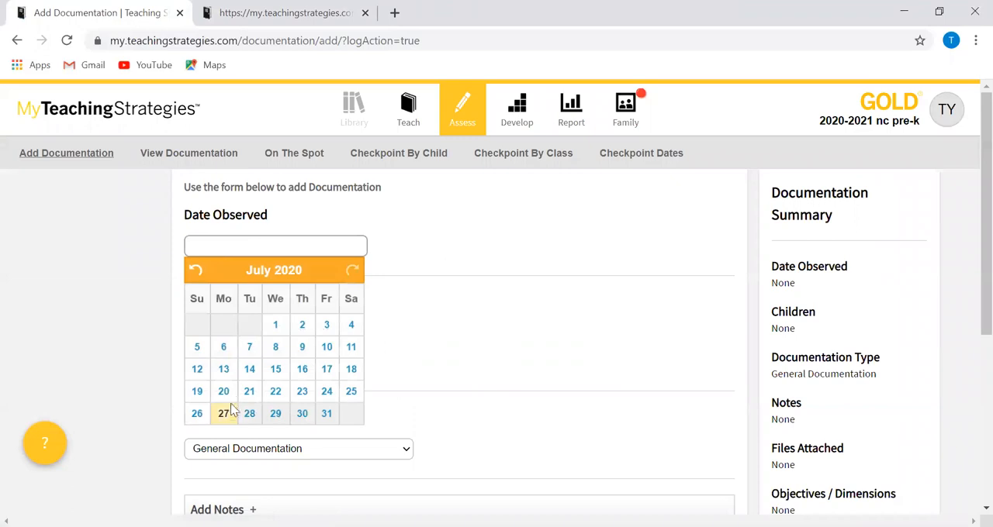
left_click(224, 413)
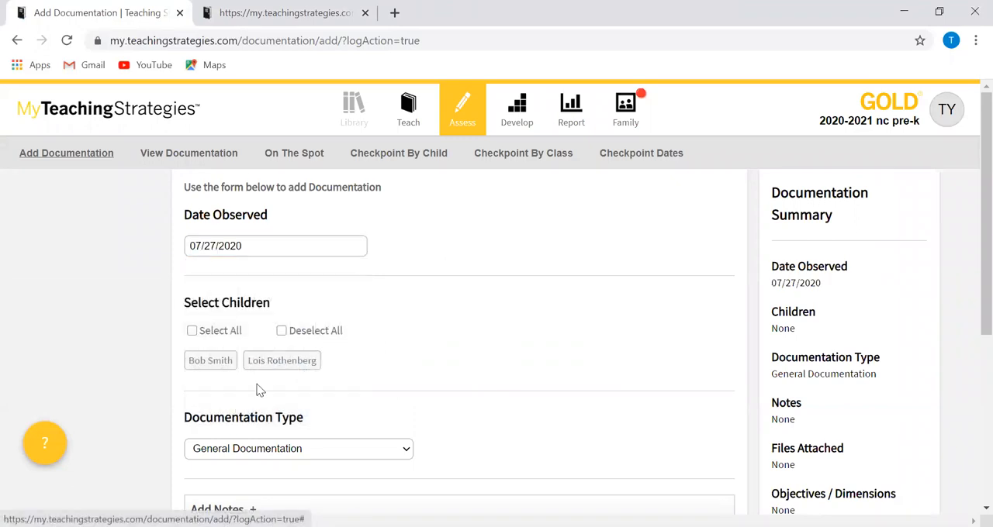
left_click(282, 360)
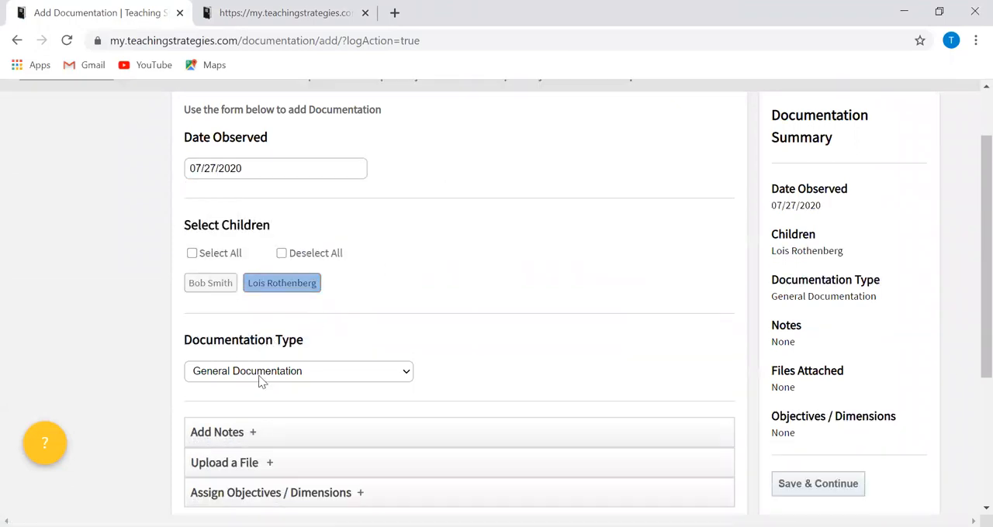
left_click(299, 370)
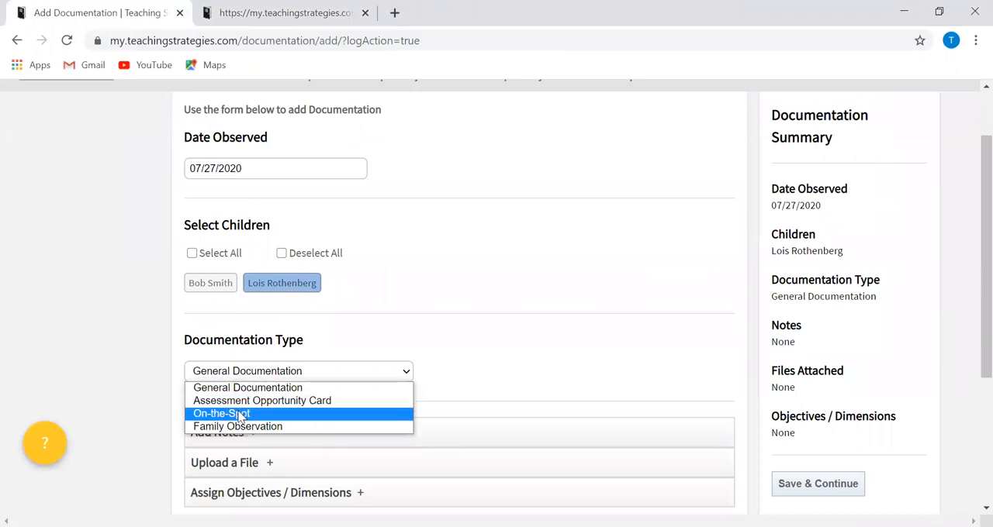
left_click(221, 413)
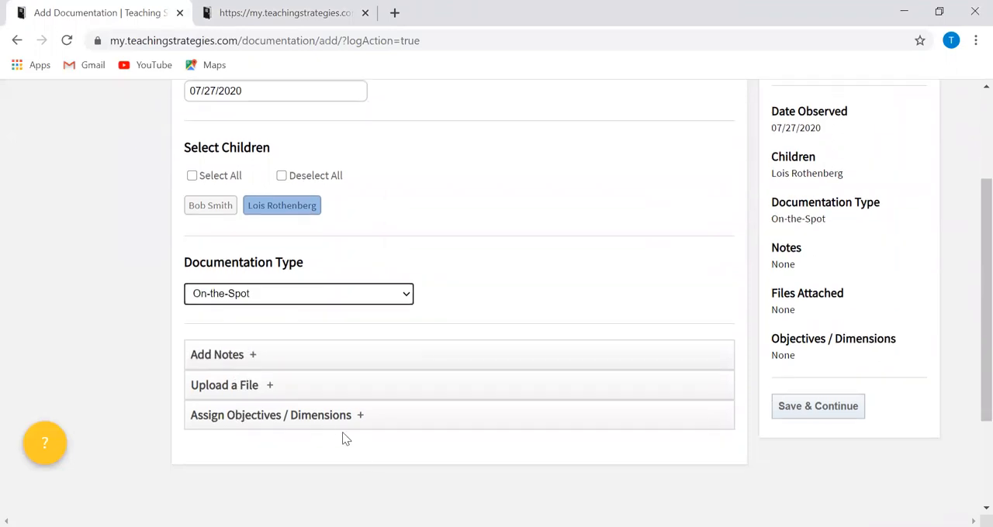
Tag the entry with Physical objective 4, Demonstrates traveling skills, and save
left_click(276, 415)
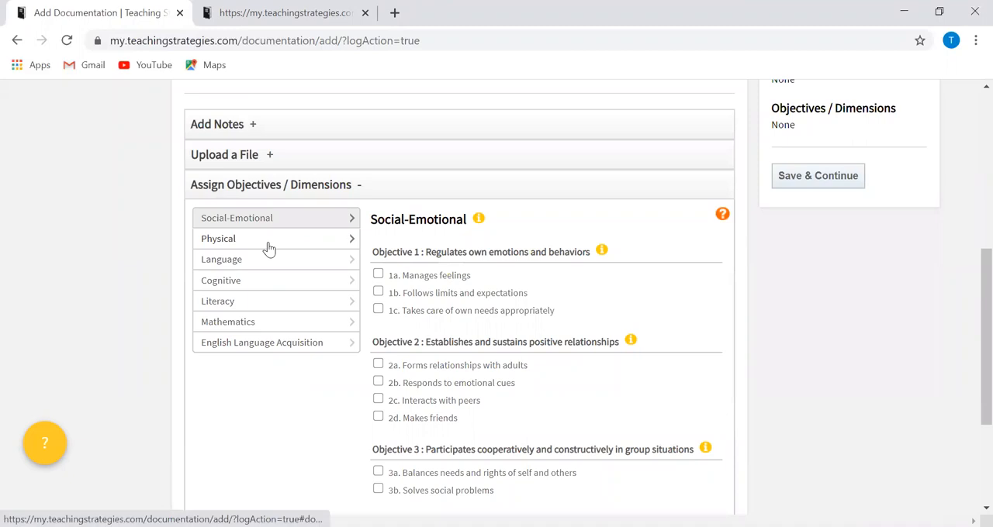
mouse_move(233, 280)
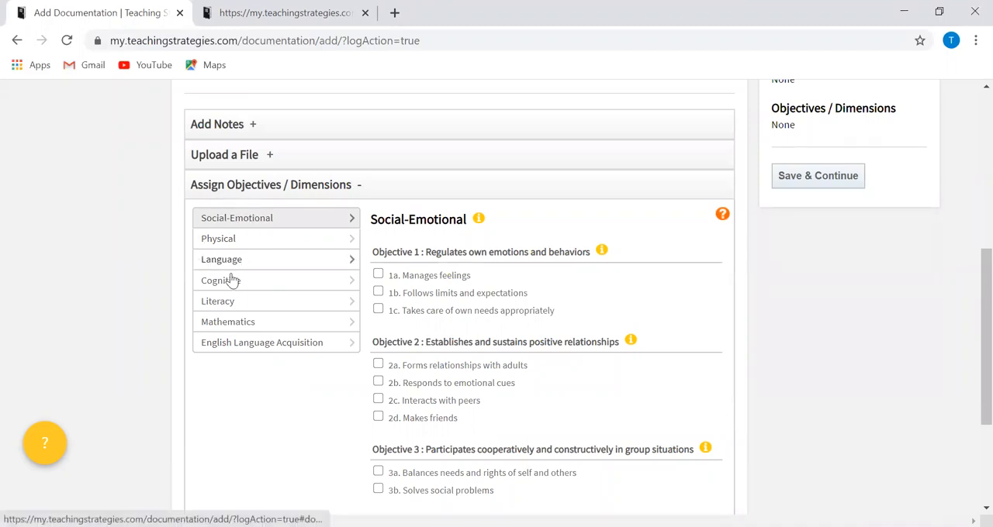
left_click(218, 239)
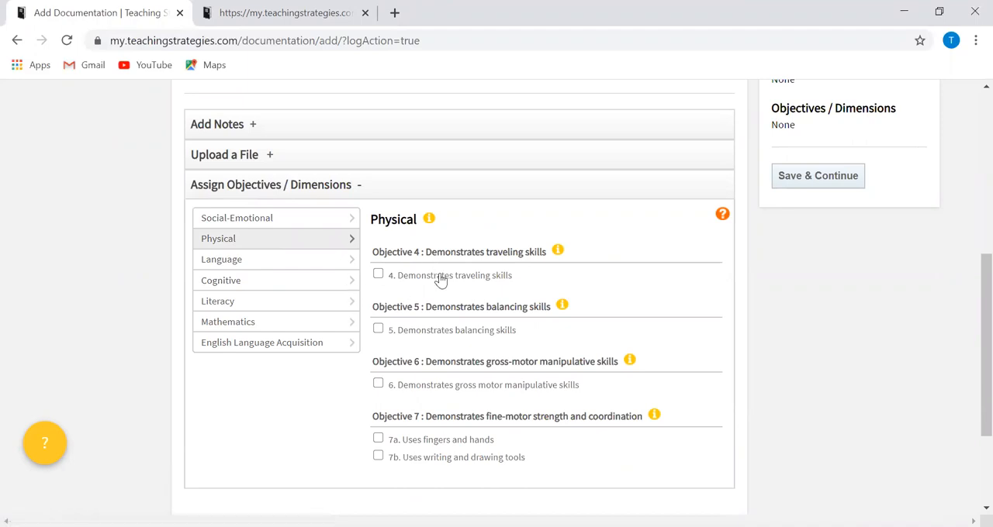
left_click(377, 275)
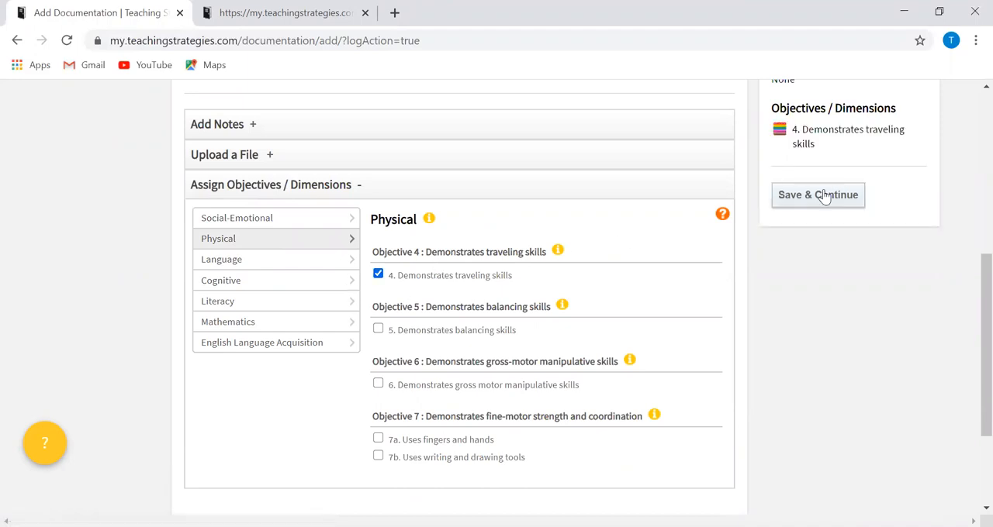
left_click(818, 195)
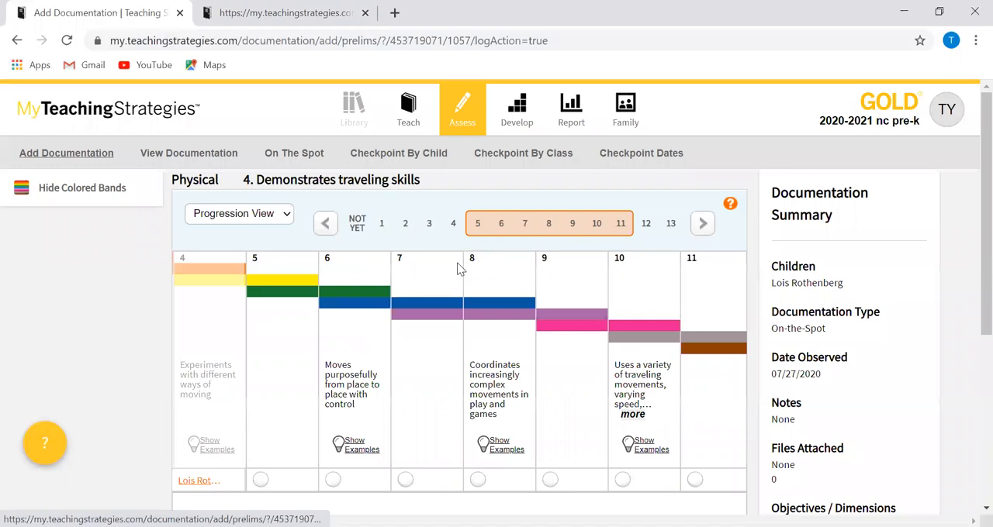
Rate Lois at level 4 on traveling skills, save and close, and view the documentation
left_click(325, 223)
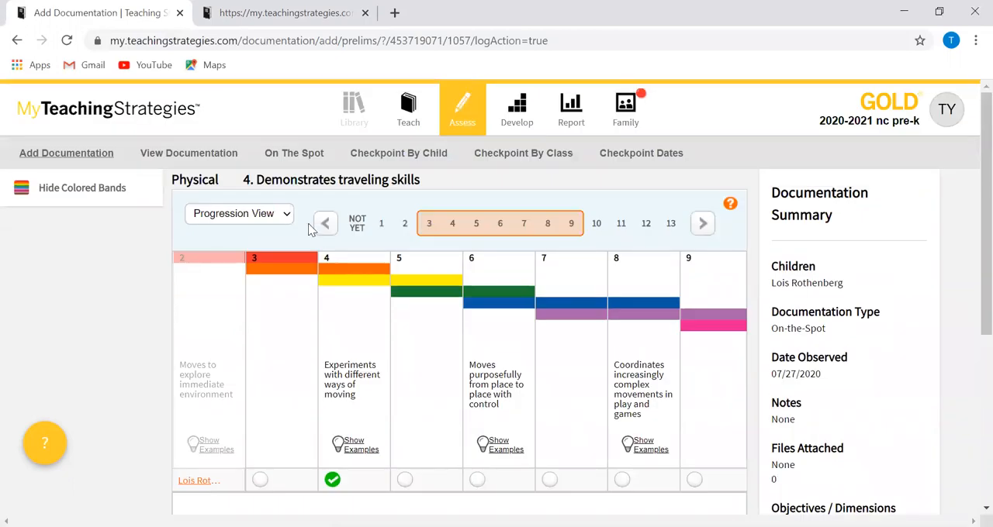
scroll("down", 3)
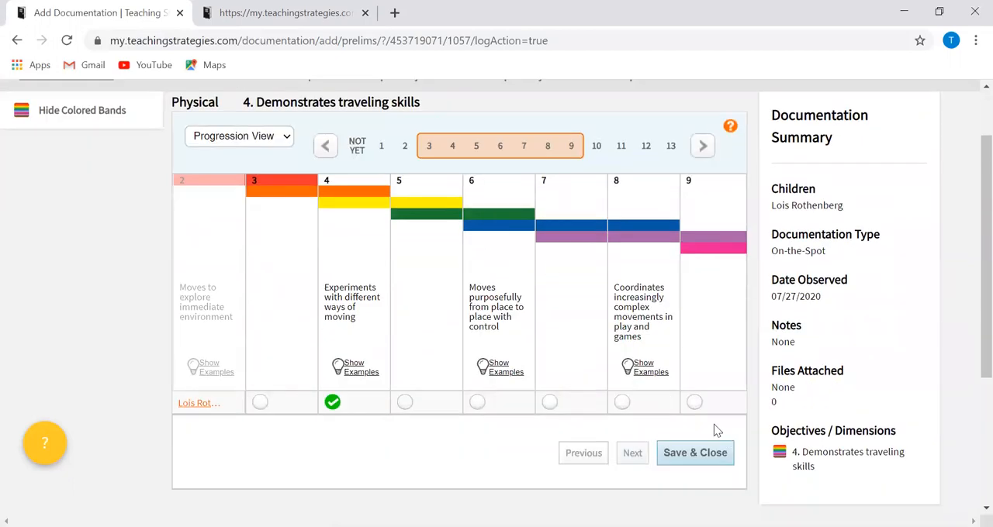
left_click(694, 453)
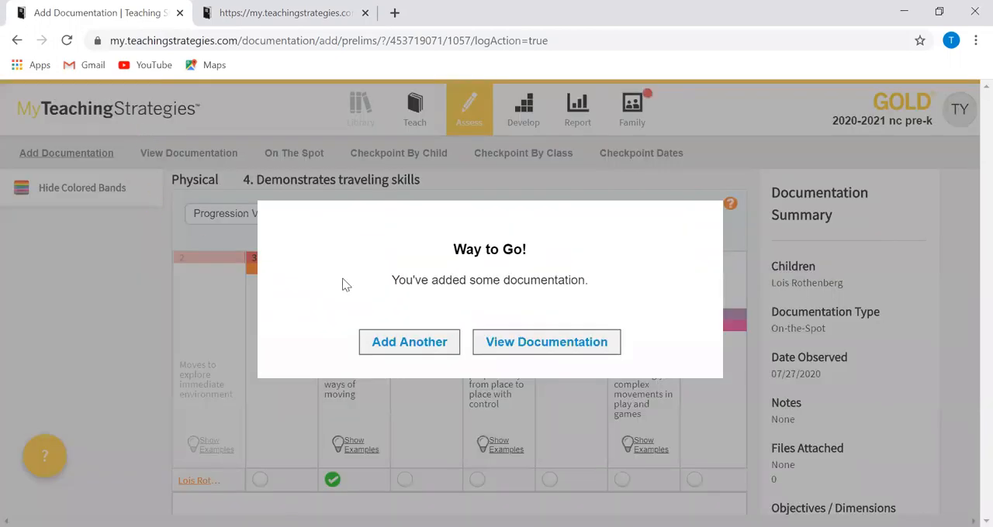
left_click(546, 343)
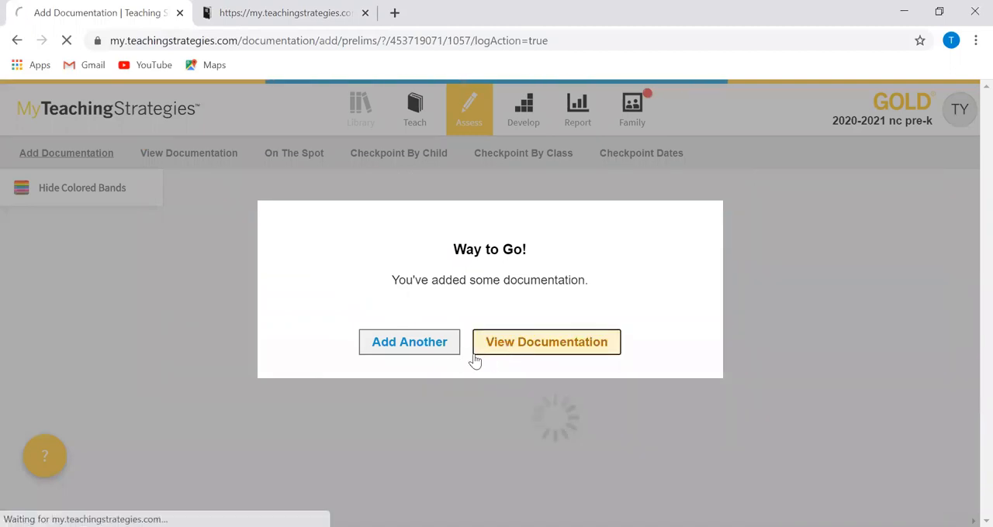
left_click(546, 342)
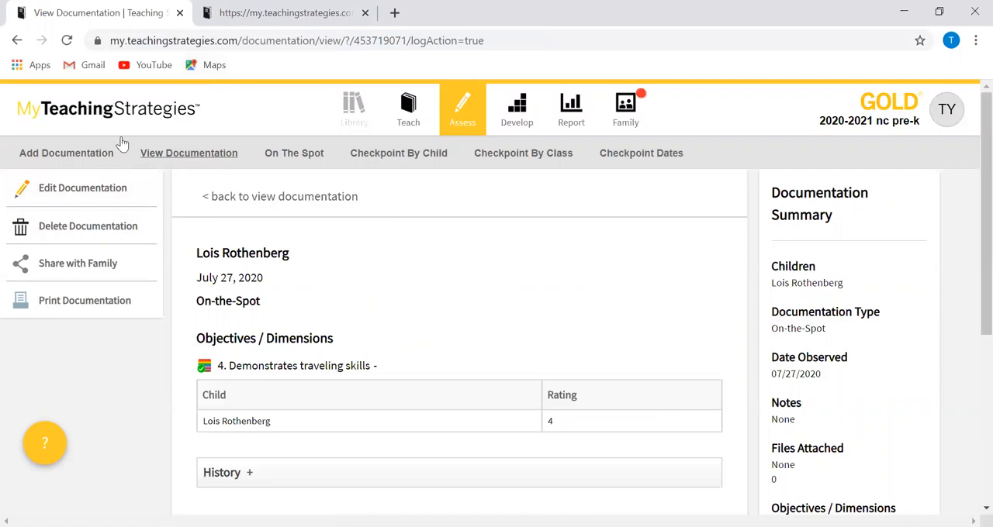
Open a fresh Add Documentation form from the Assess submenu
left_click(66, 153)
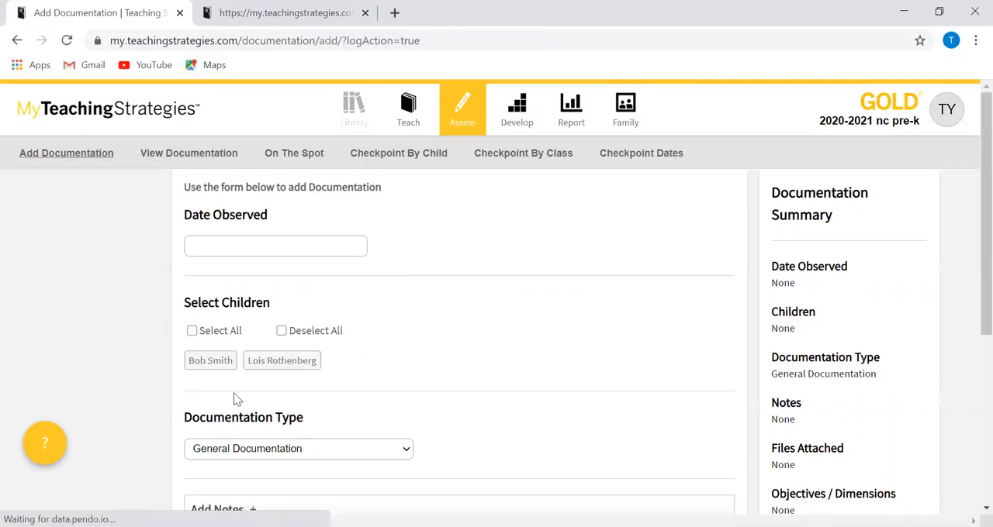
left_click(298, 448)
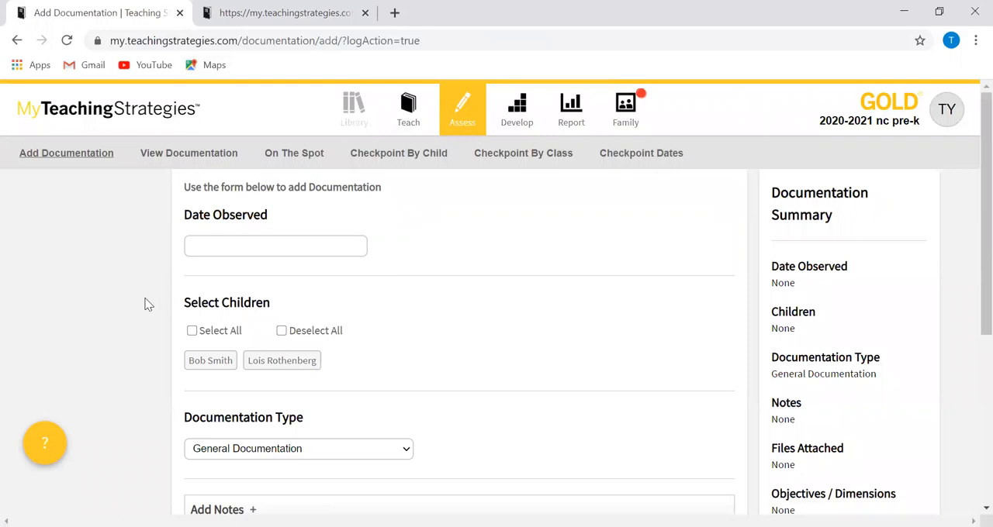
mouse_move(174, 180)
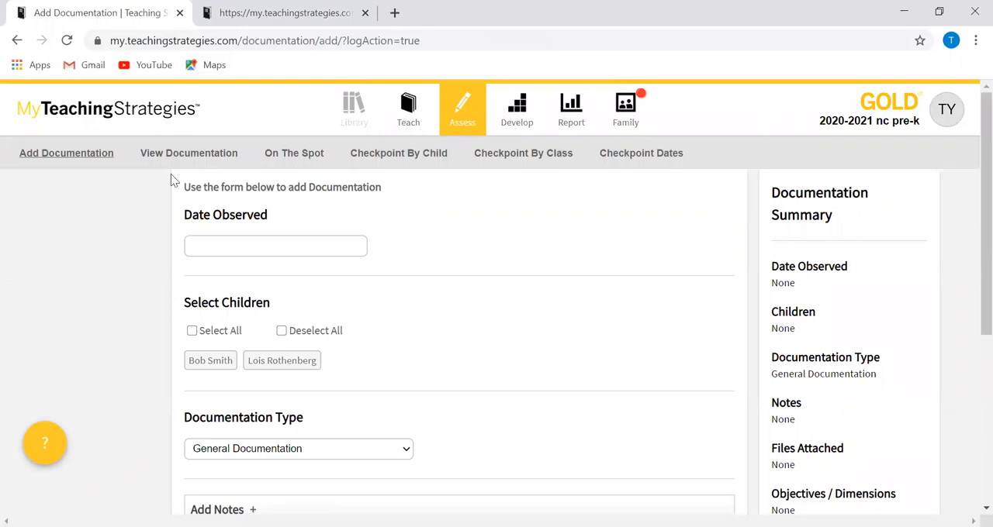
mouse_move(4, 249)
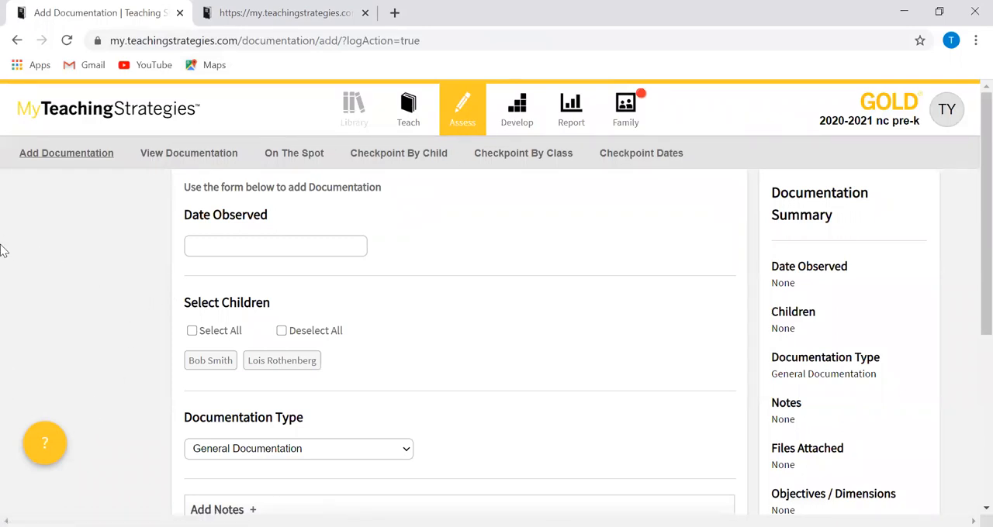
mouse_move(45, 443)
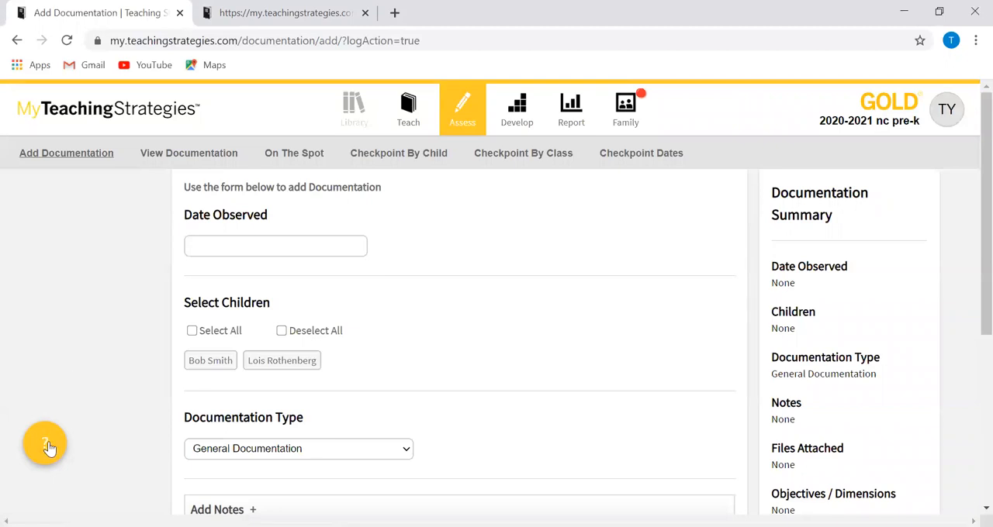
mouse_move(48, 450)
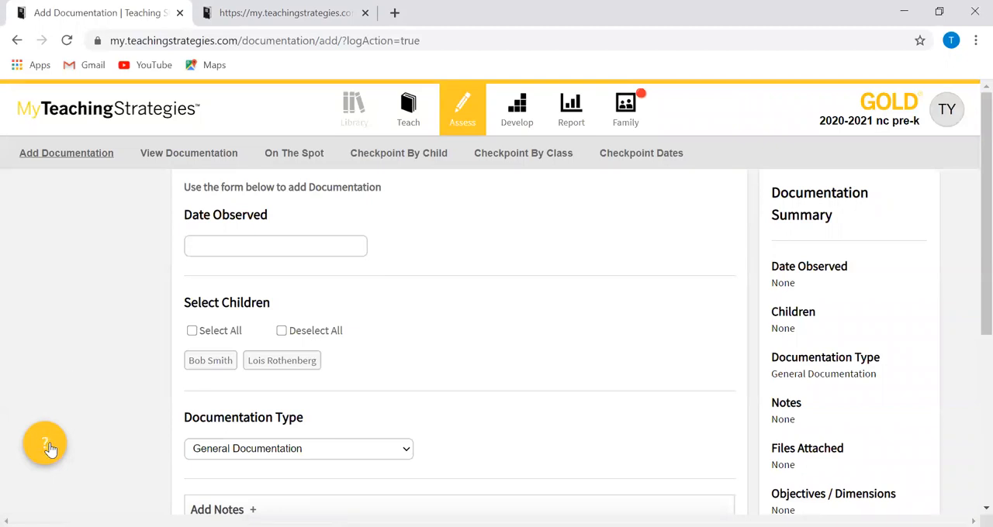
Show the Support & Resources panel listing the how-to guide, assessment cards and skill forms
left_click(45, 444)
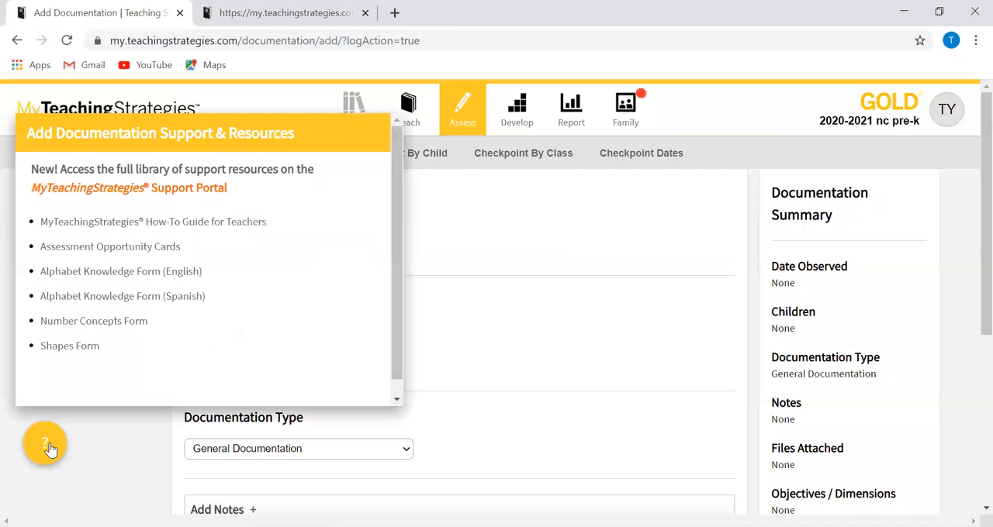
mouse_move(123, 346)
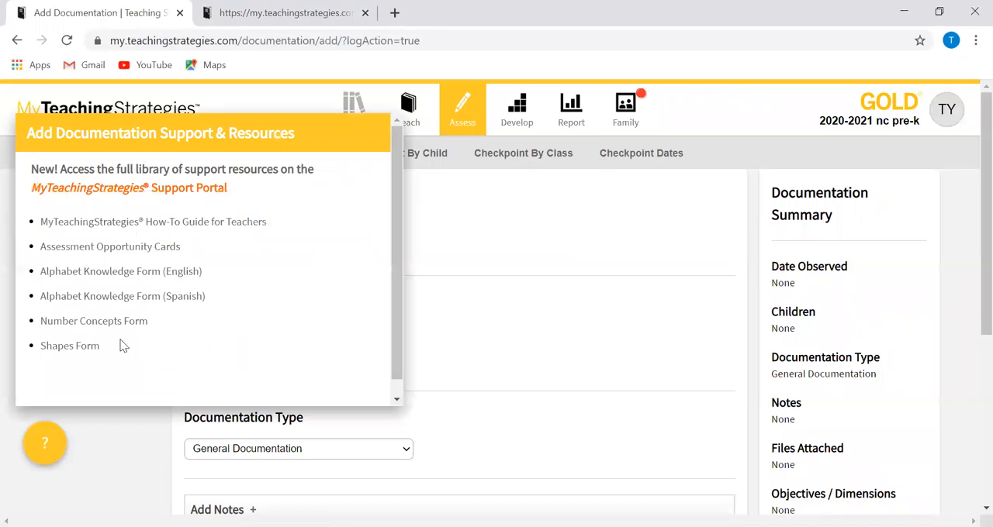
mouse_move(171, 357)
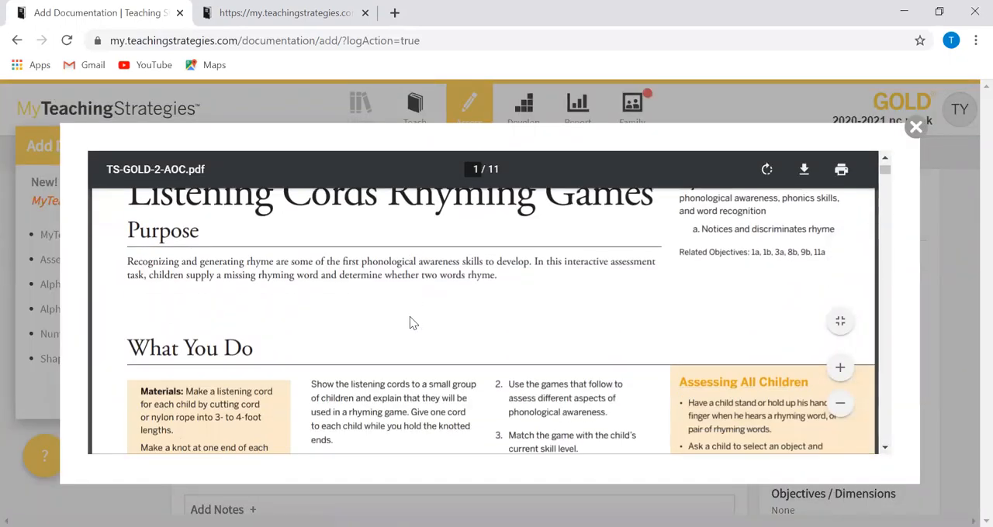
Scroll through the Listening Cords Rhyming Games card in TS-GOLD-2-AOC.pdf, then close it
scroll("down", 3)
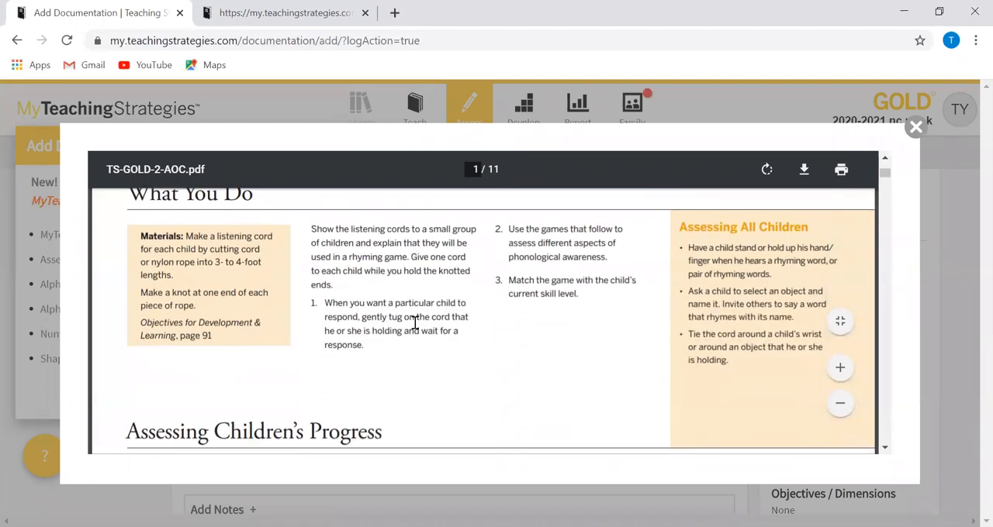
scroll("down", 3)
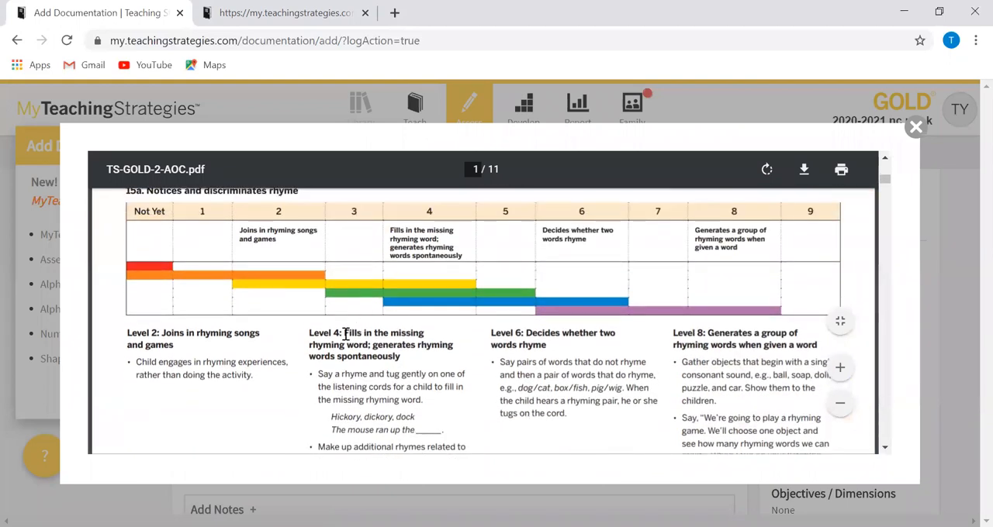
scroll("down", 3)
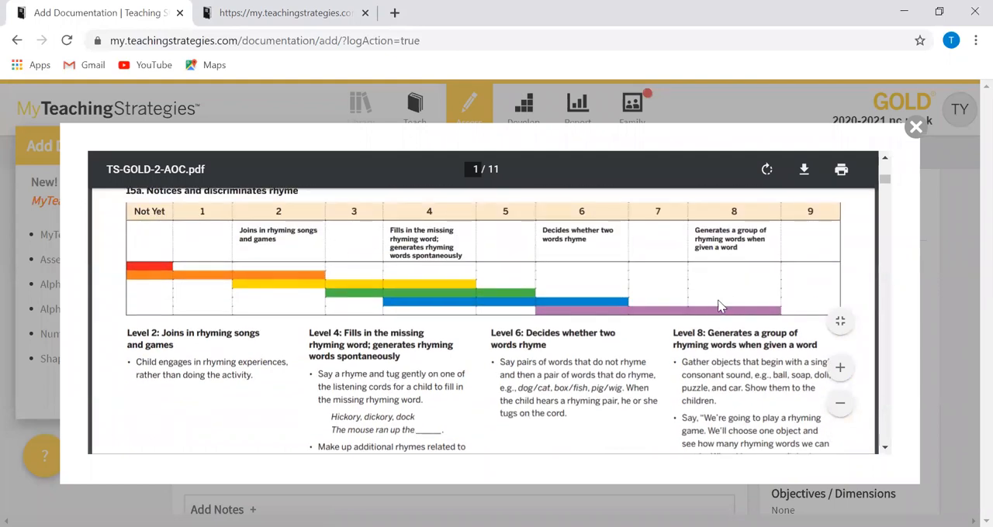
scroll("down", 3)
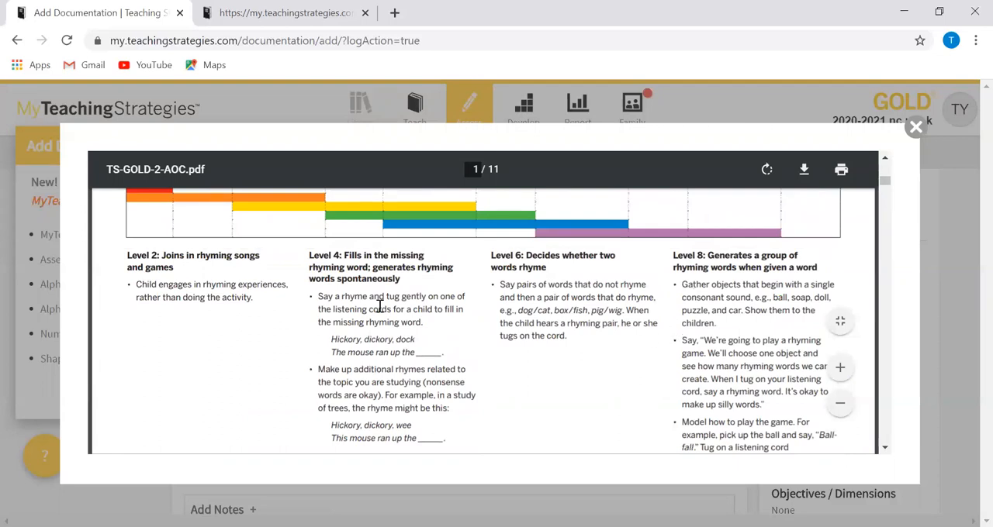
scroll("down", 3)
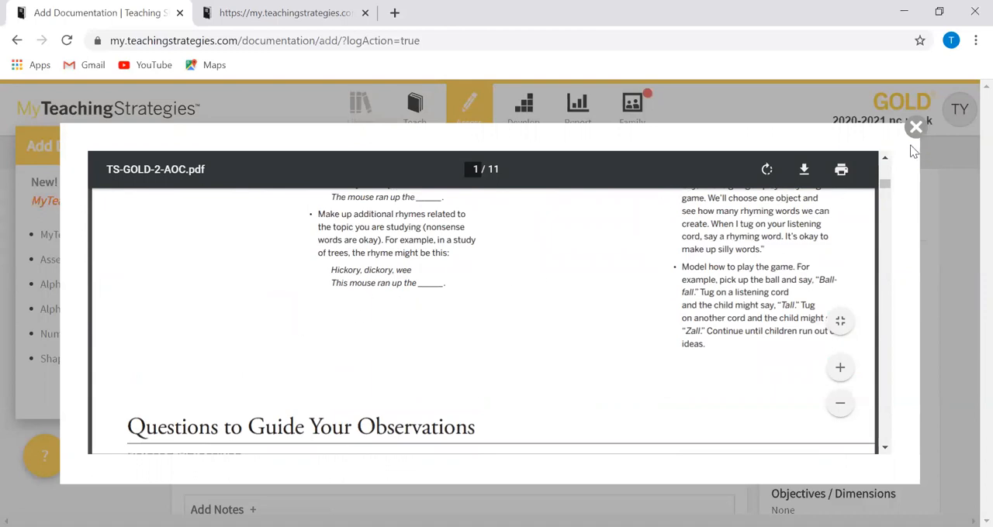
scroll("down", 3)
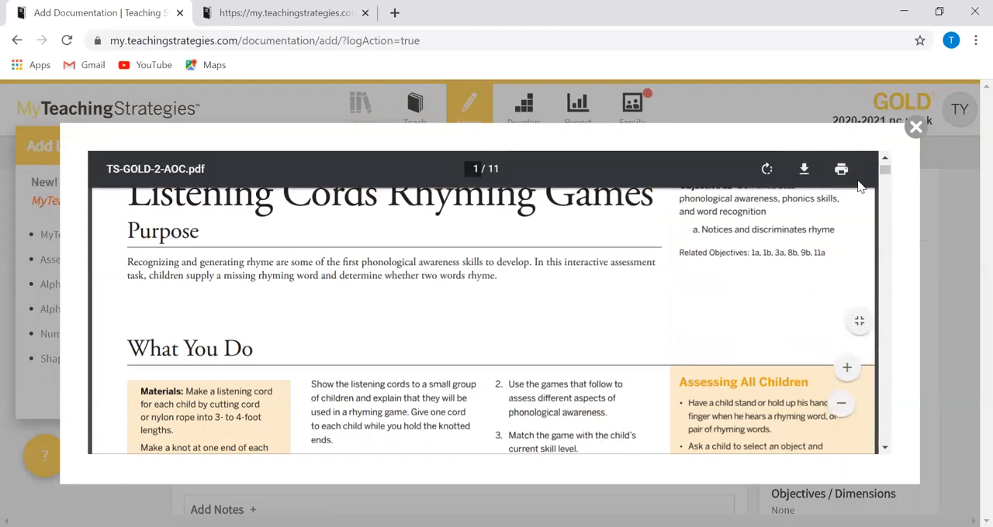
left_click(915, 127)
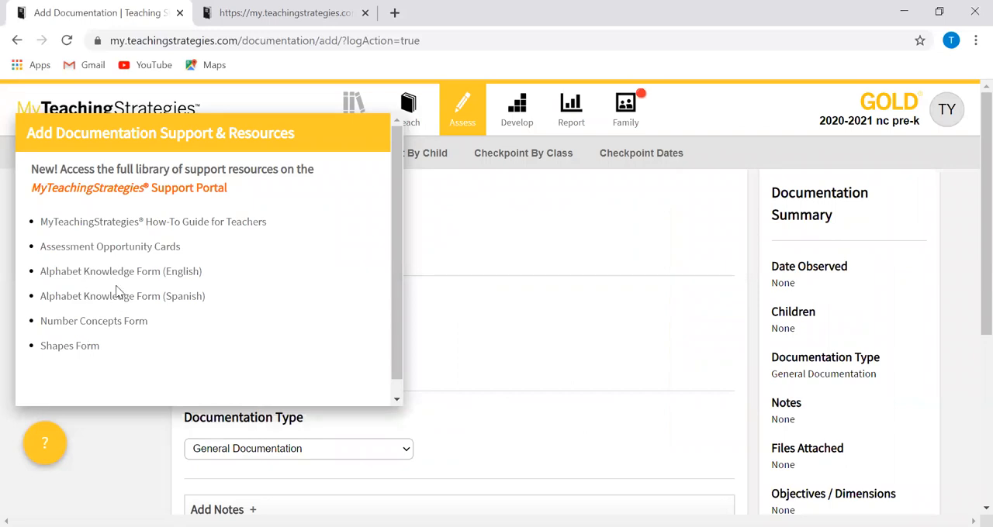
mouse_move(114, 277)
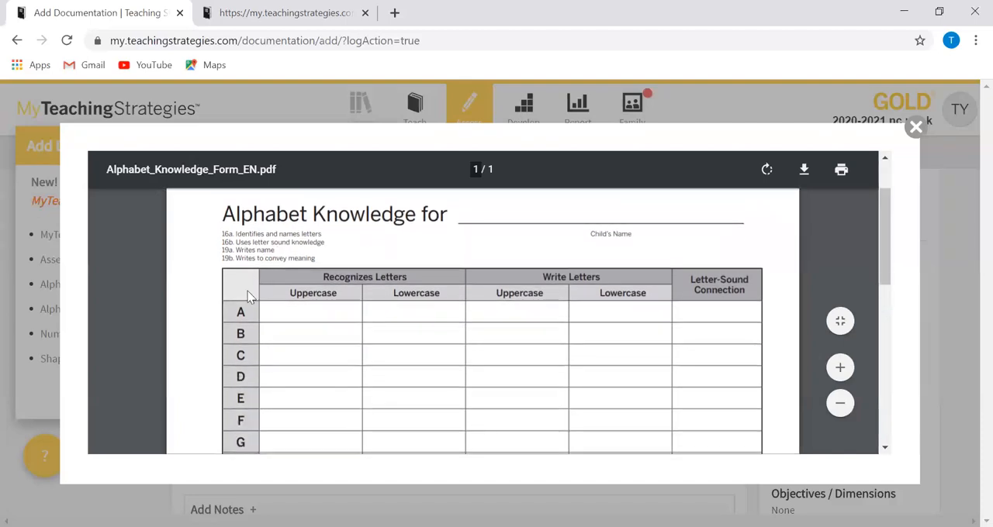
mouse_move(657, 373)
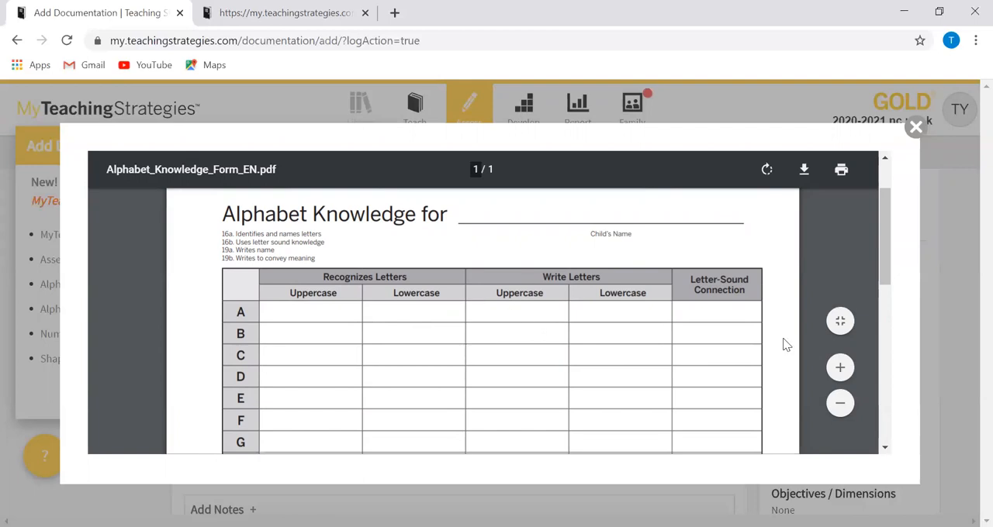
mouse_move(477, 374)
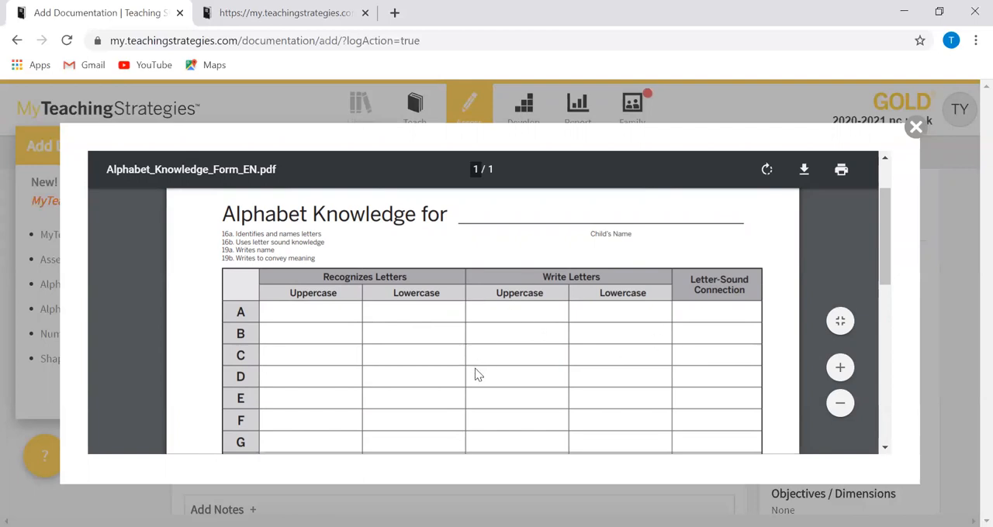
mouse_move(361, 304)
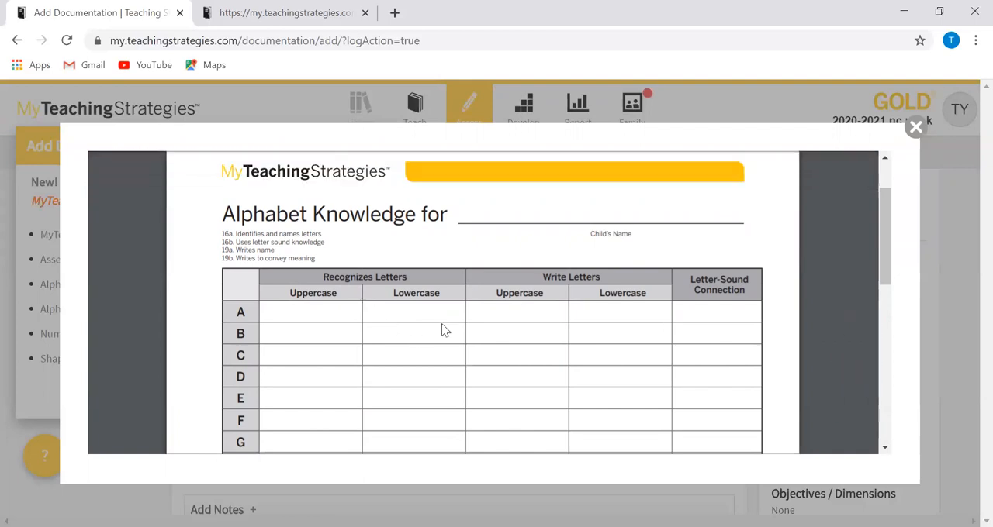
mouse_move(750, 349)
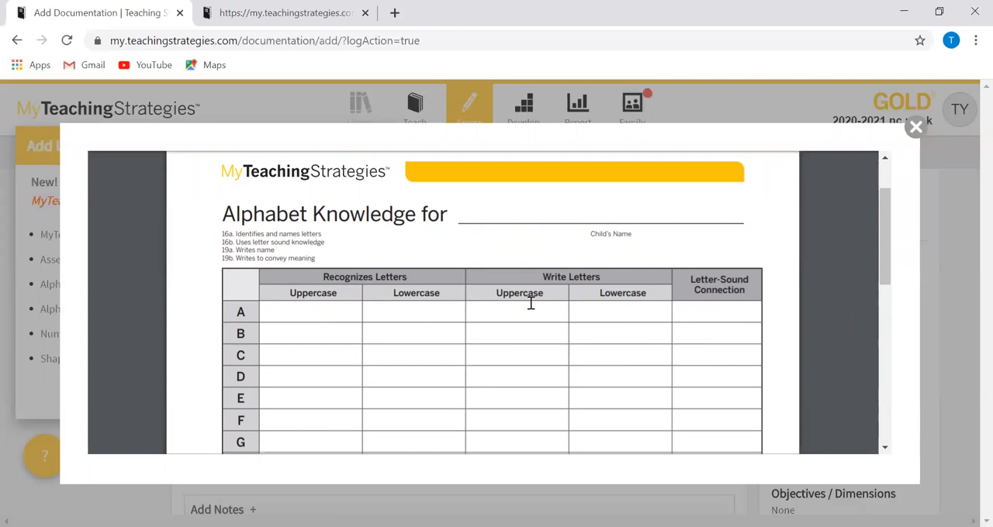
mouse_move(215, 356)
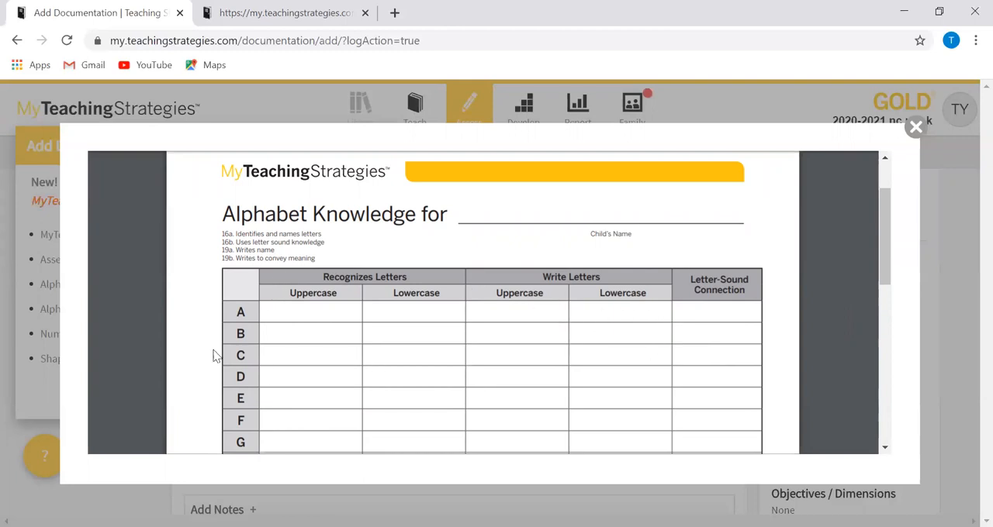
mouse_move(864, 191)
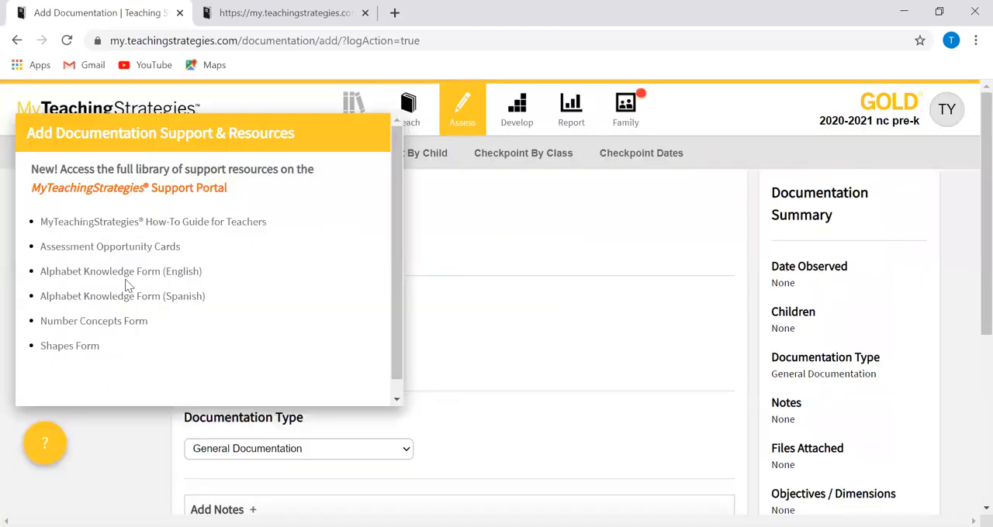
mouse_move(121, 302)
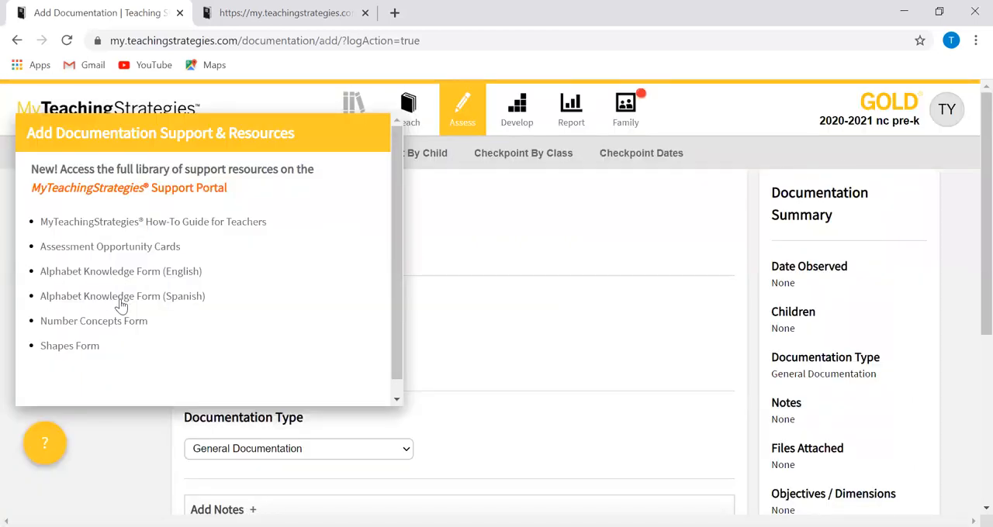
Preview and close the Number Concepts Form, then the Shapes Form
left_click(93, 320)
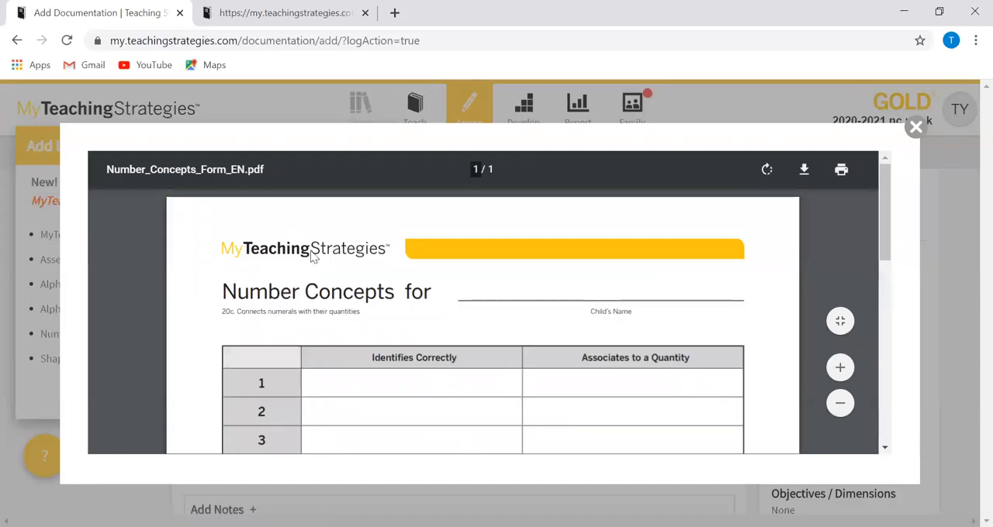
scroll("down", 3)
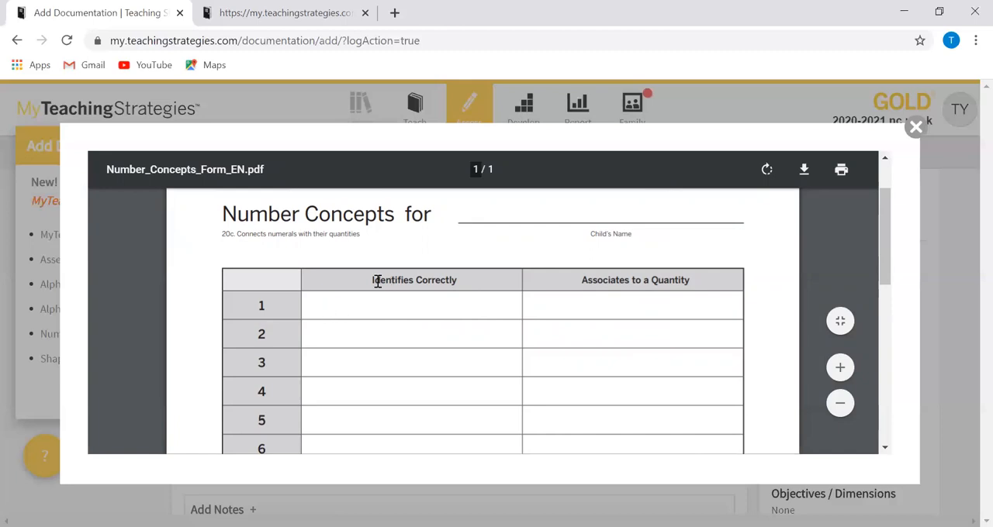
mouse_move(285, 327)
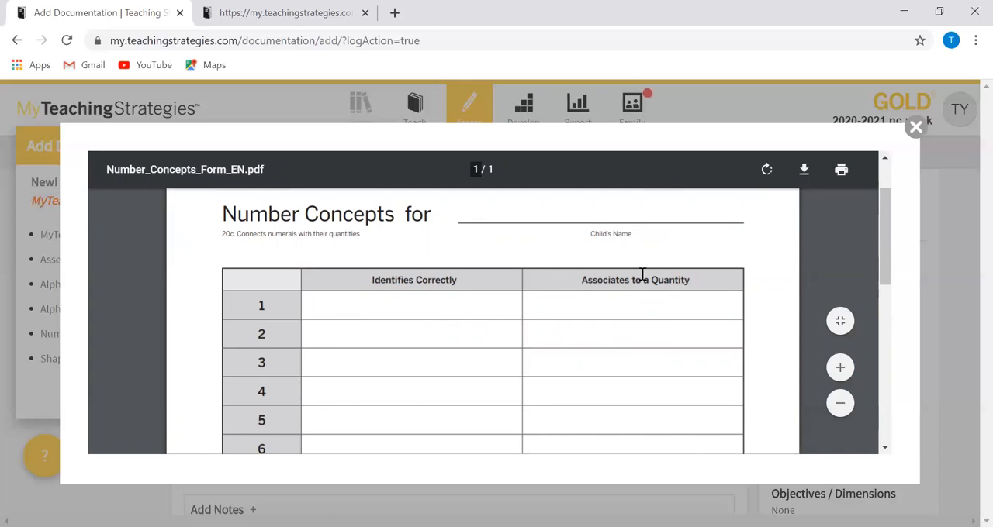
scroll("down", 3)
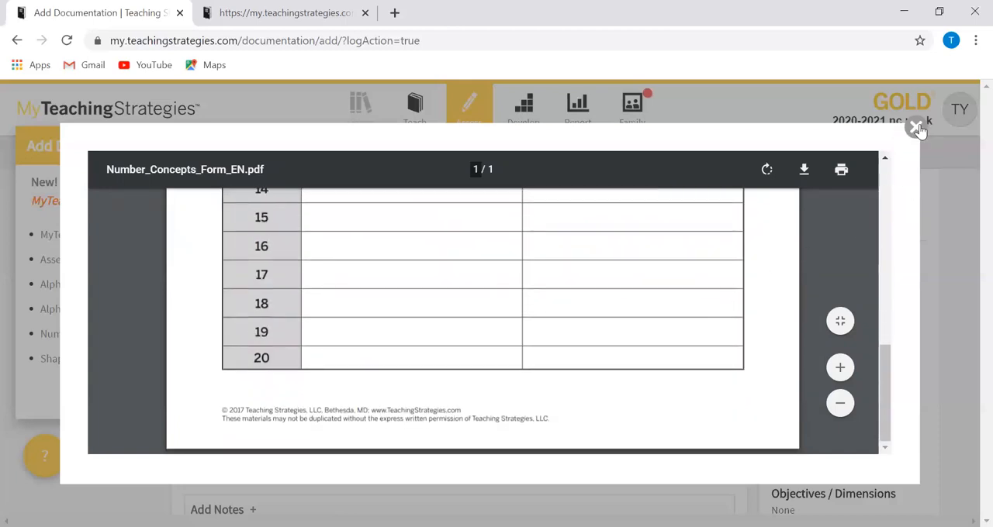
left_click(916, 127)
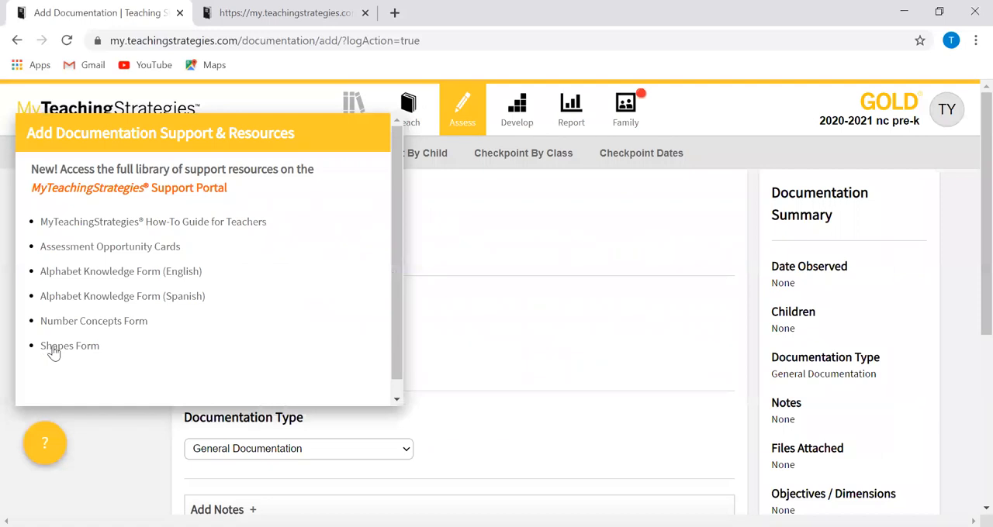
left_click(70, 346)
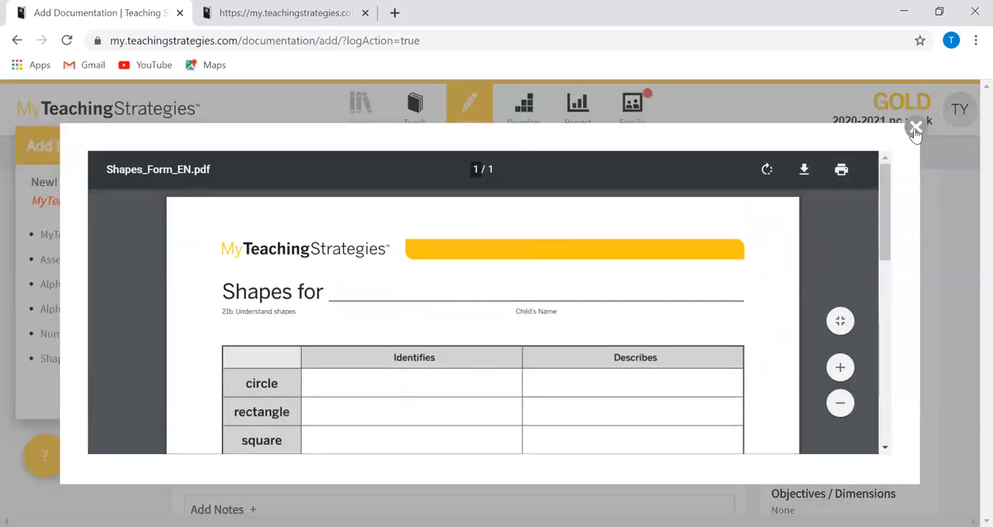
left_click(915, 126)
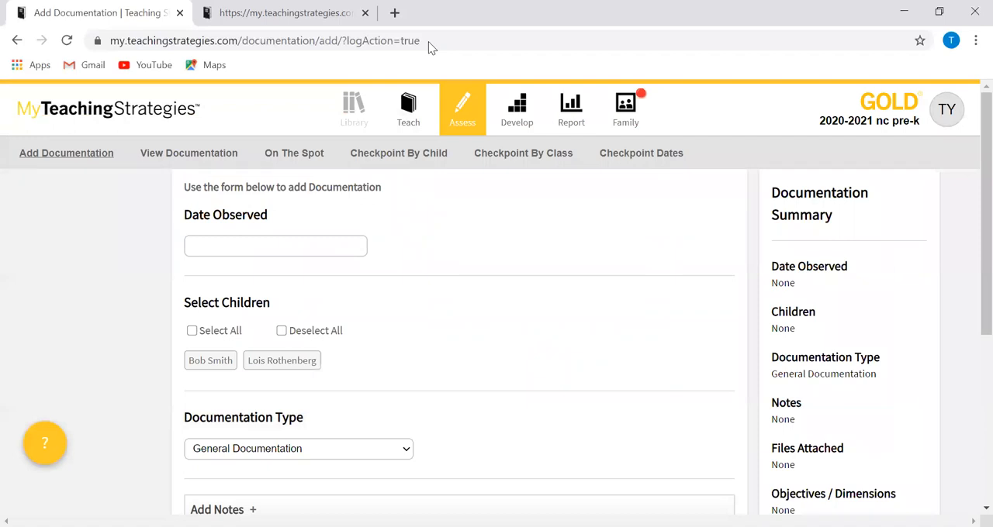
mouse_move(388, 267)
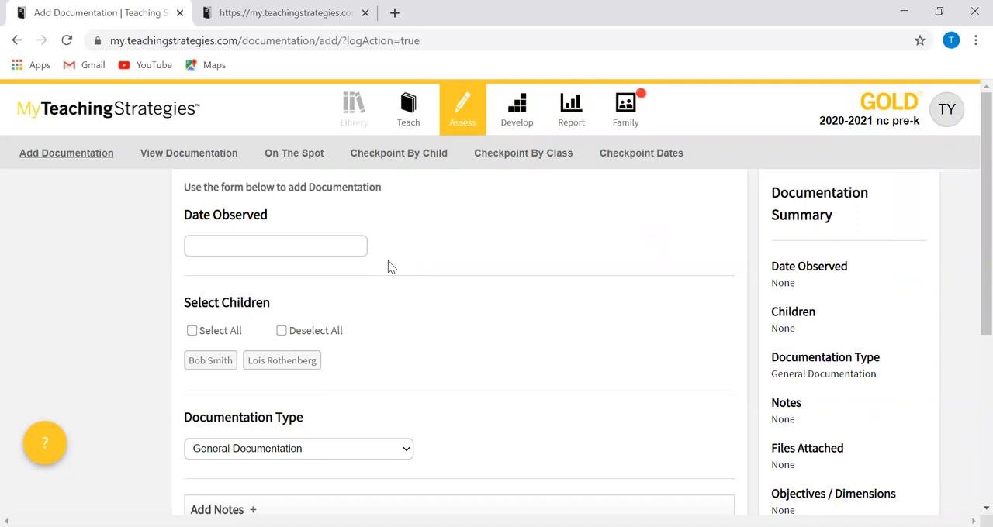
mouse_move(287, 176)
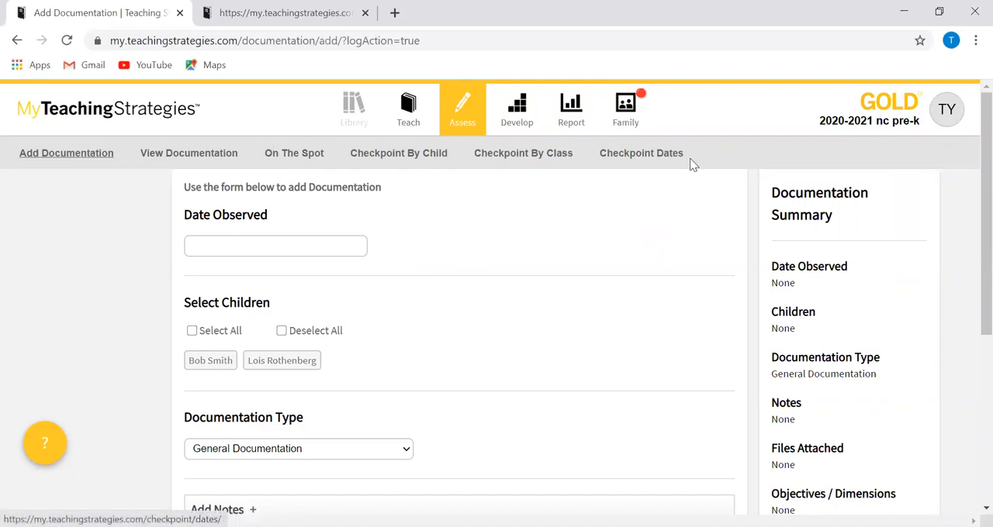
Go to the Checkpoint Dates page from the Assess sub-navigation
left_click(641, 153)
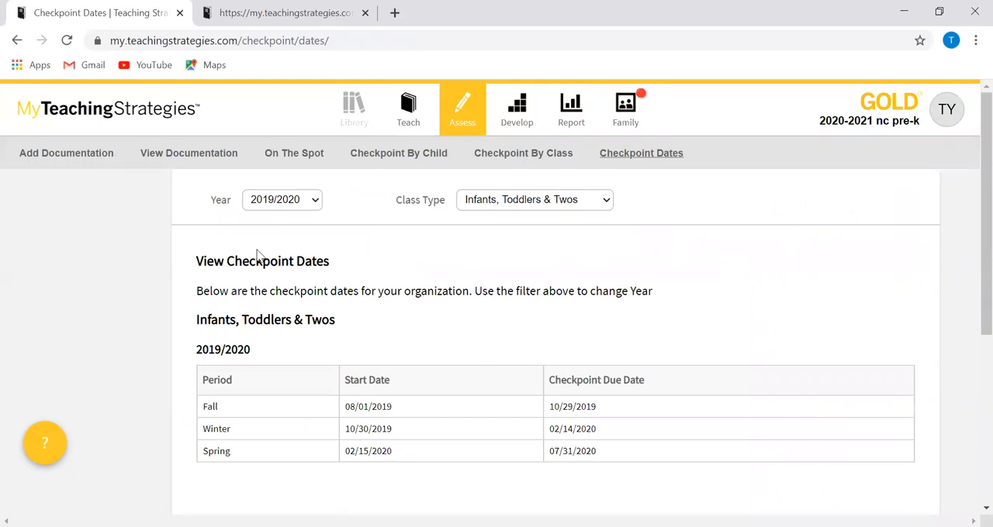
Show the Preschool through Third Grade checkpoint dates, then go to Checkpoint By Child
left_click(282, 199)
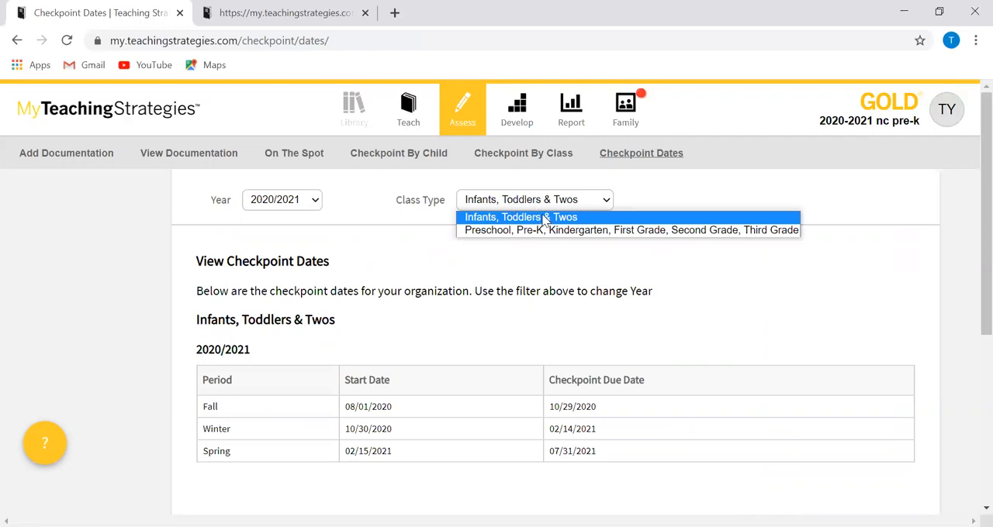
mouse_move(597, 229)
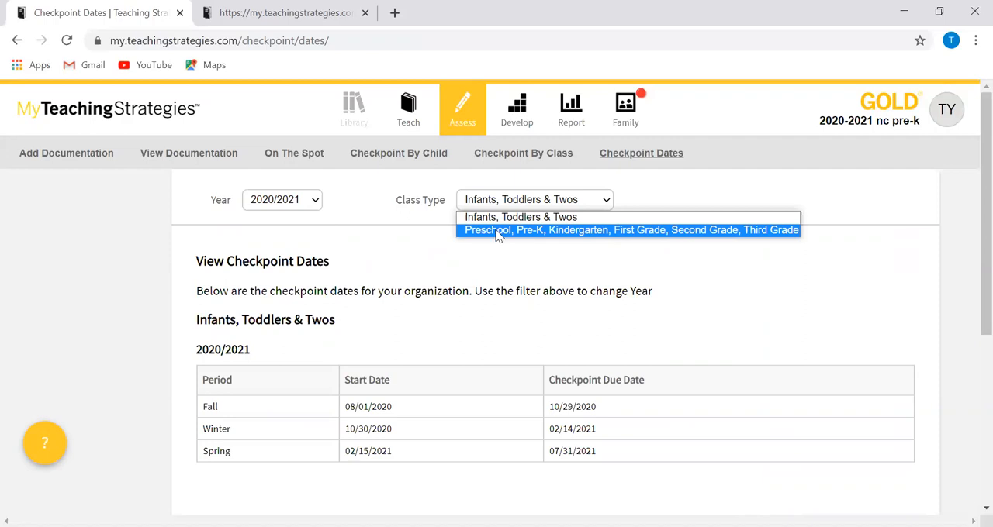
left_click(629, 229)
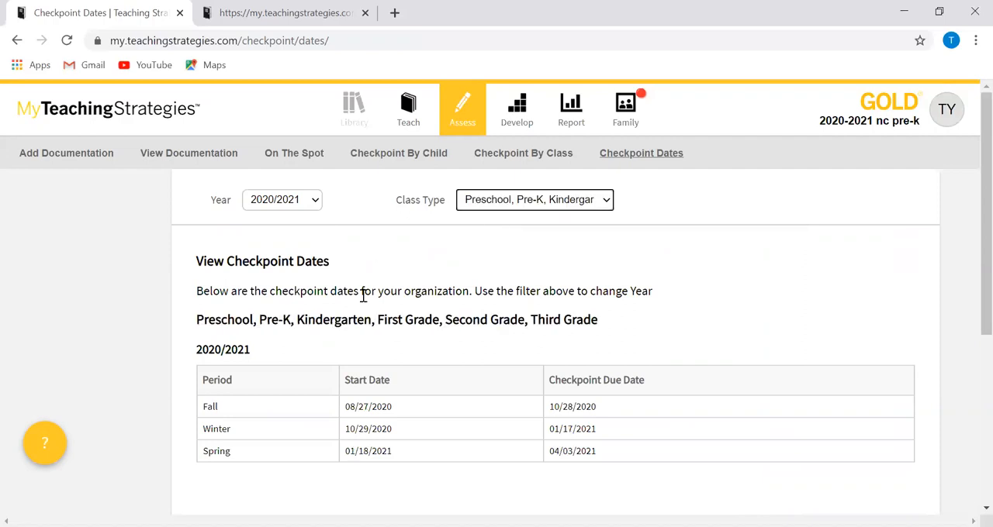
scroll("down", 3)
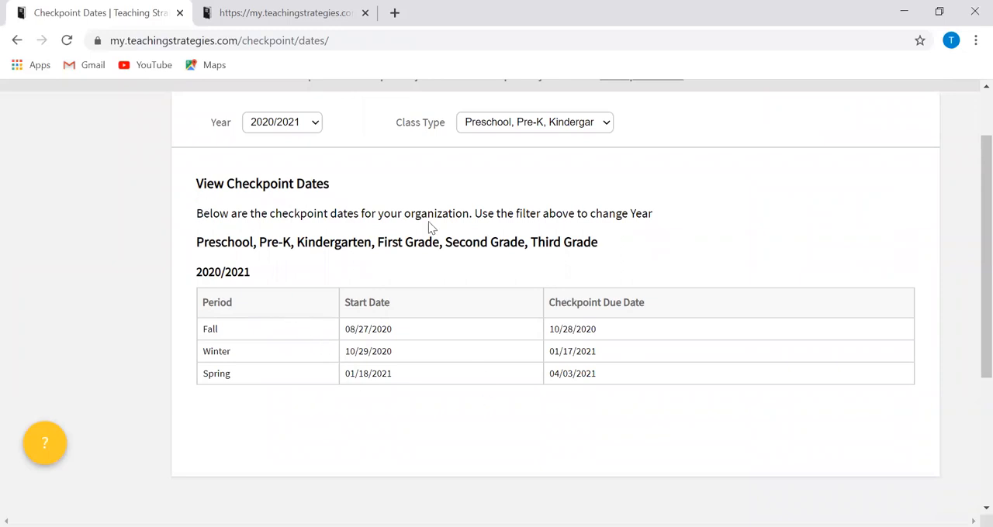
mouse_move(357, 312)
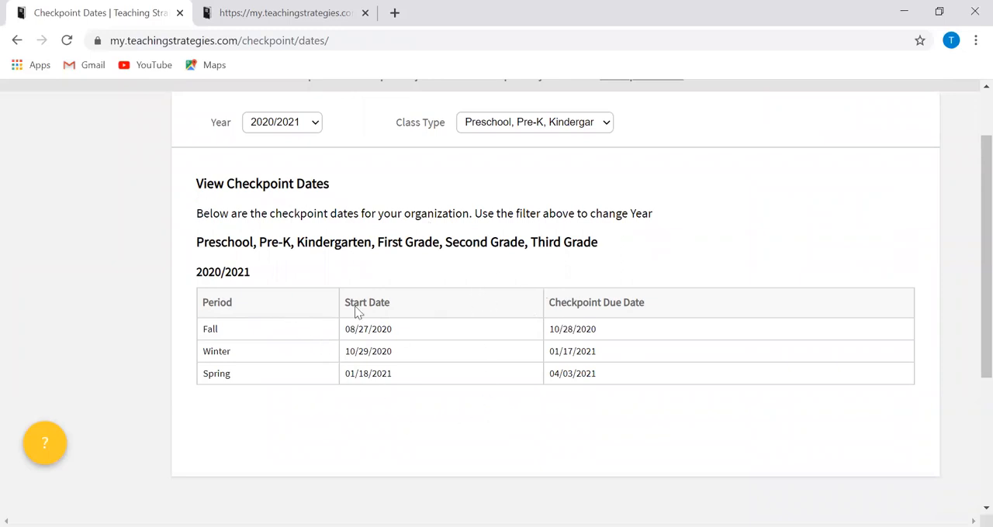
mouse_move(329, 398)
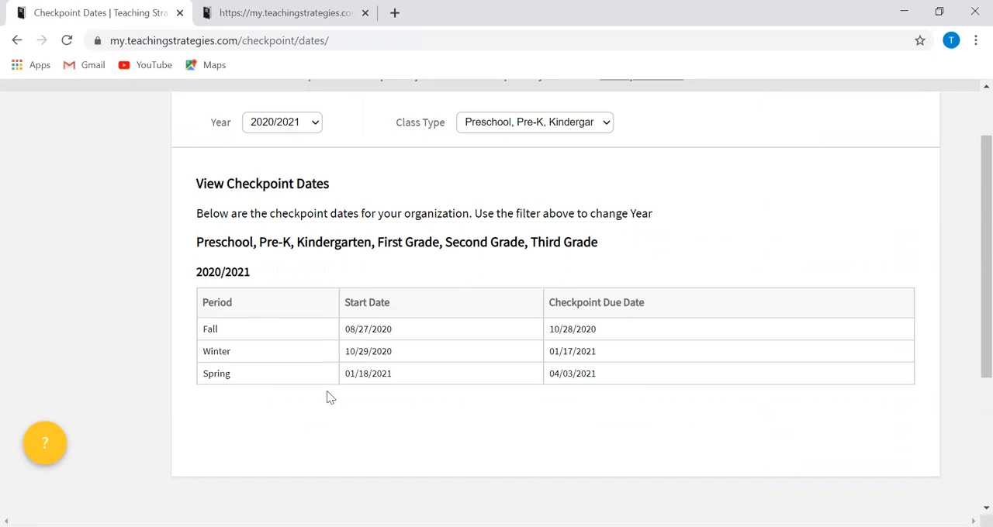
mouse_move(316, 409)
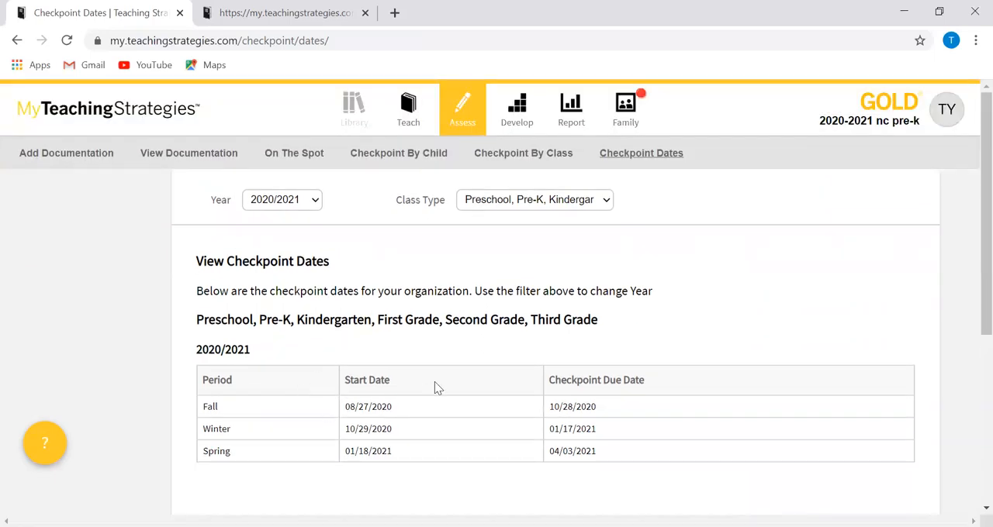
mouse_move(532, 379)
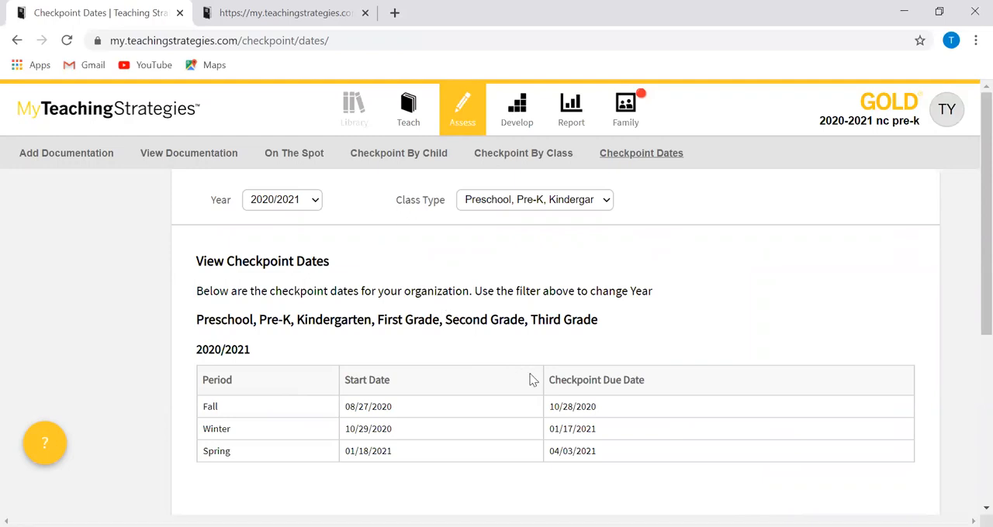
mouse_move(410, 317)
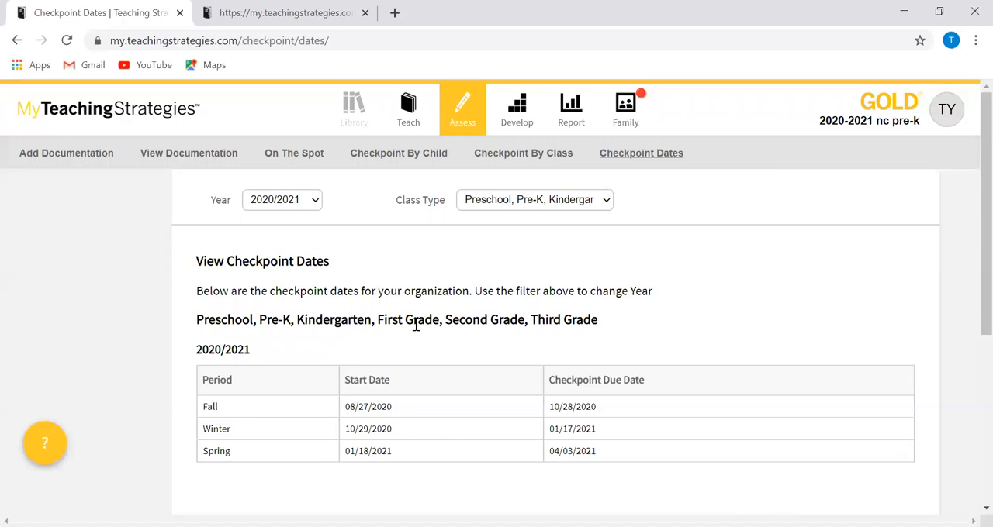
mouse_move(546, 174)
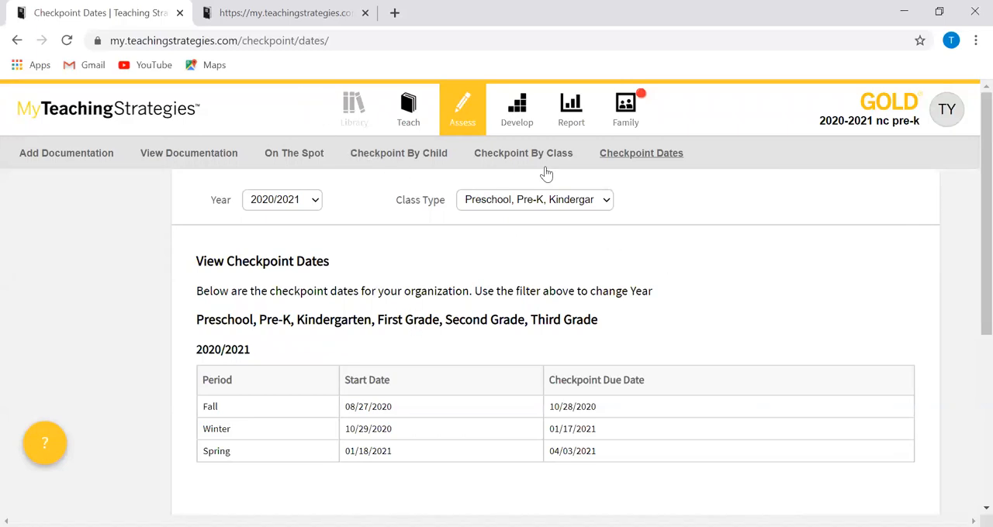
mouse_move(399, 153)
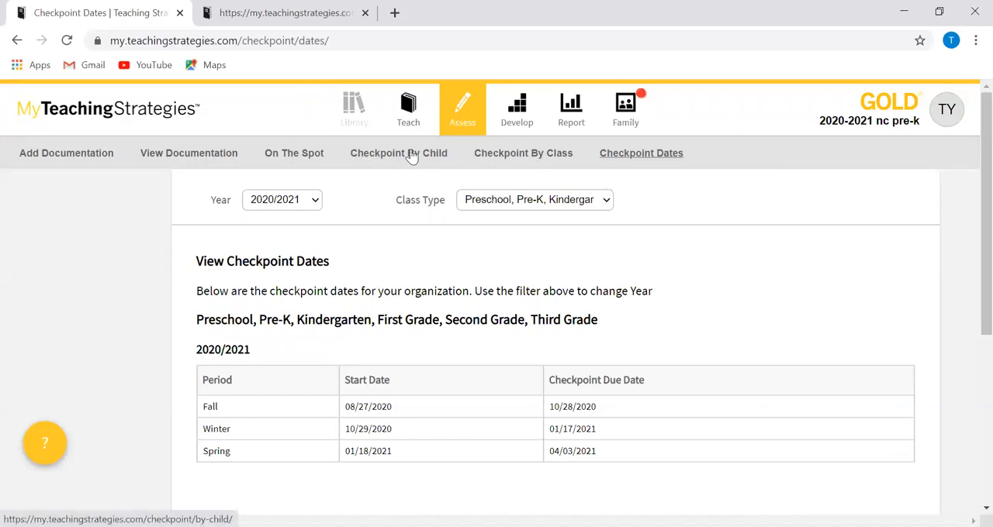
left_click(398, 152)
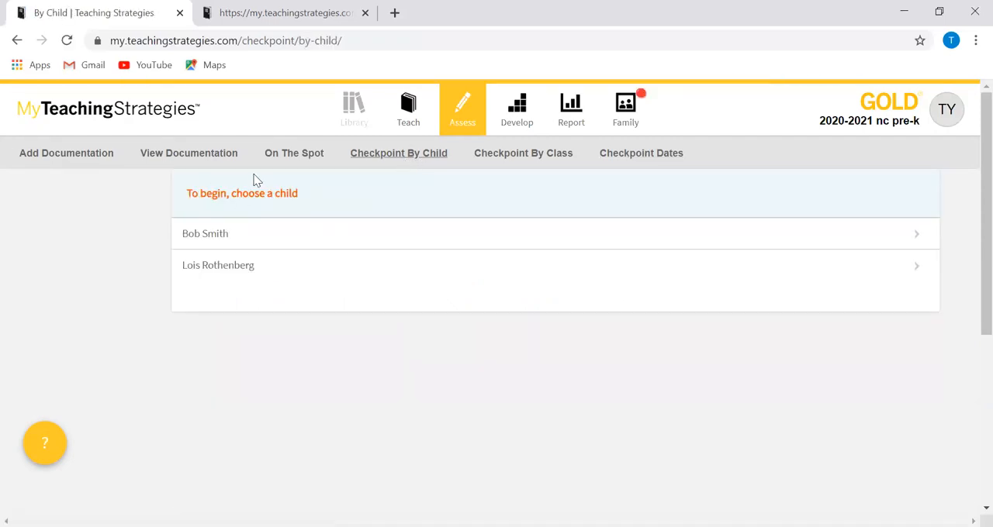
mouse_move(408, 102)
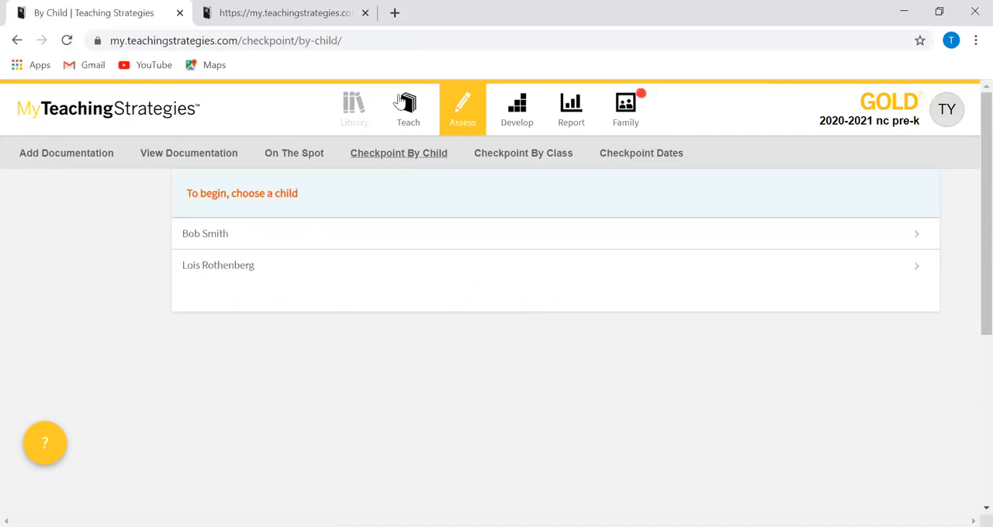
mouse_move(466, 63)
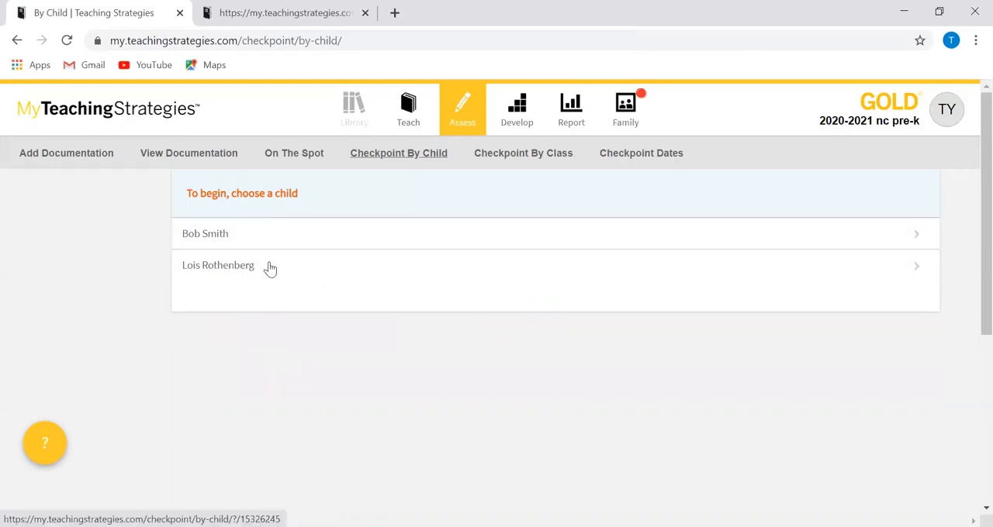
left_click(218, 266)
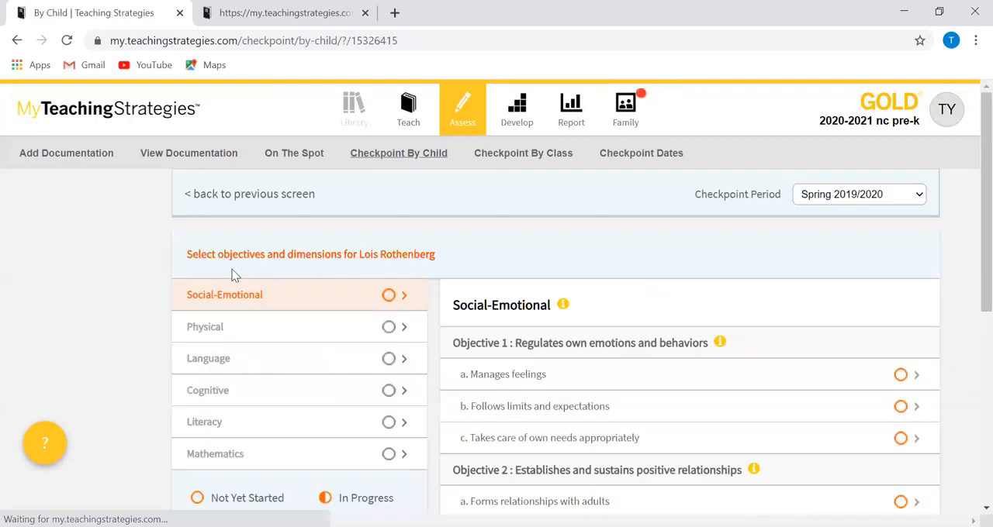
left_click(858, 194)
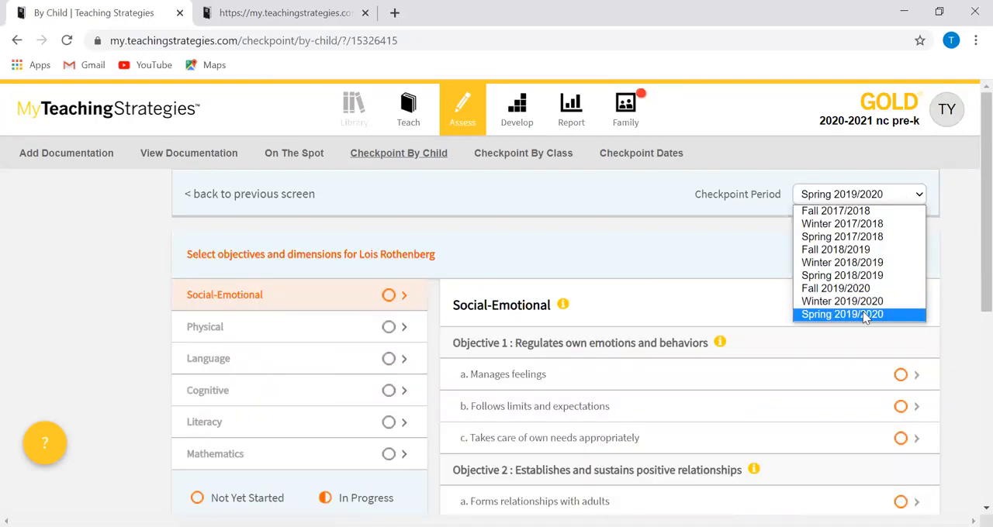
mouse_move(843, 324)
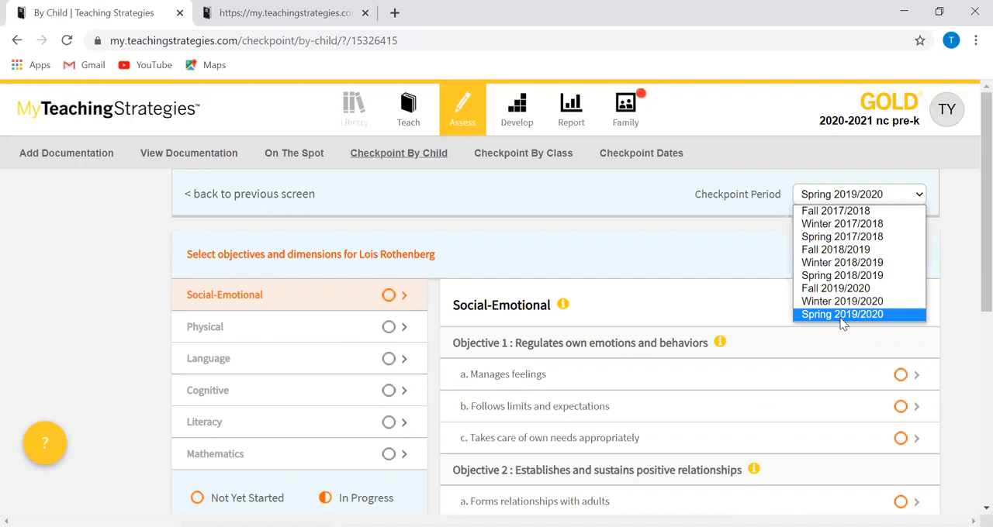
mouse_move(842, 318)
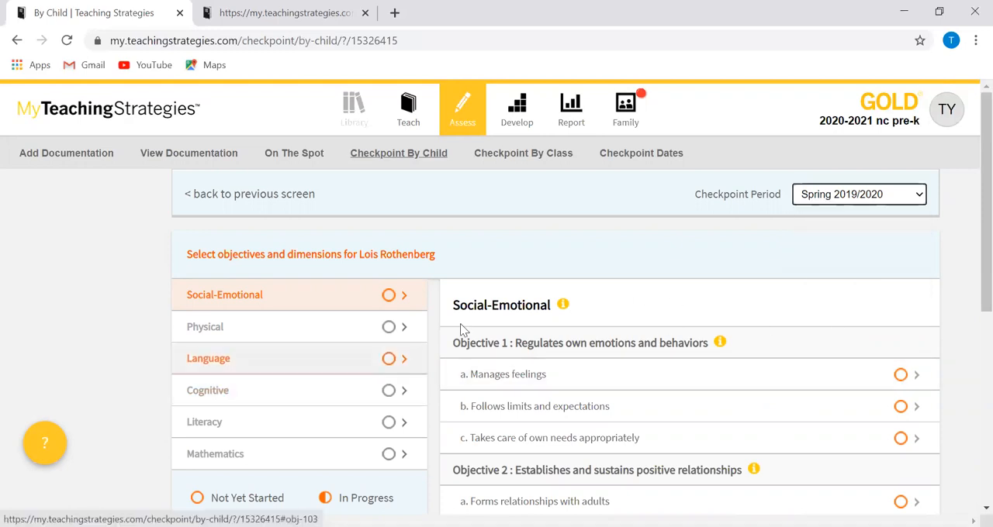
scroll("down", 3)
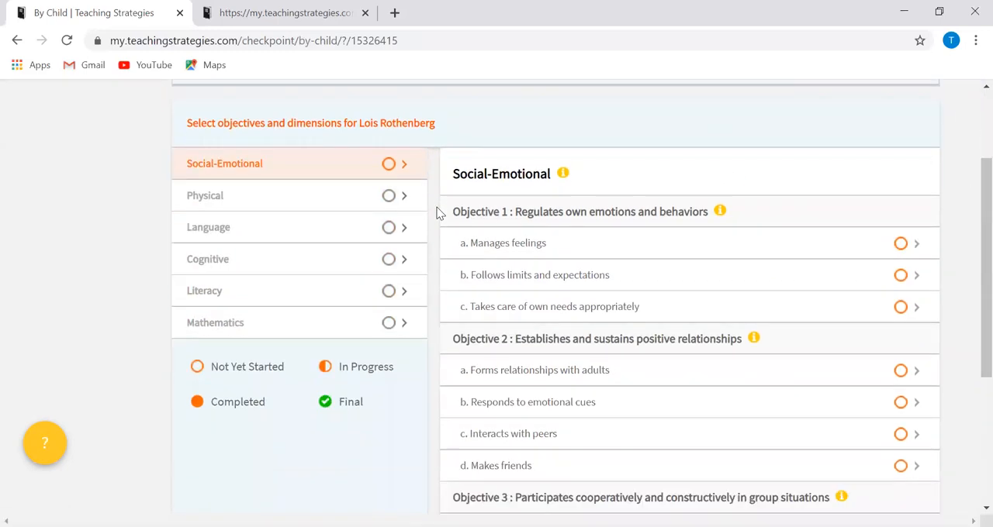
scroll("down", 3)
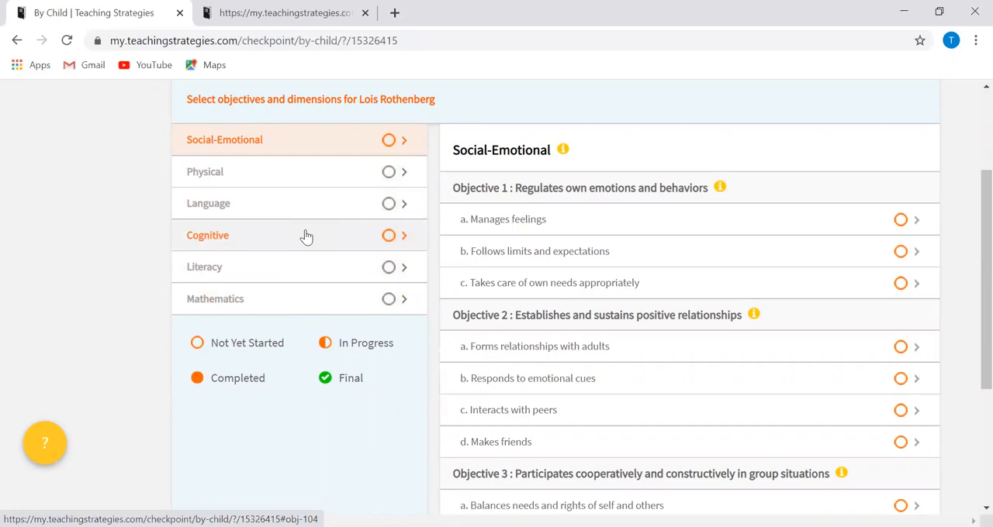
mouse_move(565, 219)
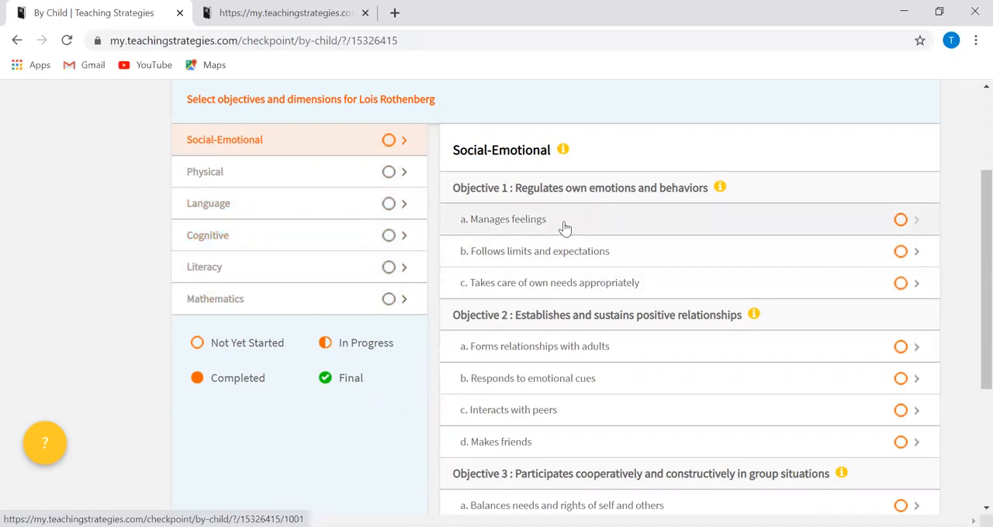
left_click(509, 219)
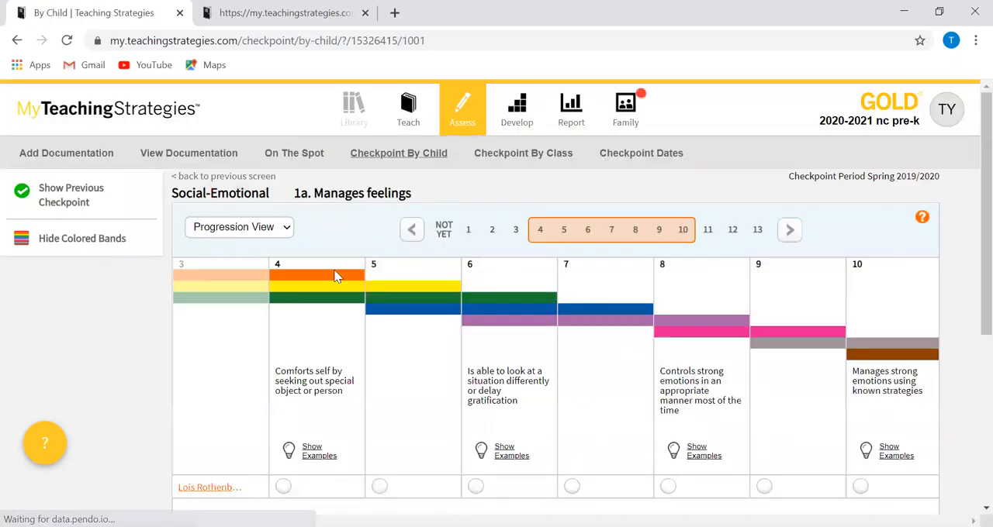
Review the 1a Manages feelings levels and examples, then advance to 1c Takes care of own needs
scroll("down", 3)
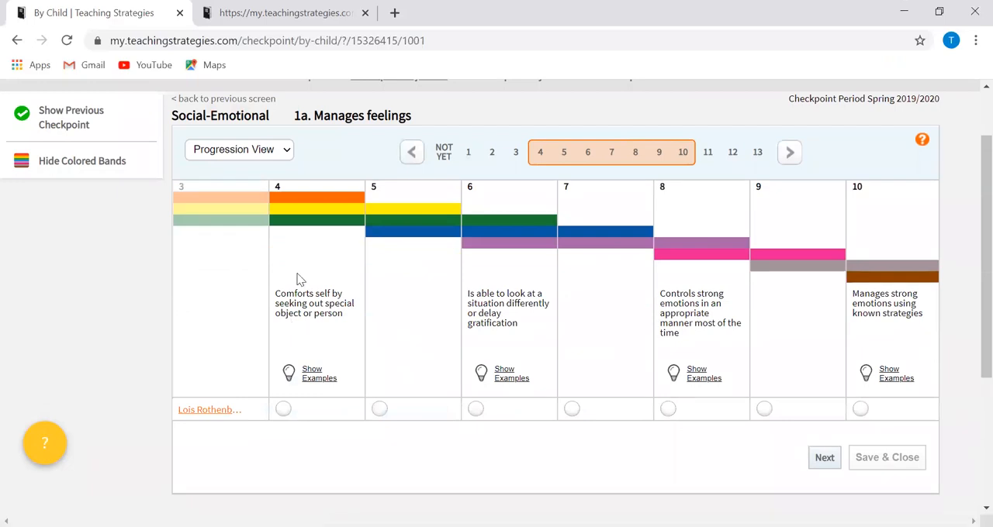
mouse_move(403, 443)
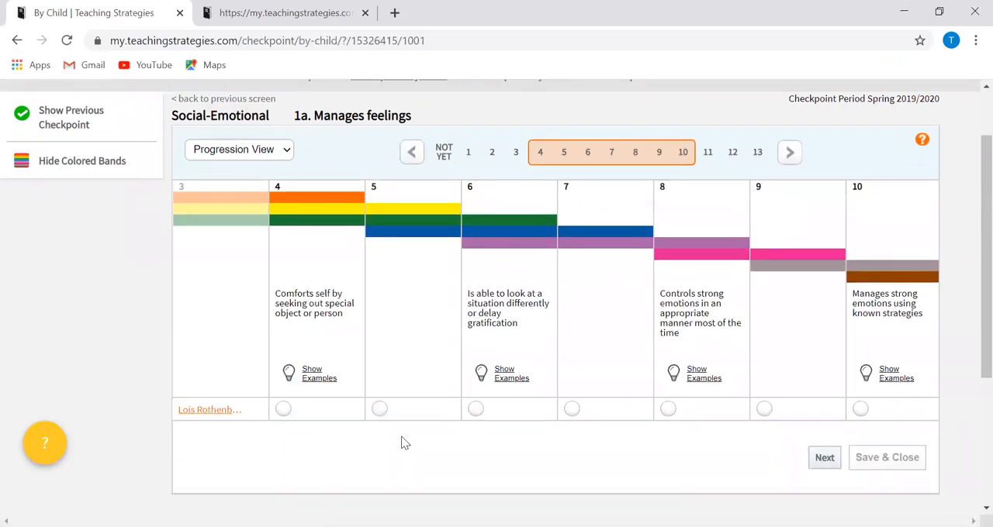
mouse_move(337, 464)
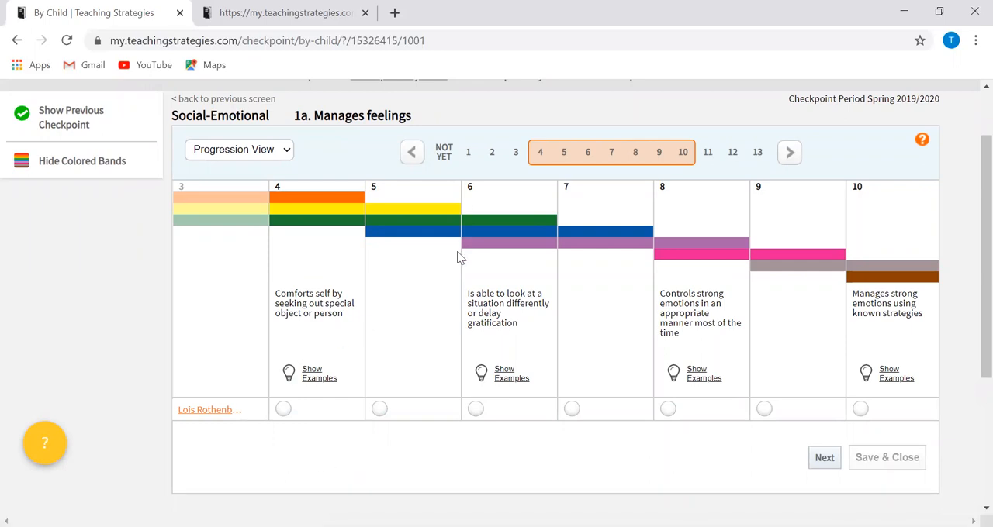
mouse_move(475, 263)
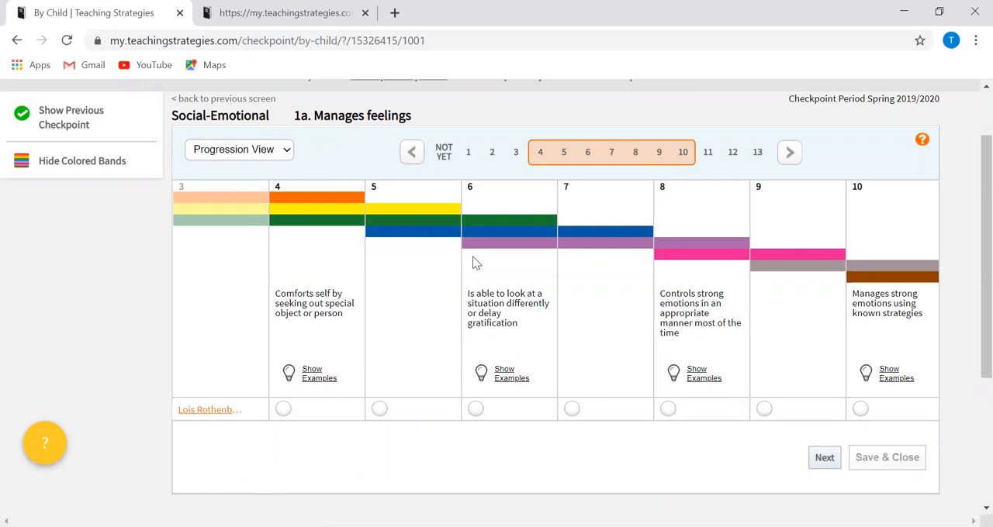
mouse_move(440, 365)
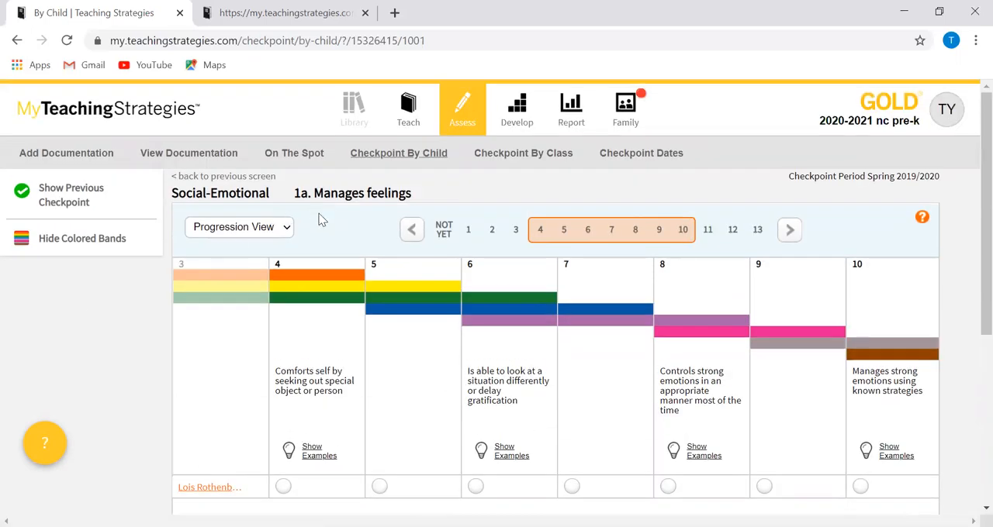
scroll("down", 3)
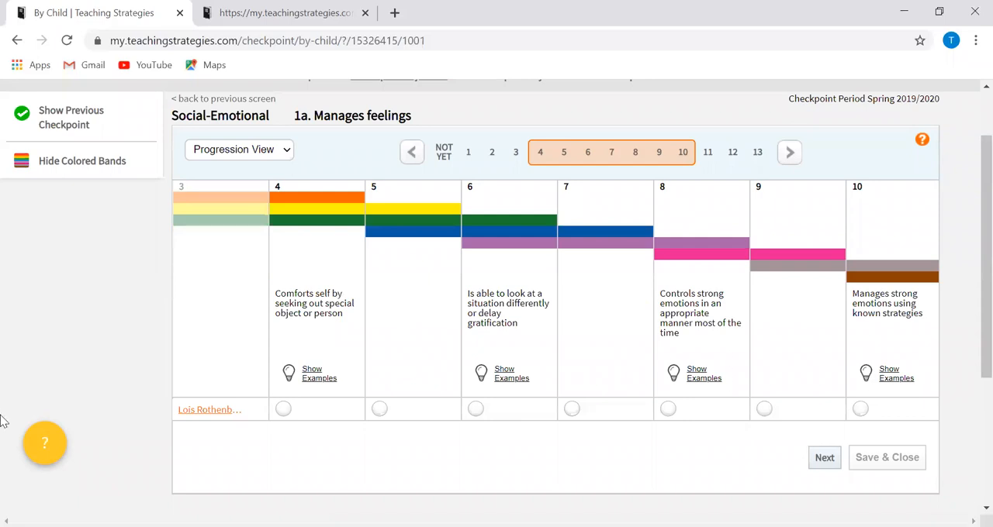
mouse_move(562, 347)
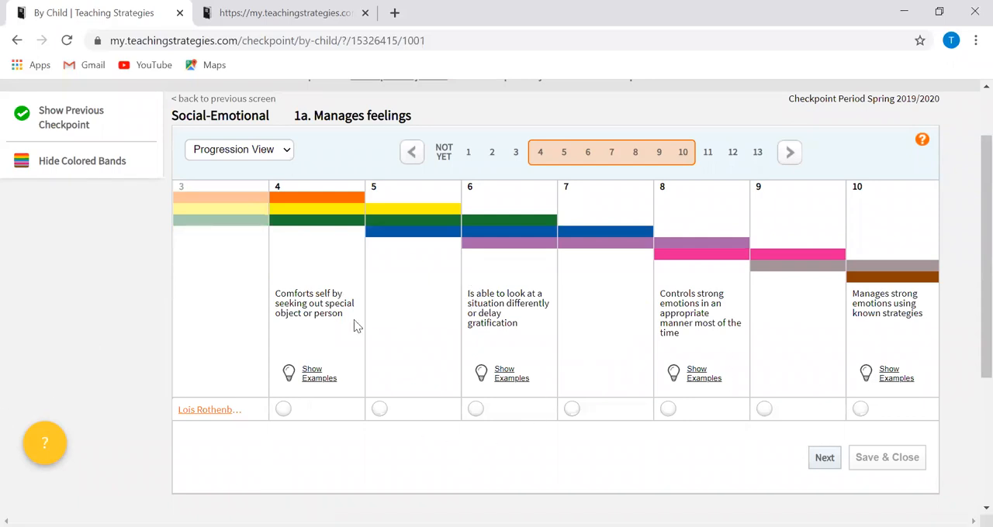
left_click_drag(468, 294, 503, 309)
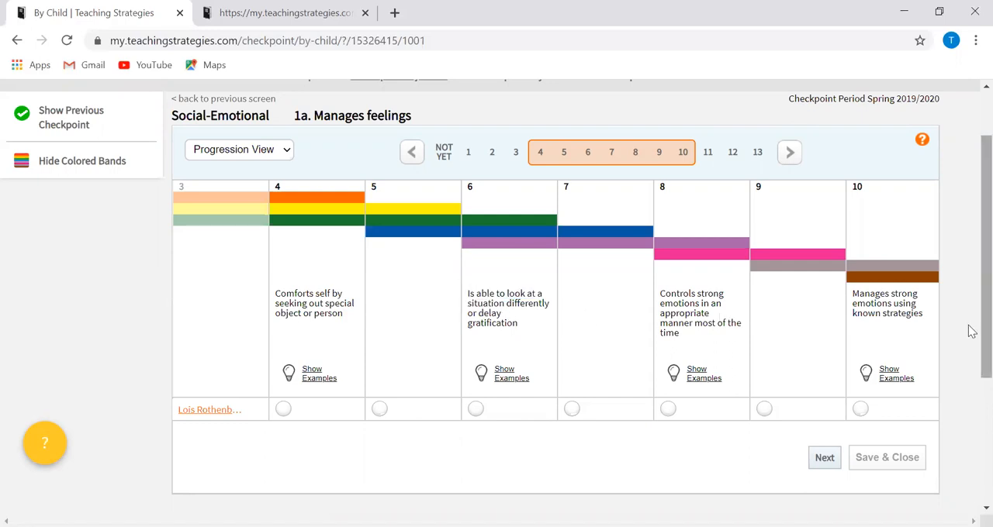
mouse_move(219, 346)
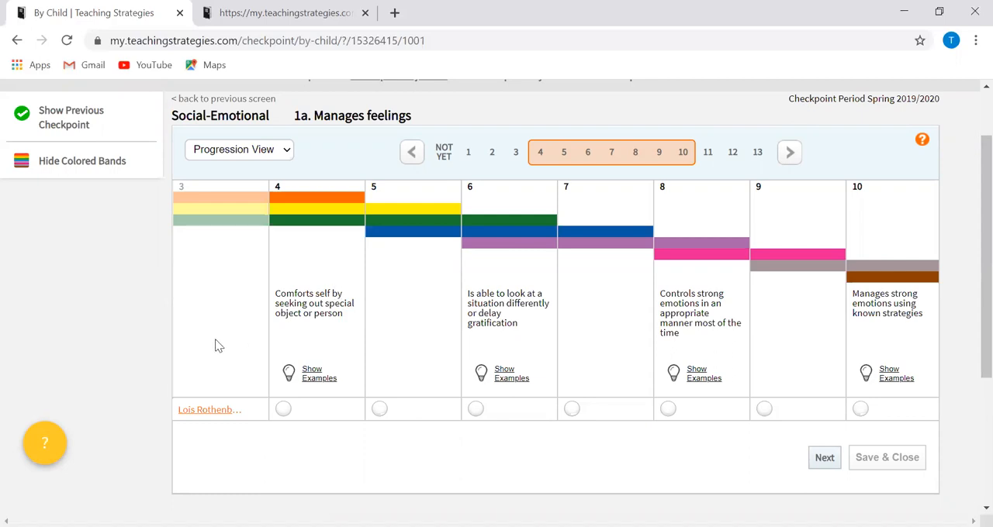
mouse_move(336, 380)
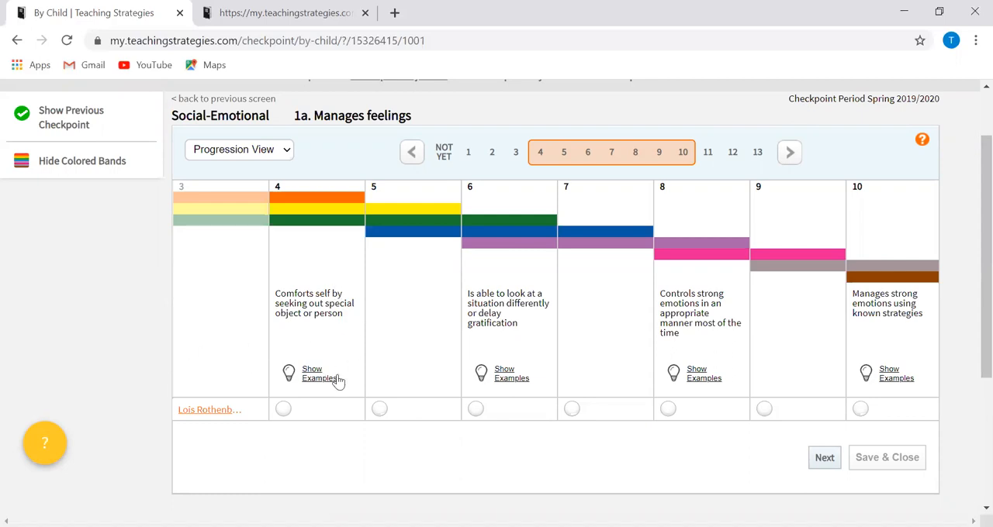
left_click(380, 409)
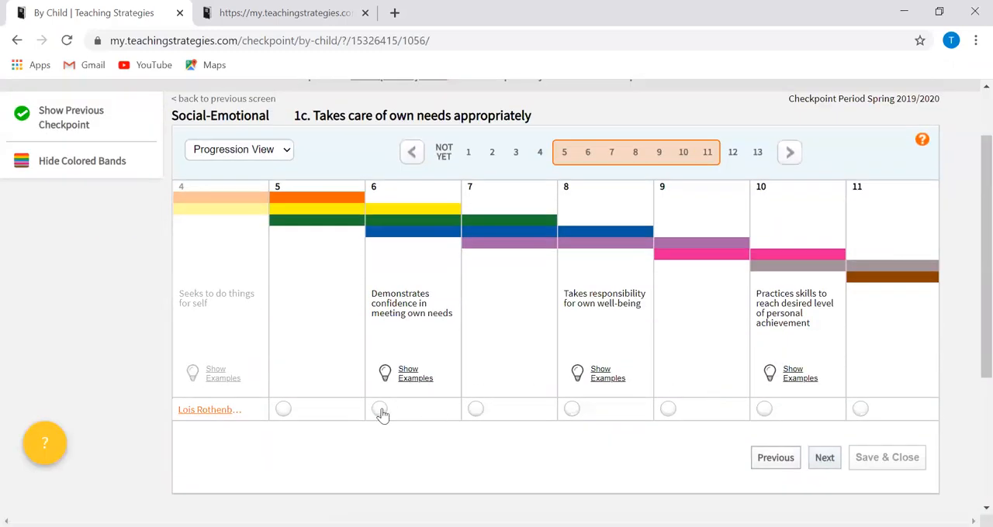
Rate 1c at level 6, step through dimensions 2a–3b, and rate Balances needs and rights at level 6
left_click(380, 408)
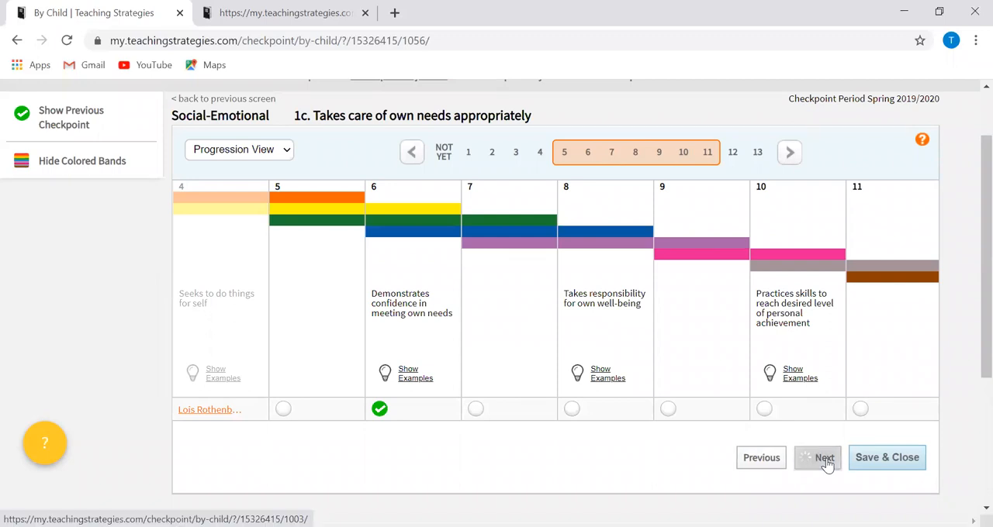
left_click(824, 457)
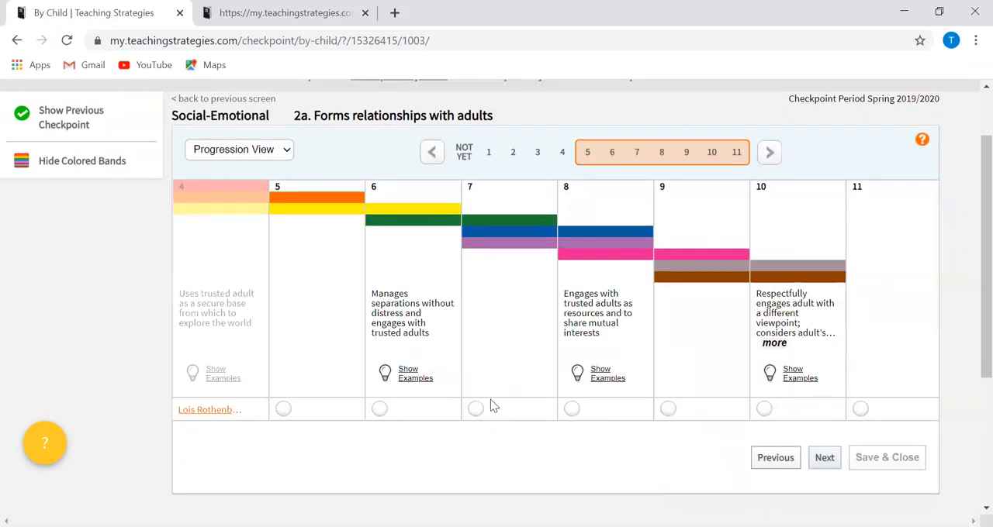
left_click(476, 408)
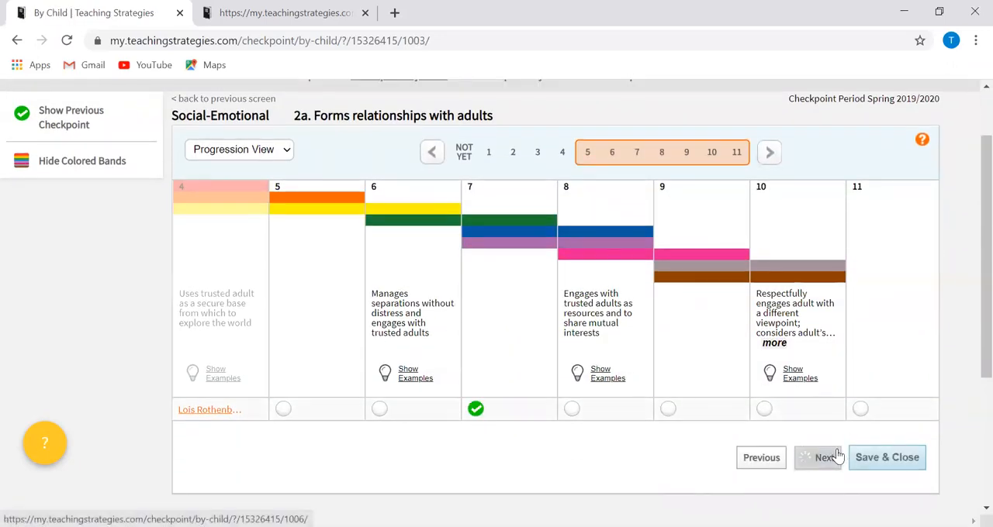
left_click(819, 457)
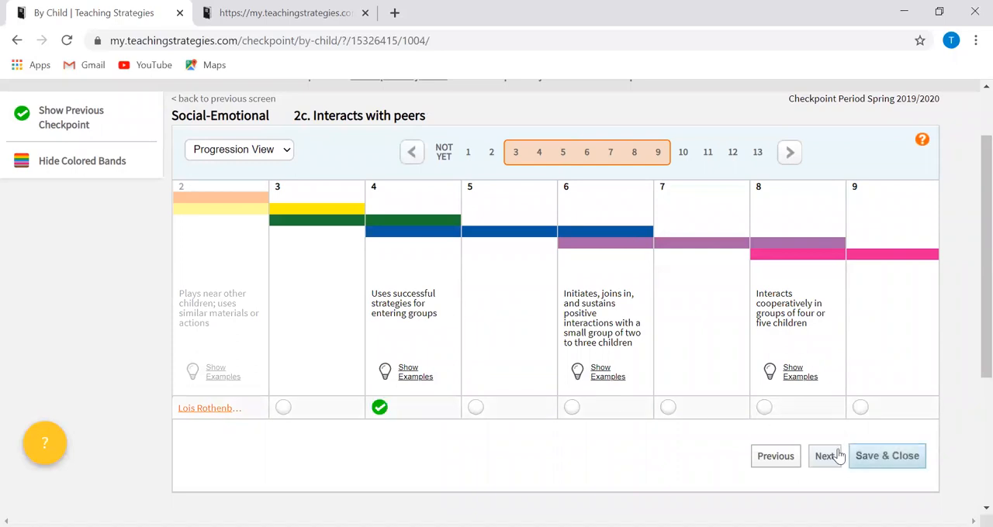
left_click(826, 456)
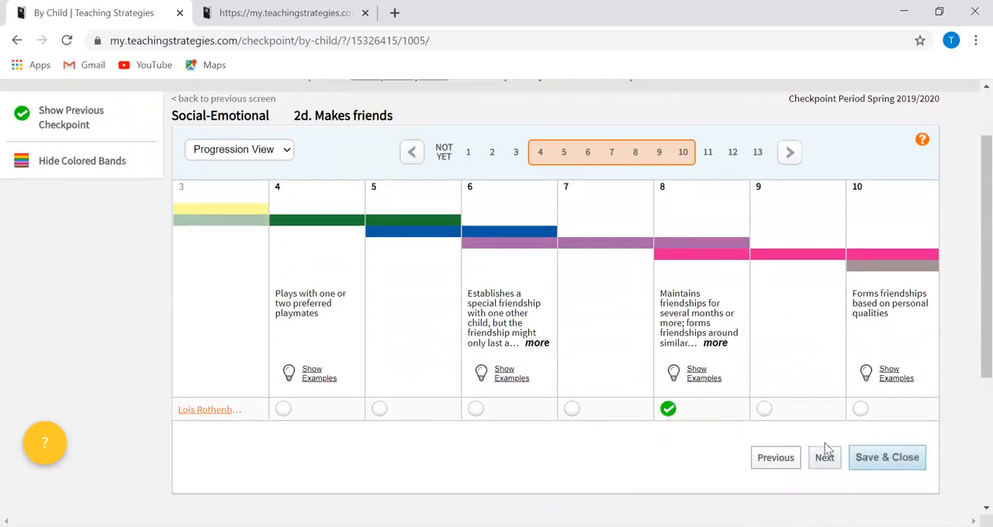
left_click(824, 457)
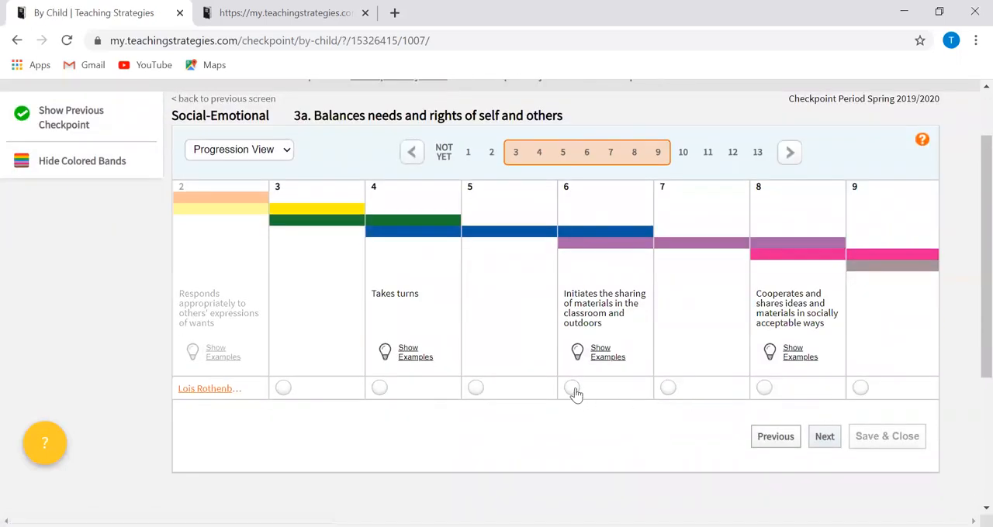
left_click(572, 387)
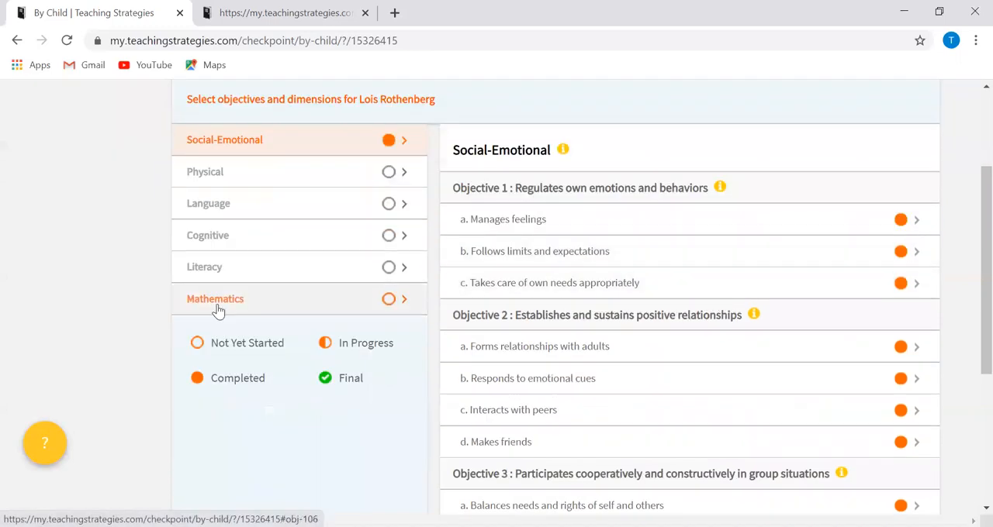
Scroll to the bottom of the Social-Emotional objectives list and finalize all its ratings
scroll("down", 3)
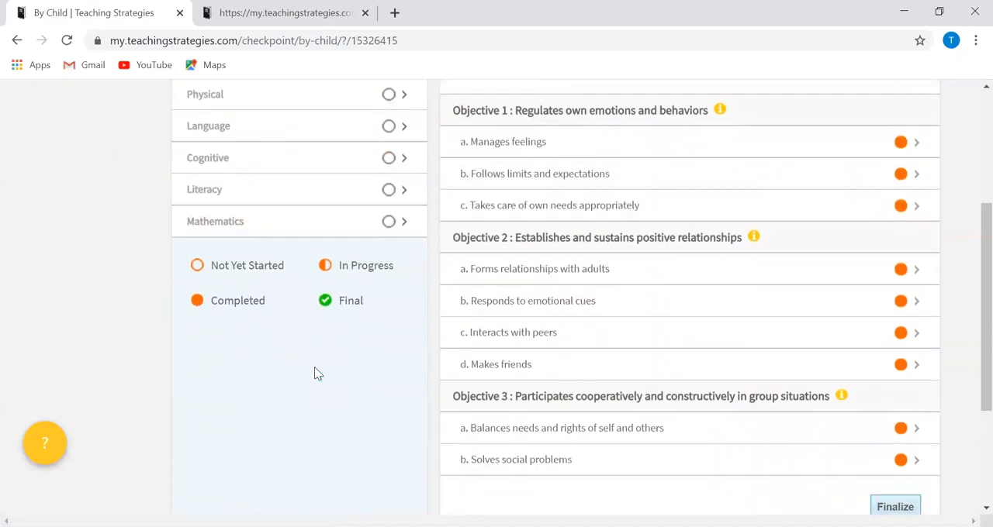
scroll("up", 3)
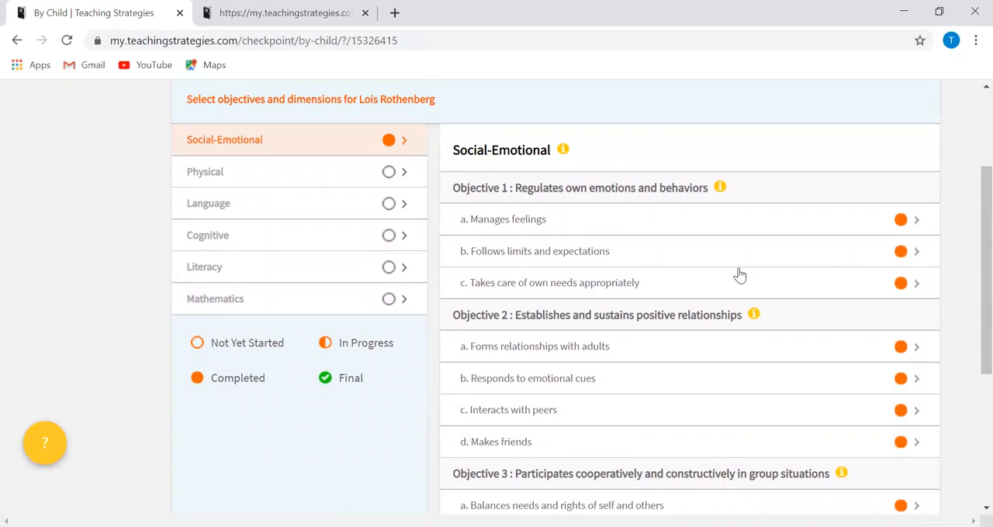
scroll("down", 3)
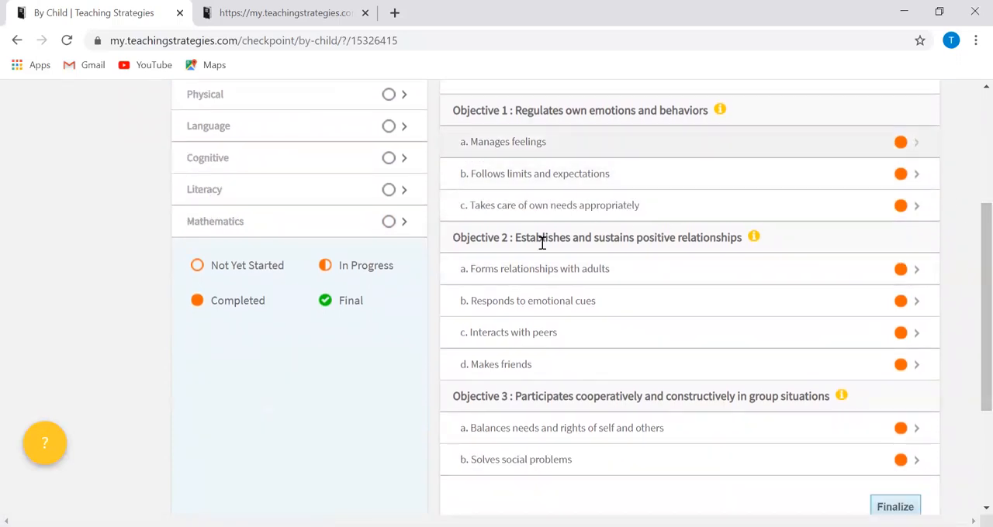
mouse_move(183, 310)
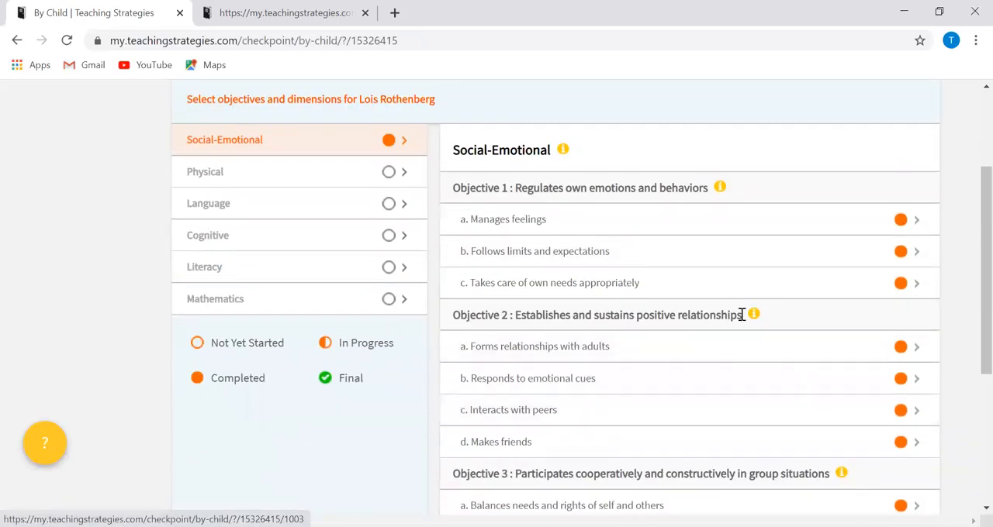
scroll("down", 3)
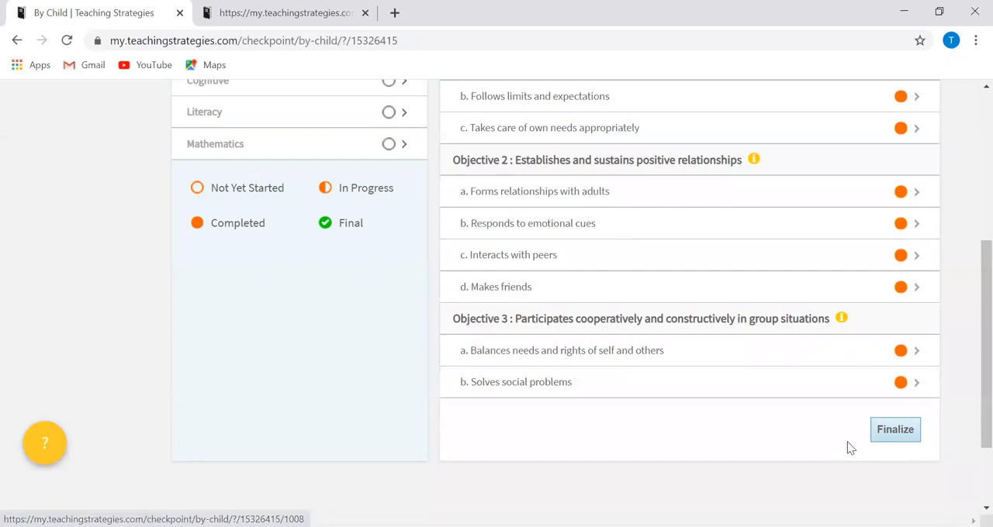
left_click(895, 430)
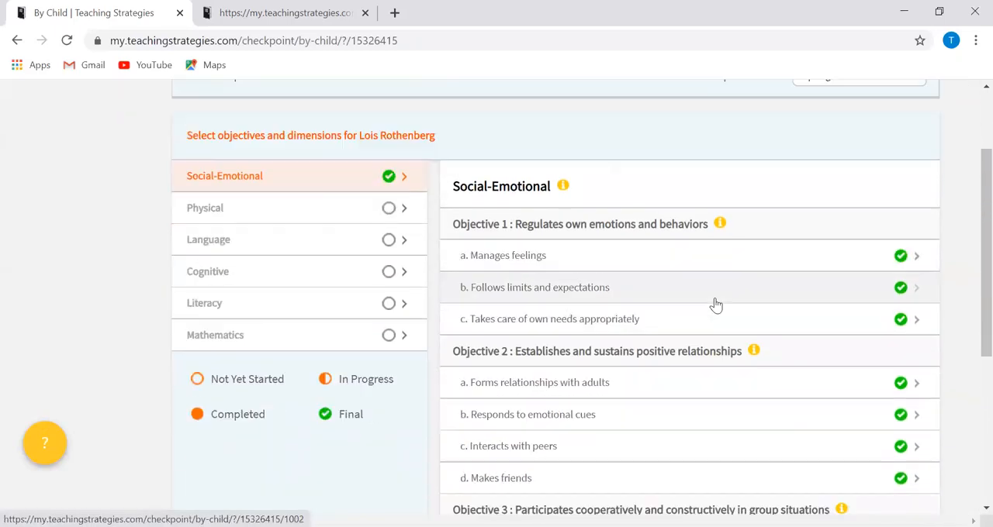
Scroll down Lois's finalized checkpoint, where Physical through Mathematics still show not started
scroll("down", 3)
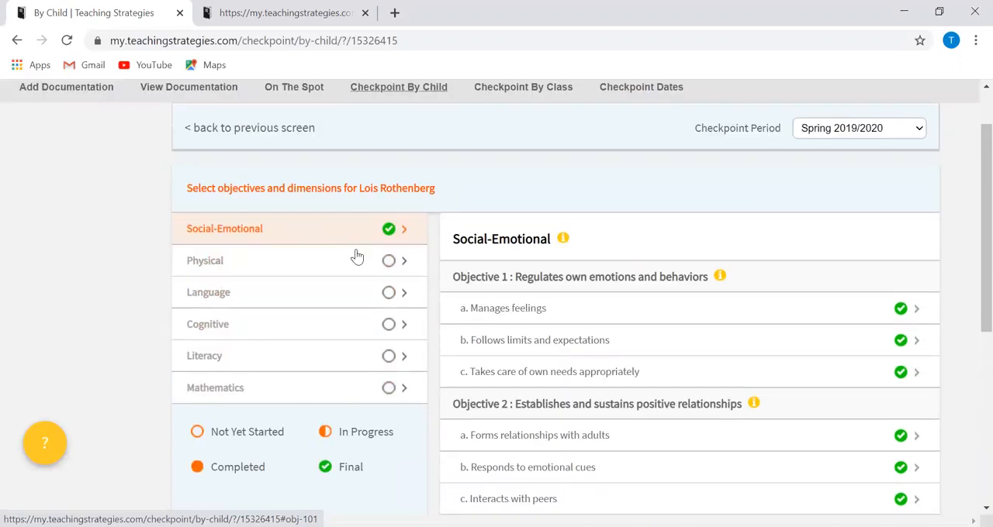
scroll("down", 3)
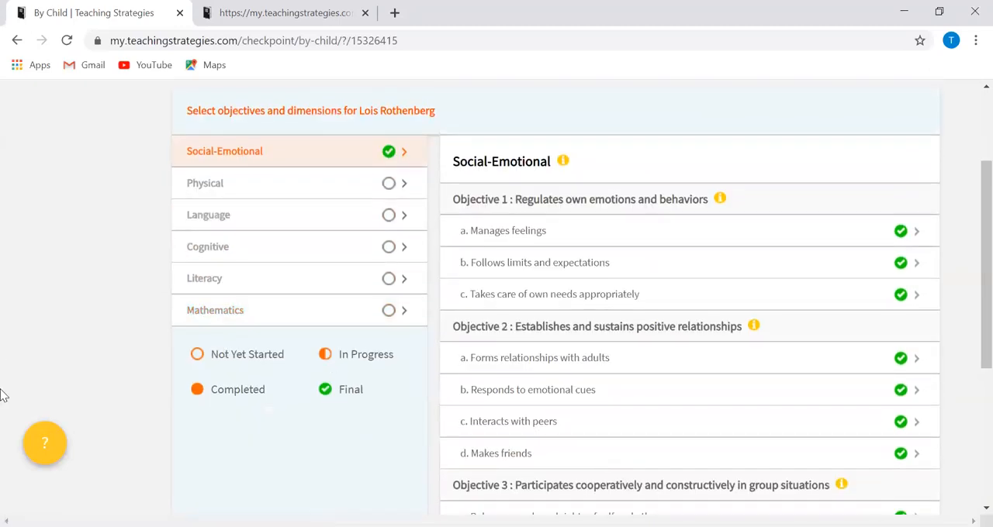
mouse_move(62, 250)
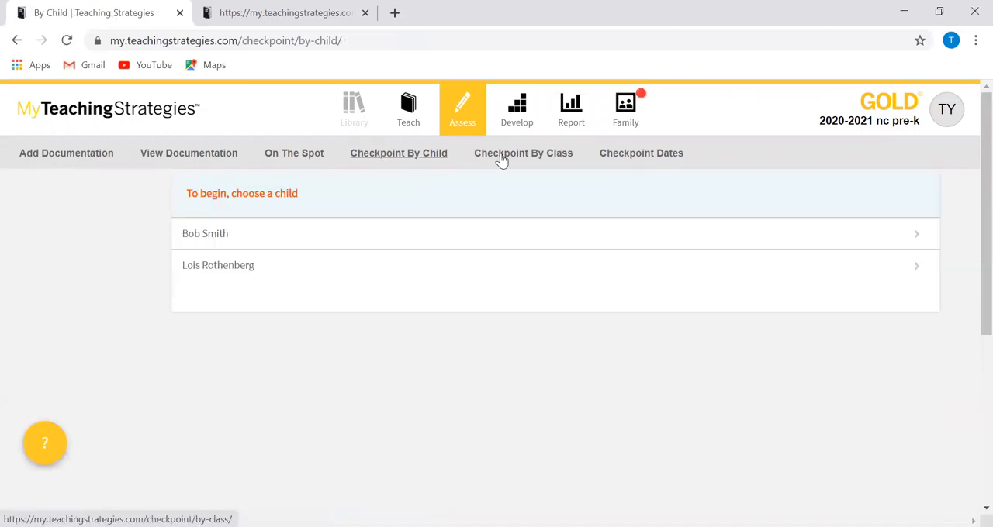
Show the Checkpoint By Class view for Physical objective 4, Demonstrates traveling skills
left_click(523, 153)
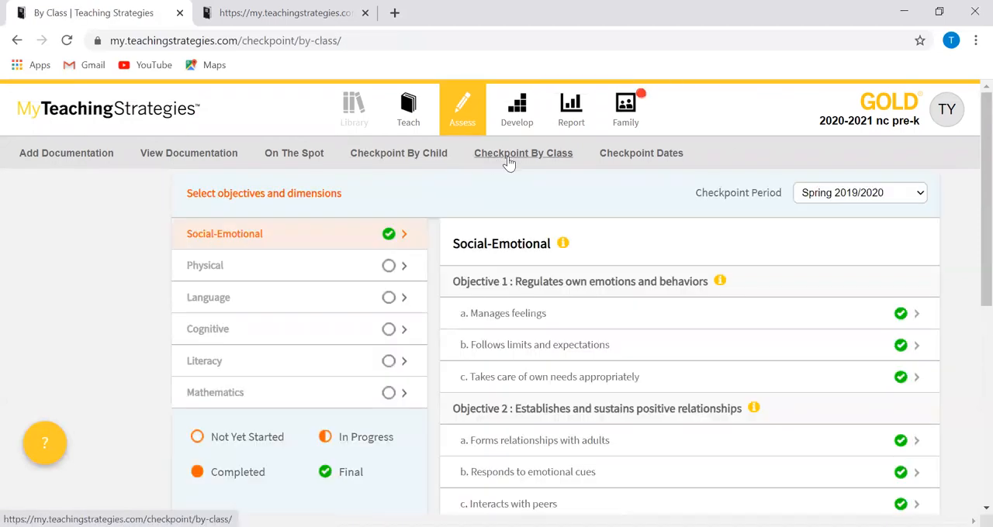
mouse_move(308, 266)
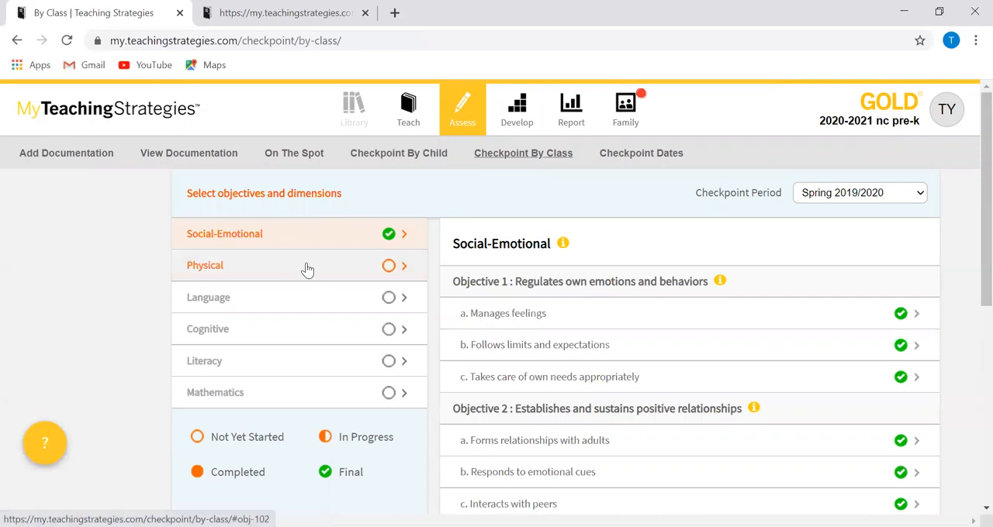
left_click(205, 266)
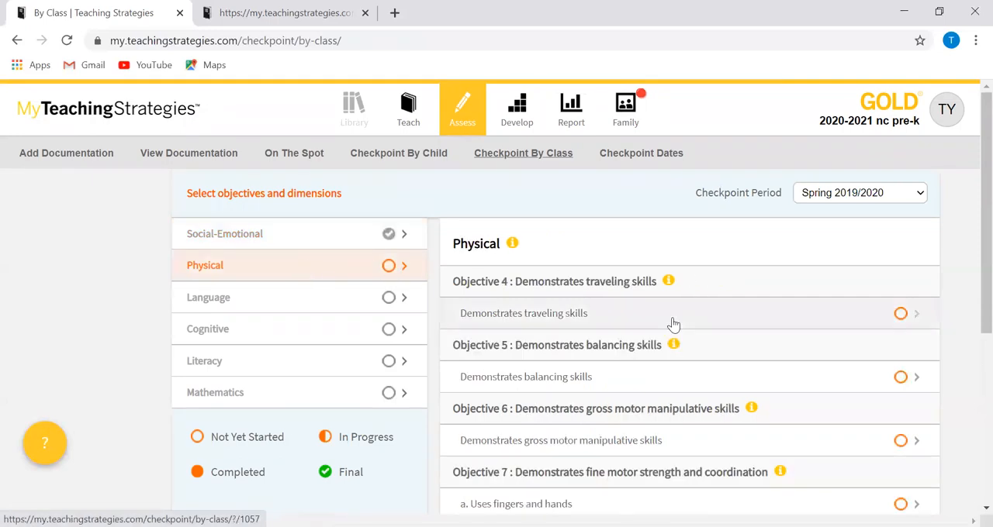
left_click(523, 313)
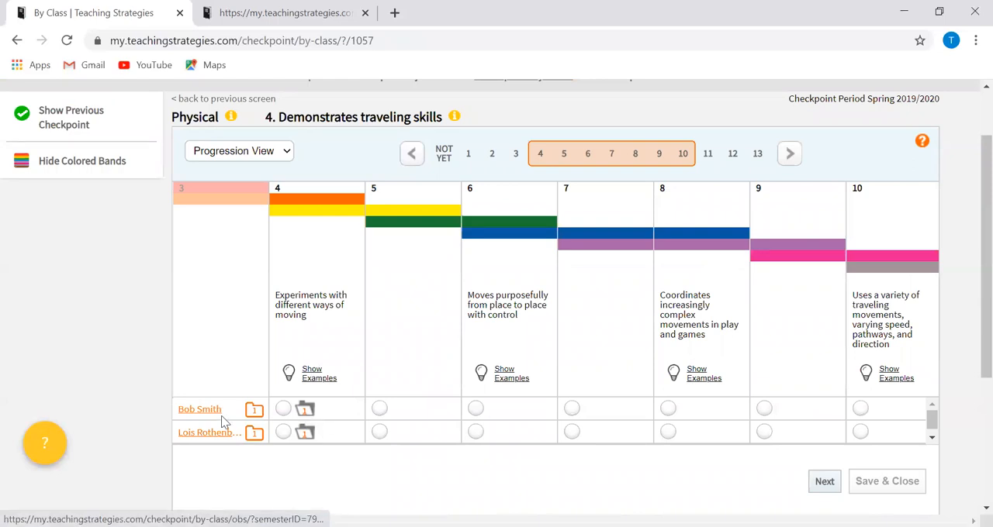
mouse_move(303, 433)
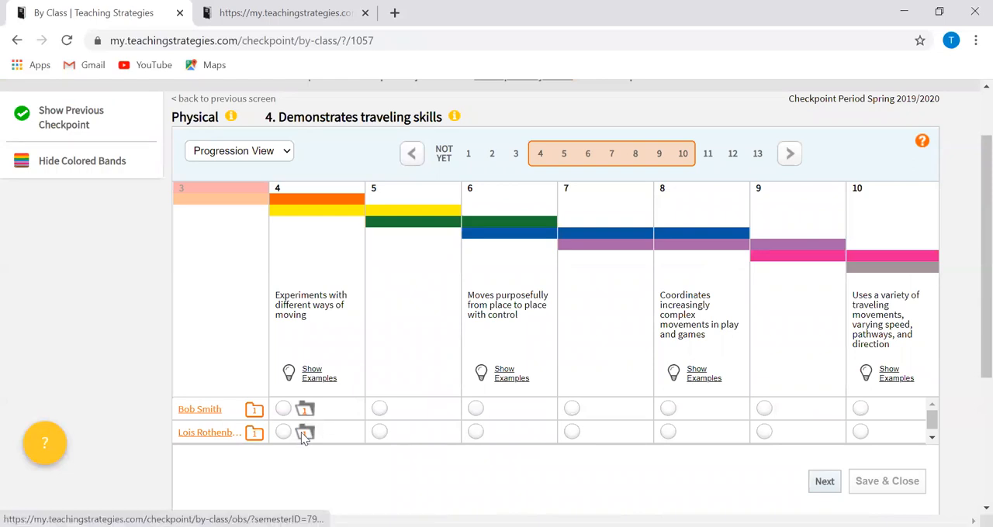
left_click(305, 432)
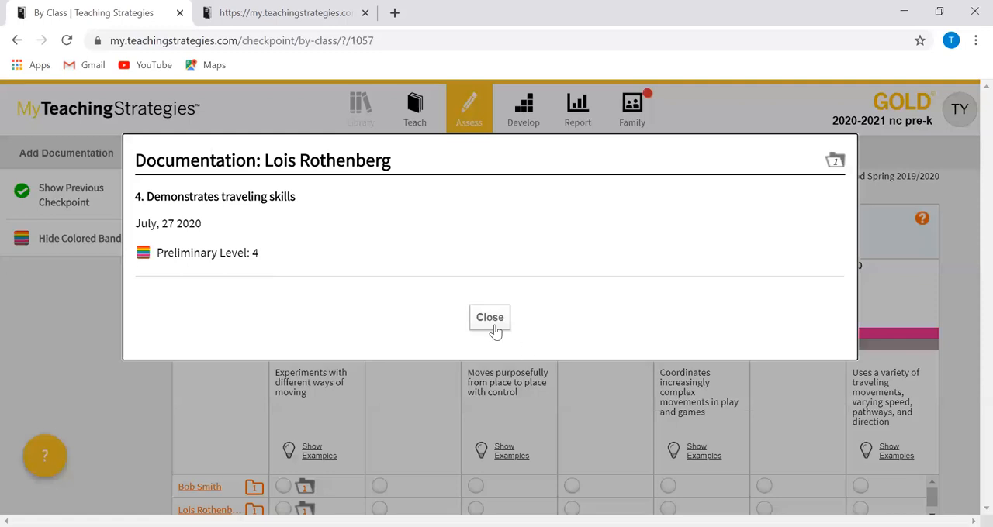
mouse_move(337, 247)
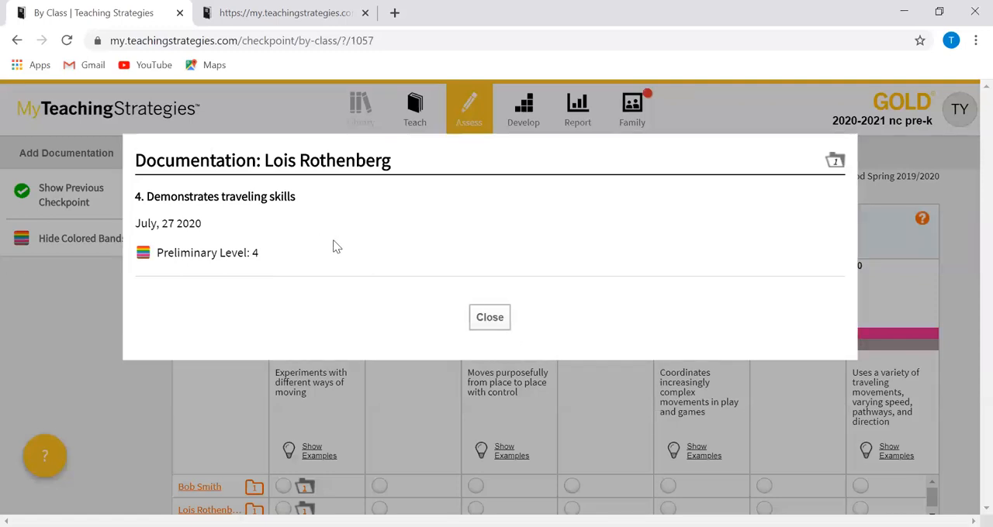
mouse_move(490, 317)
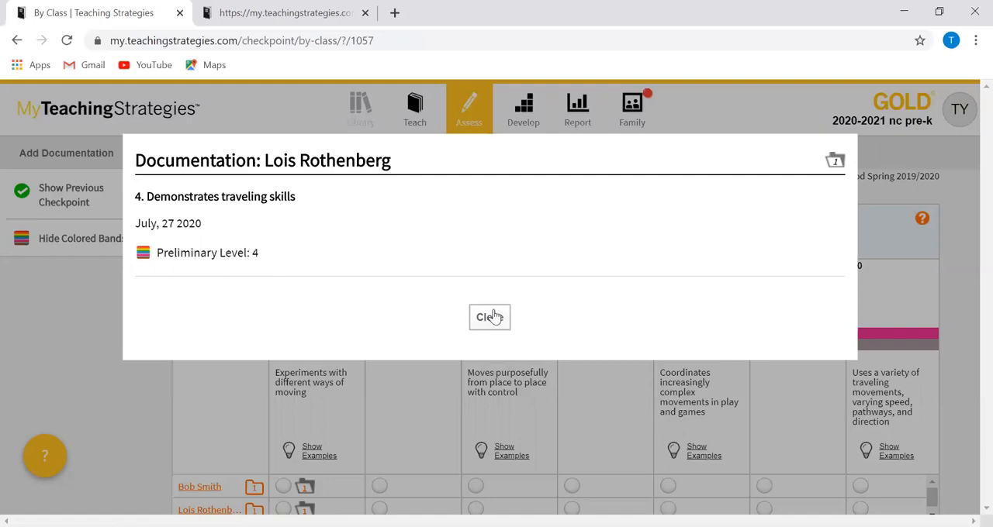
left_click(489, 317)
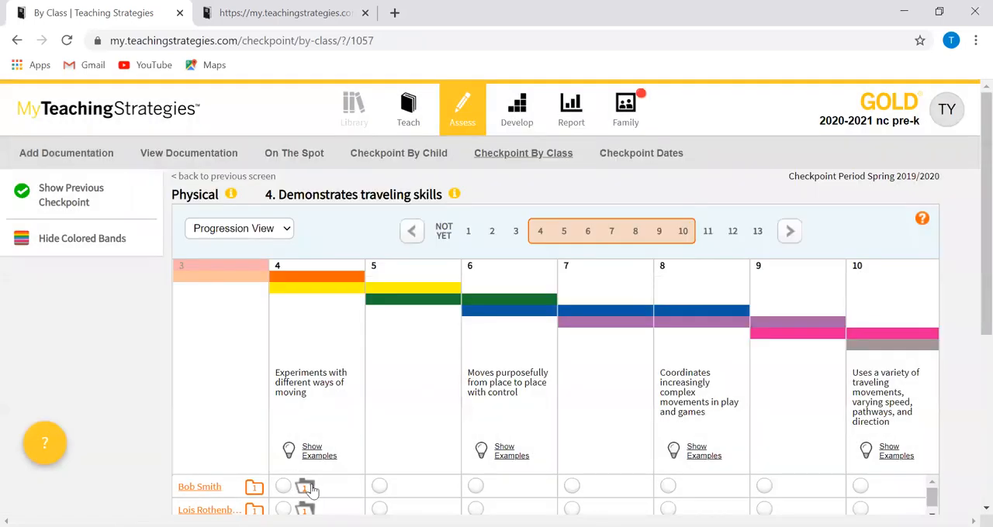
left_click(304, 487)
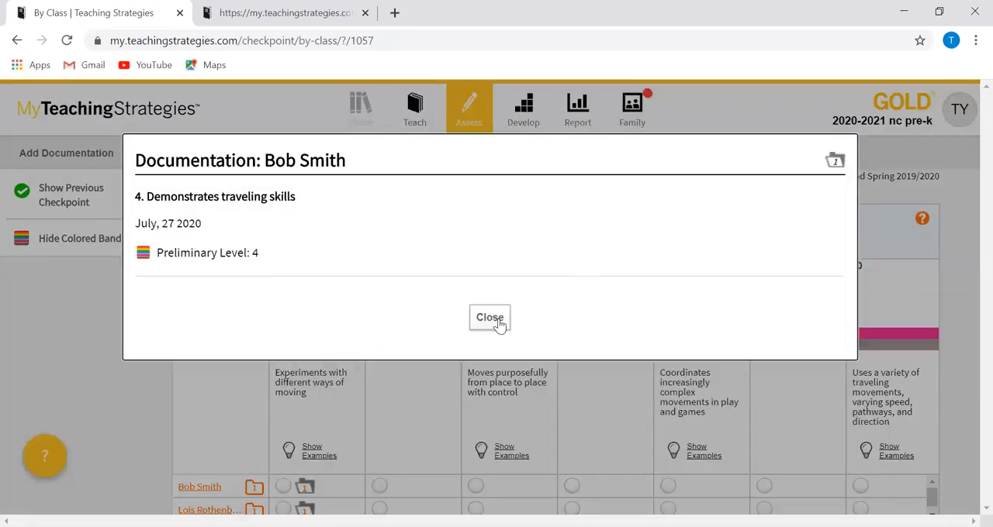
left_click(489, 317)
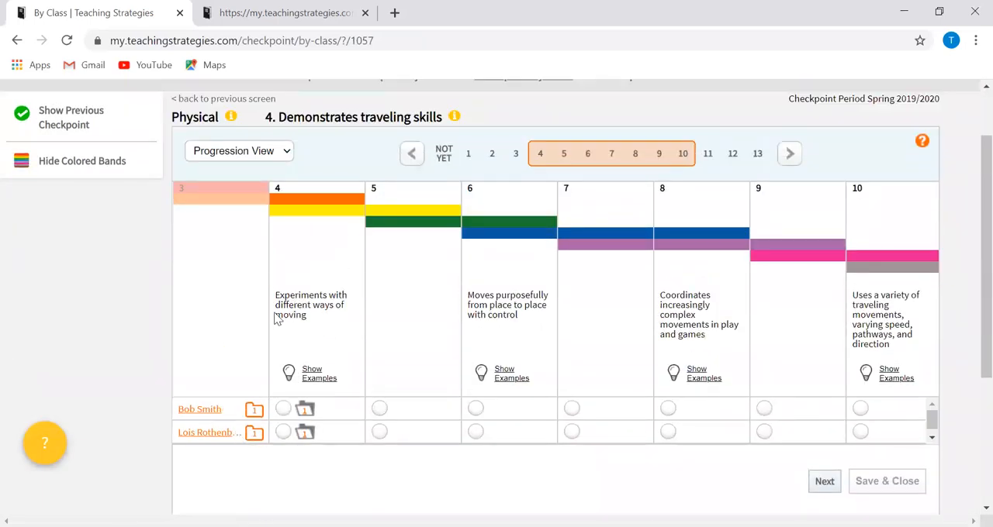
mouse_move(333, 379)
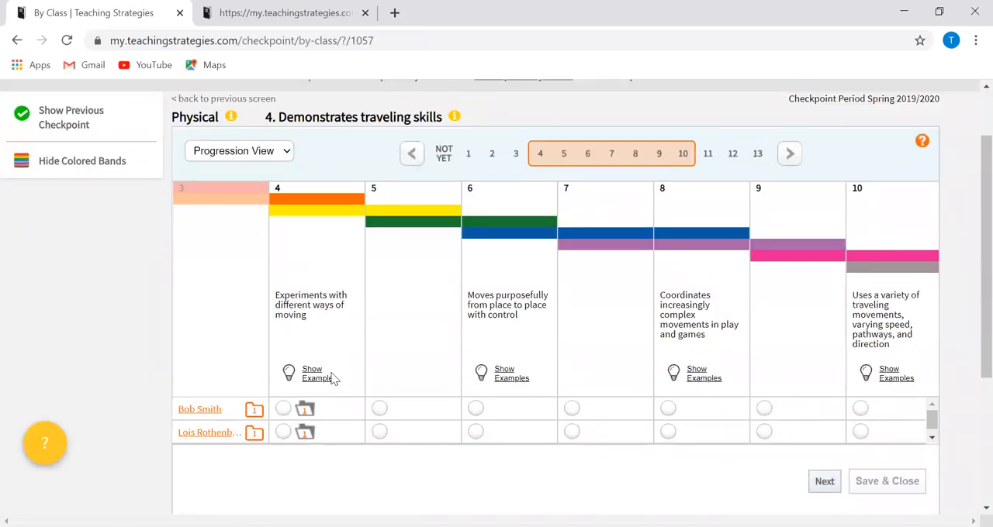
mouse_move(677, 493)
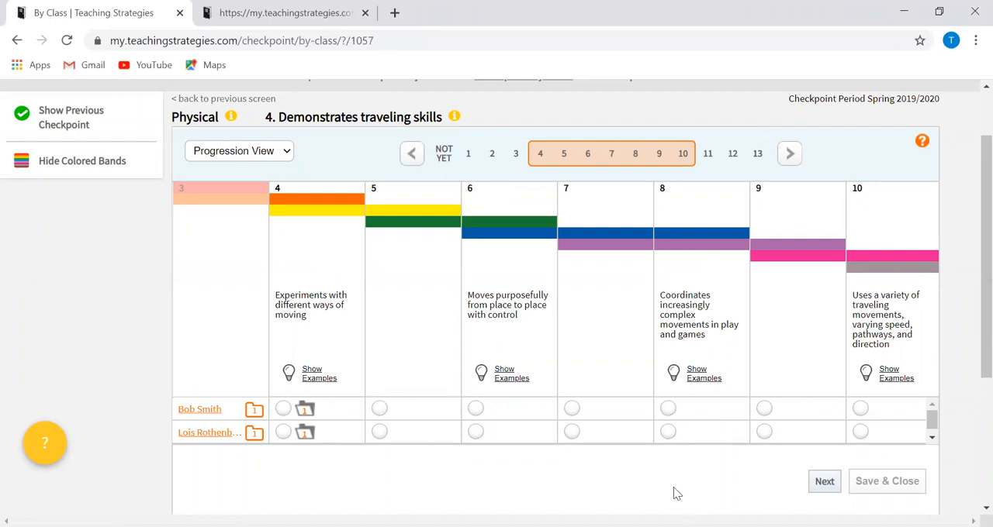
mouse_move(663, 472)
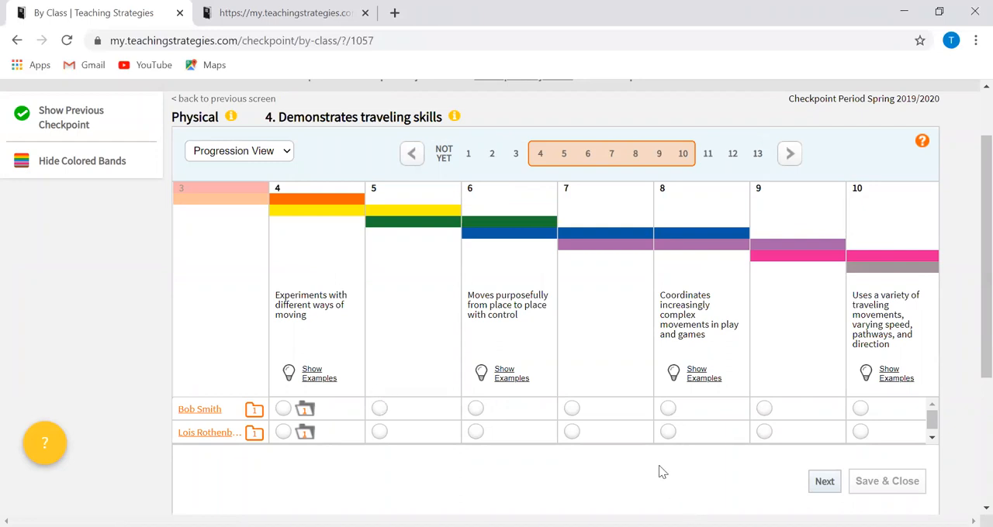
mouse_move(652, 477)
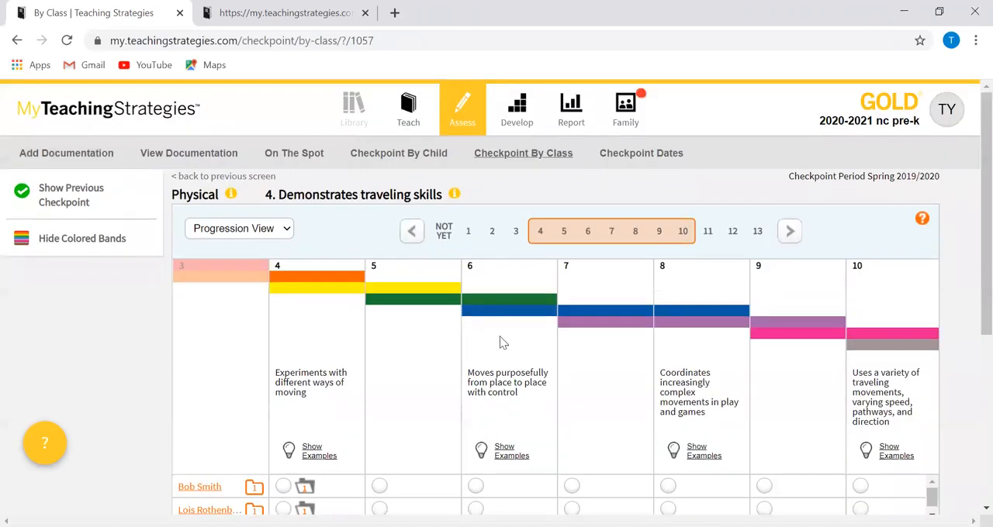
mouse_move(974, 380)
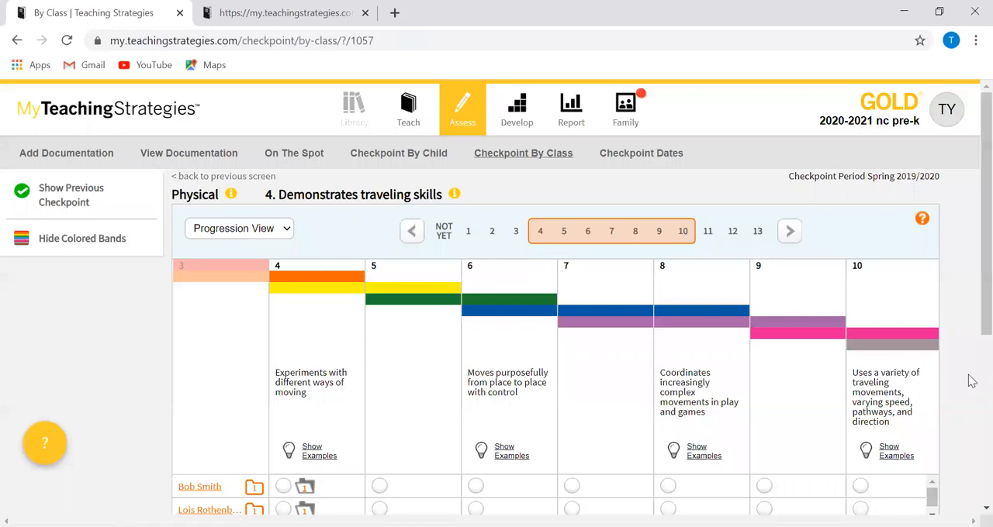
mouse_move(485, 31)
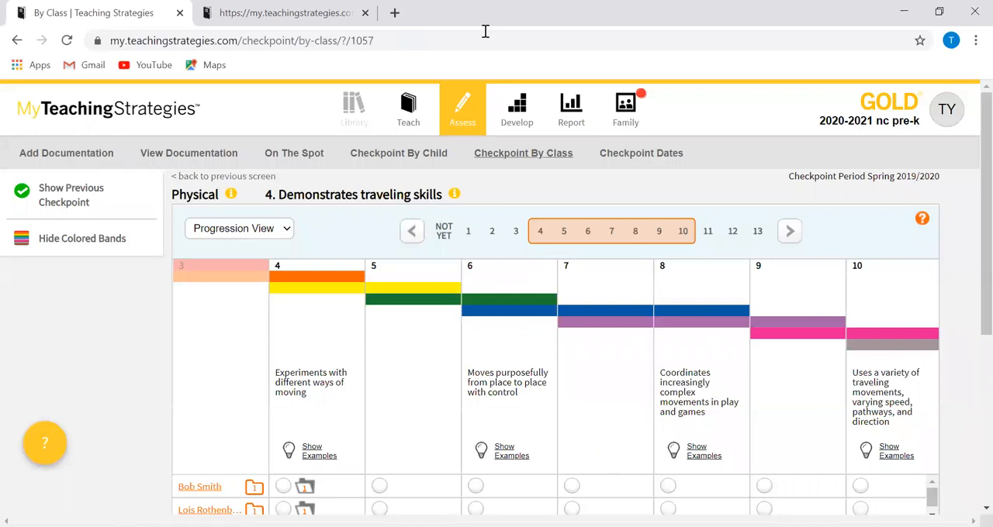